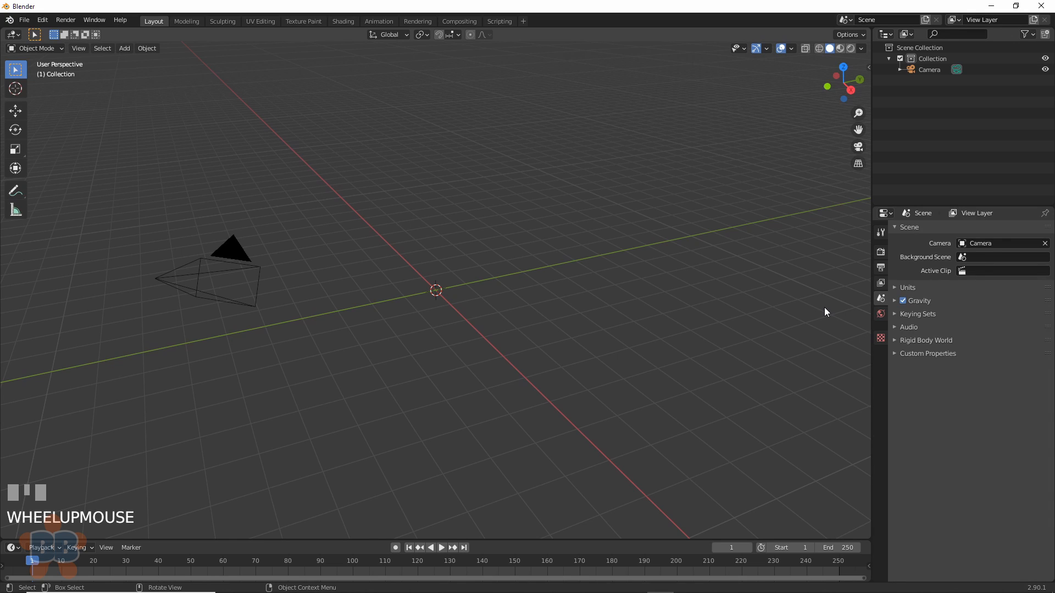
mouse_move(678, 322)
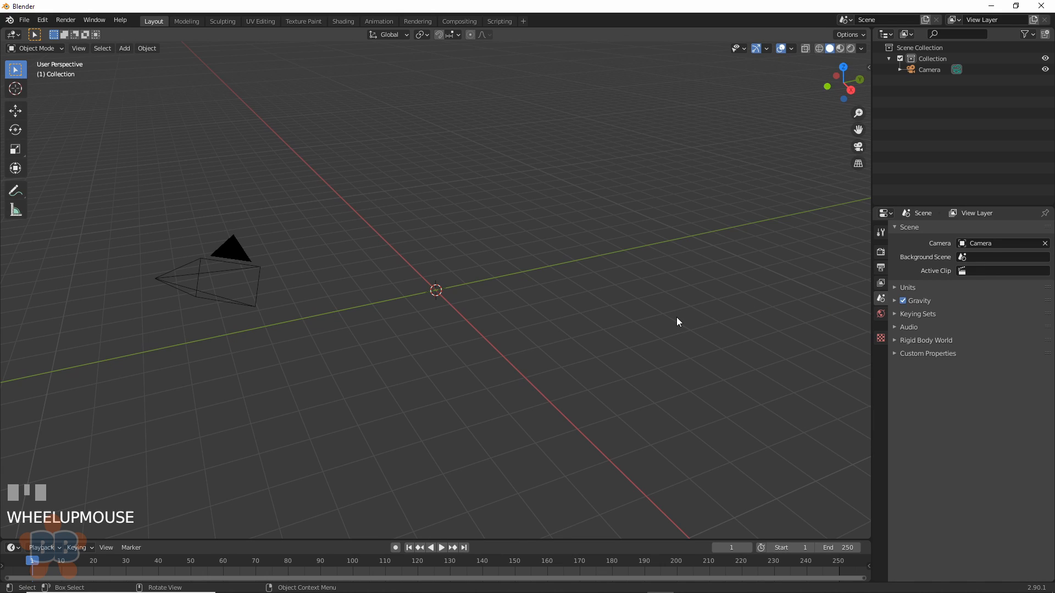
mouse_move(649, 332)
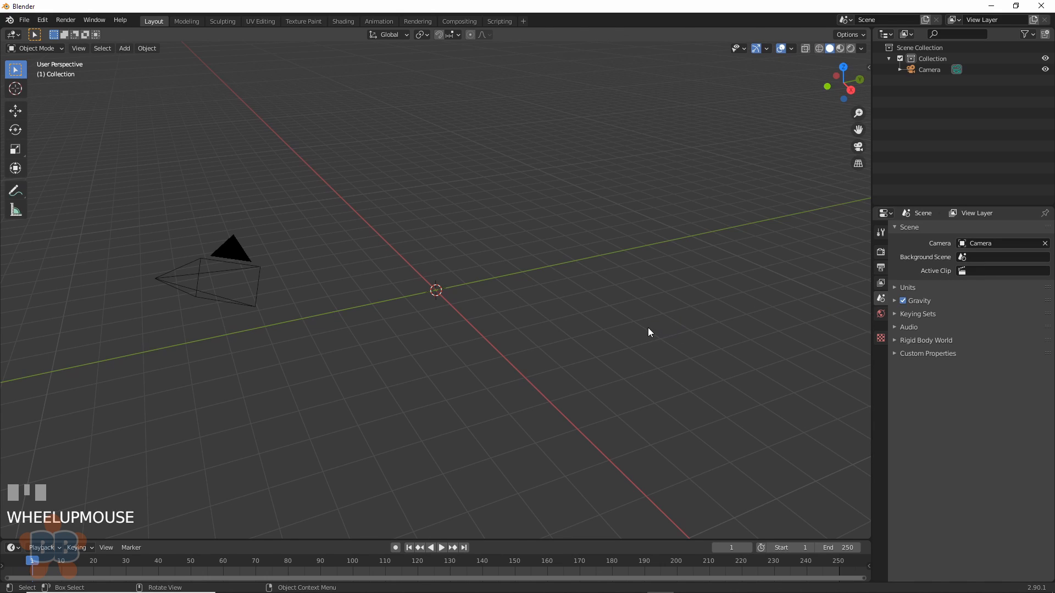
mouse_move(544, 217)
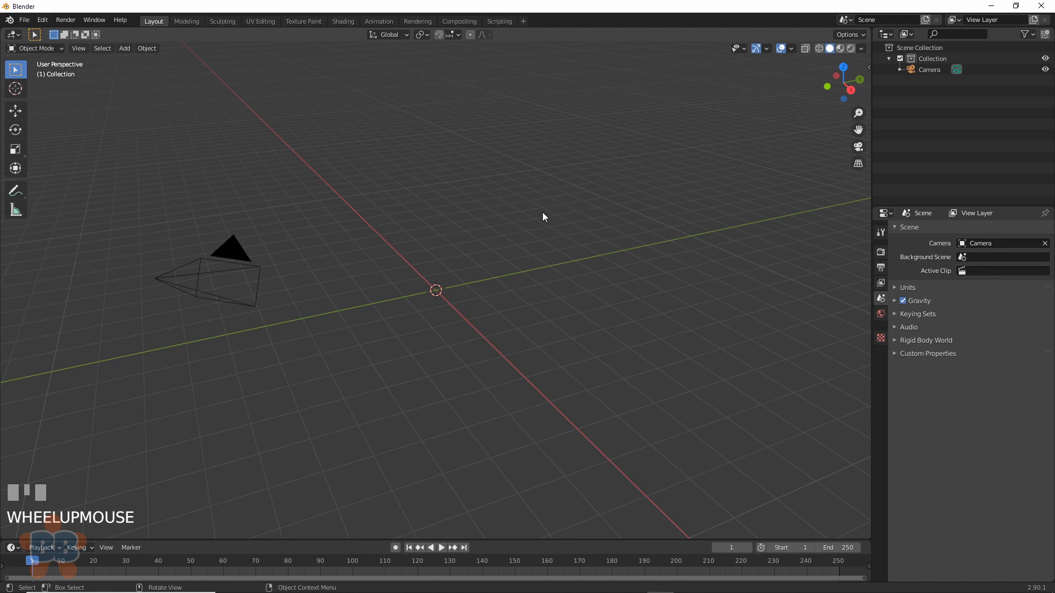
mouse_move(144, 162)
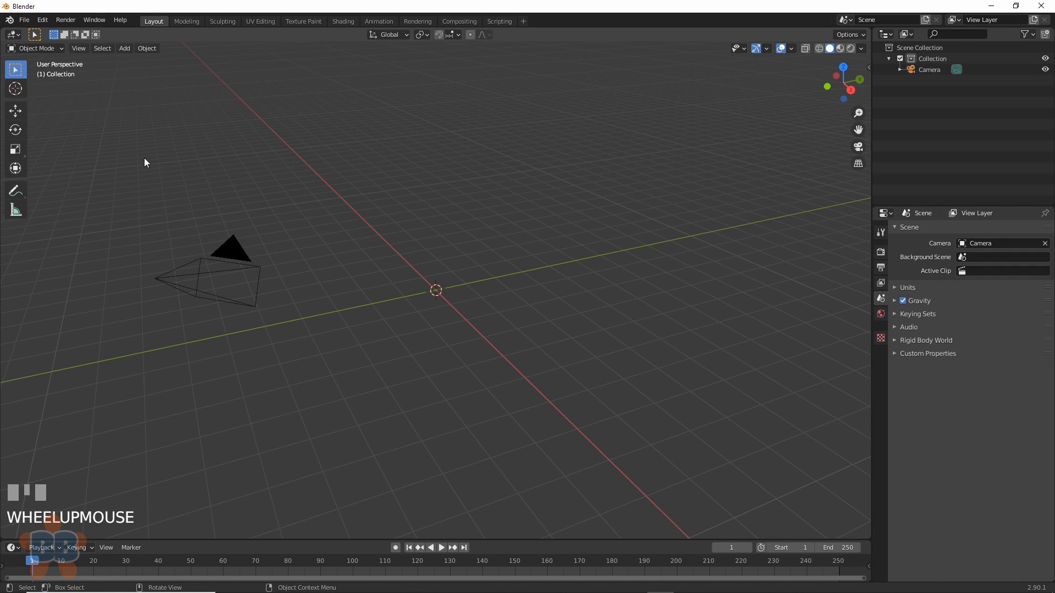
mouse_move(239, 266)
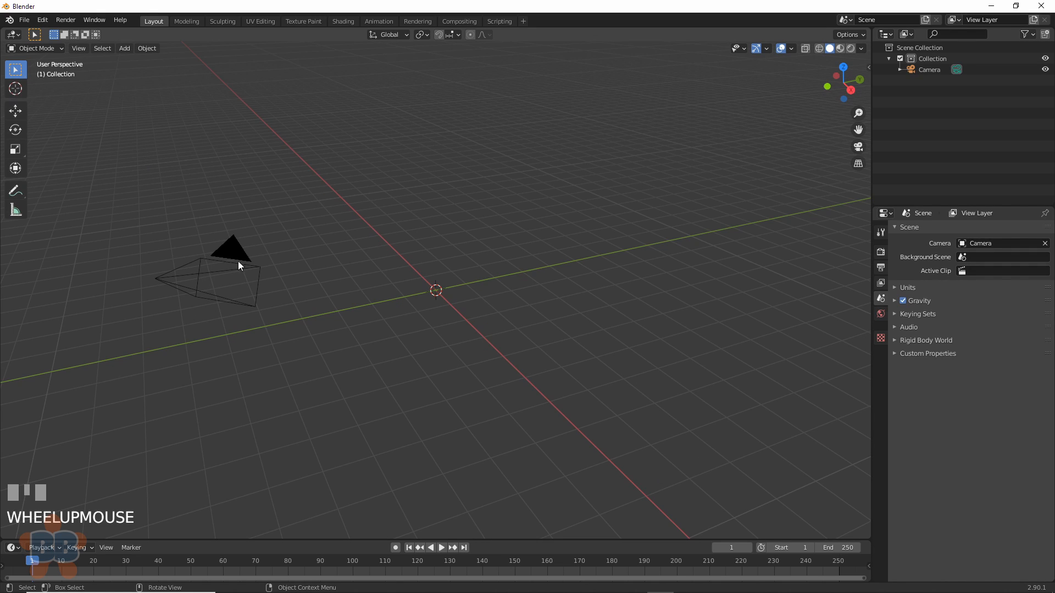
mouse_move(685, 442)
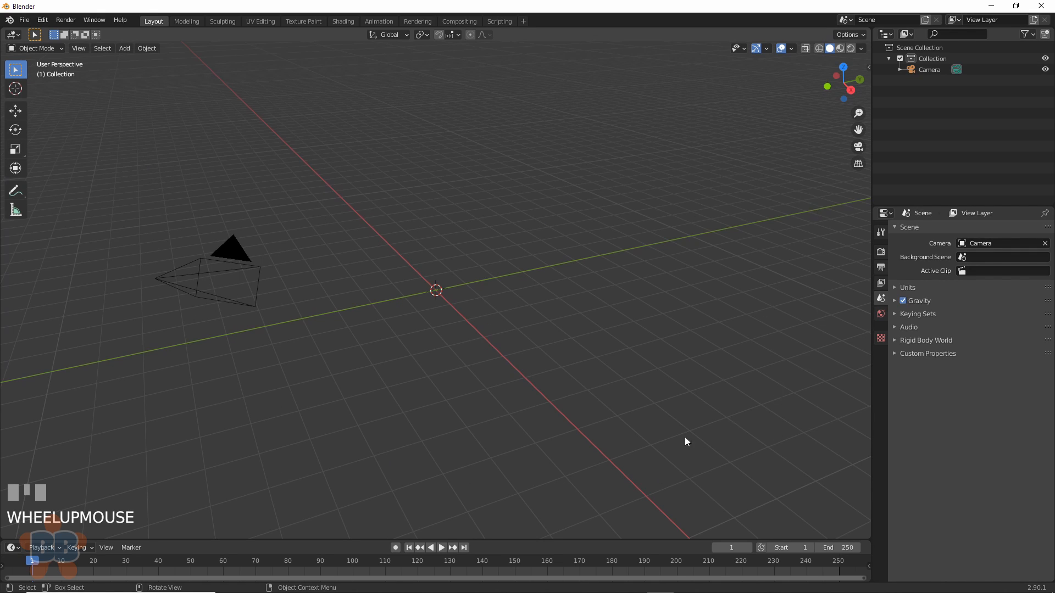
mouse_move(313, 179)
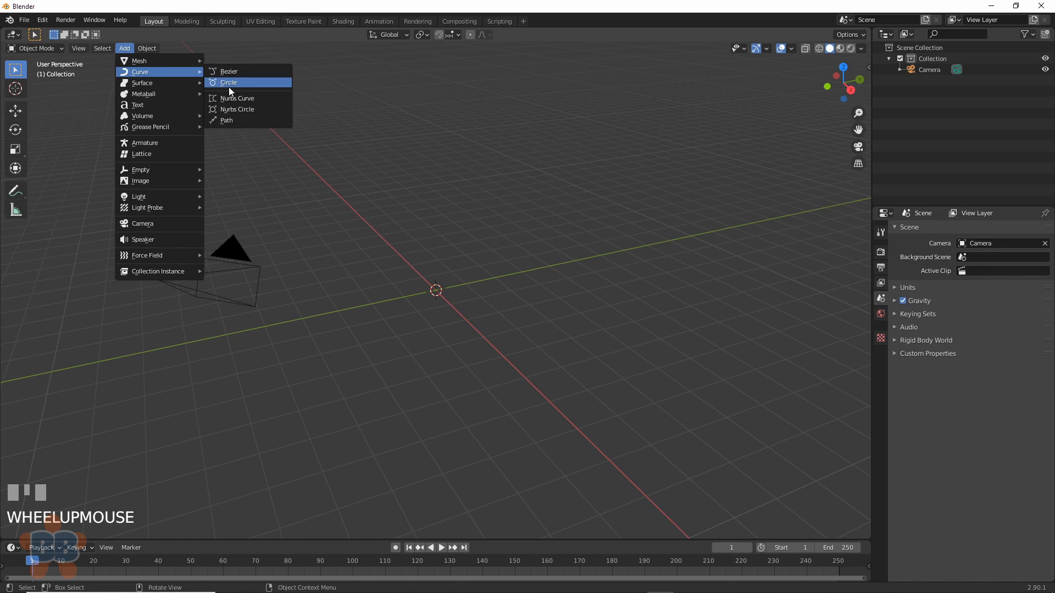
Step: Add a Bezier circle curve at the origin and set its radius to 50 m
left_click(228, 83)
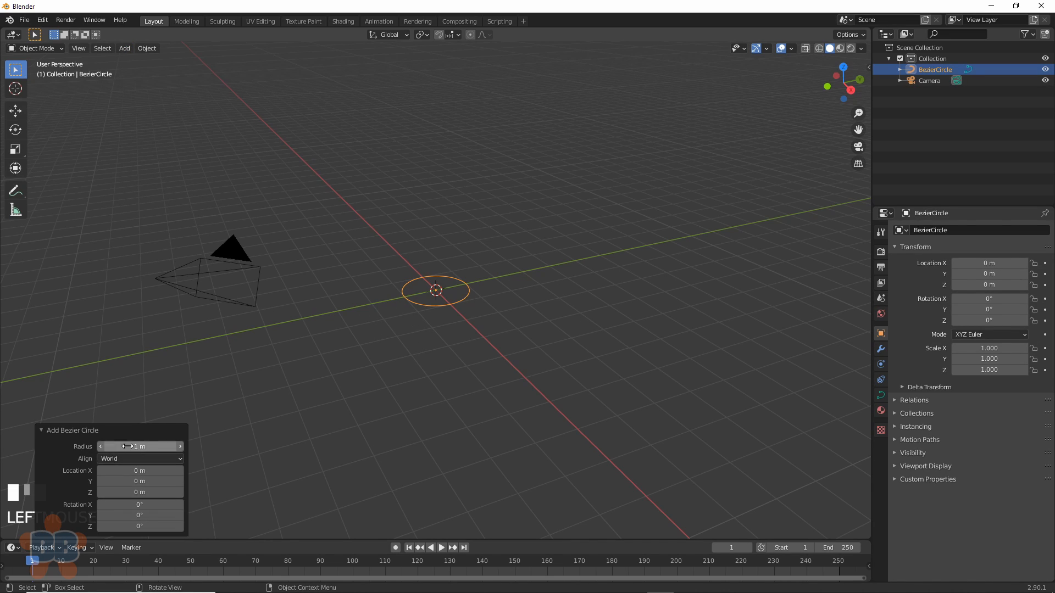
type("50")
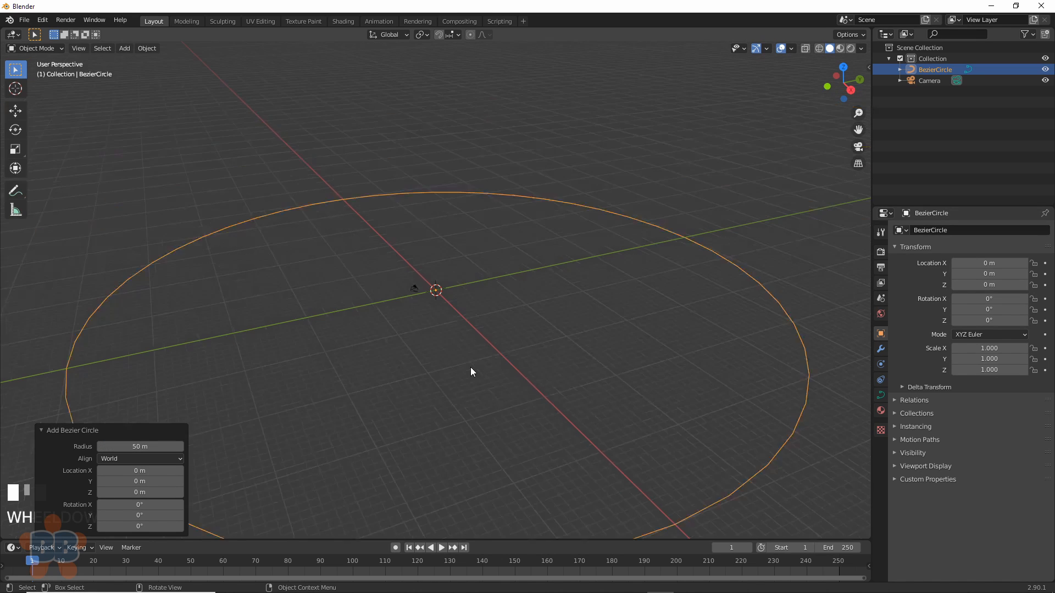
scroll("down", 3)
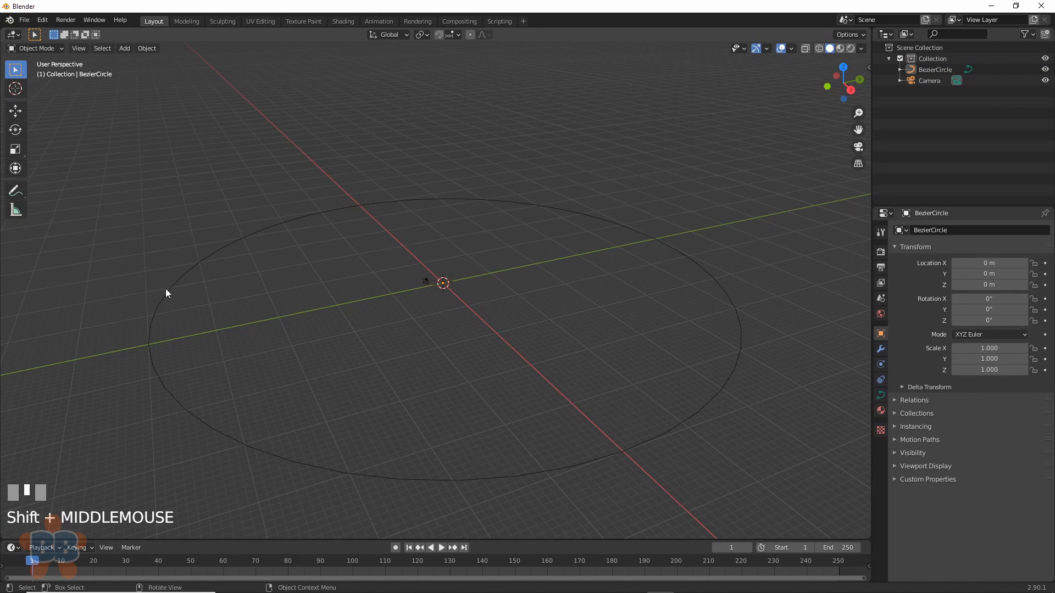
scroll("up", 3)
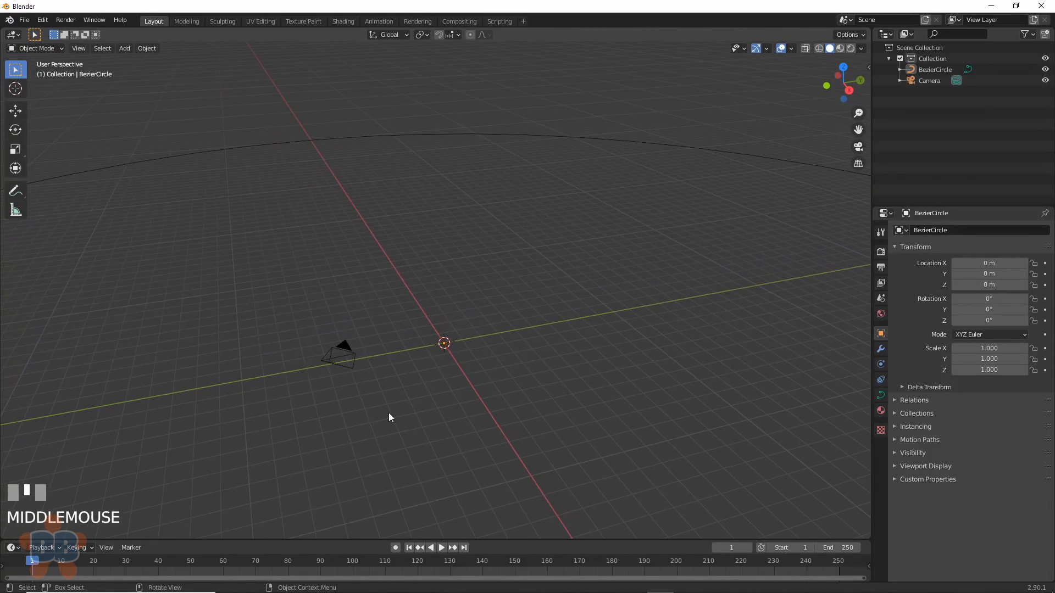
mouse_move(431, 364)
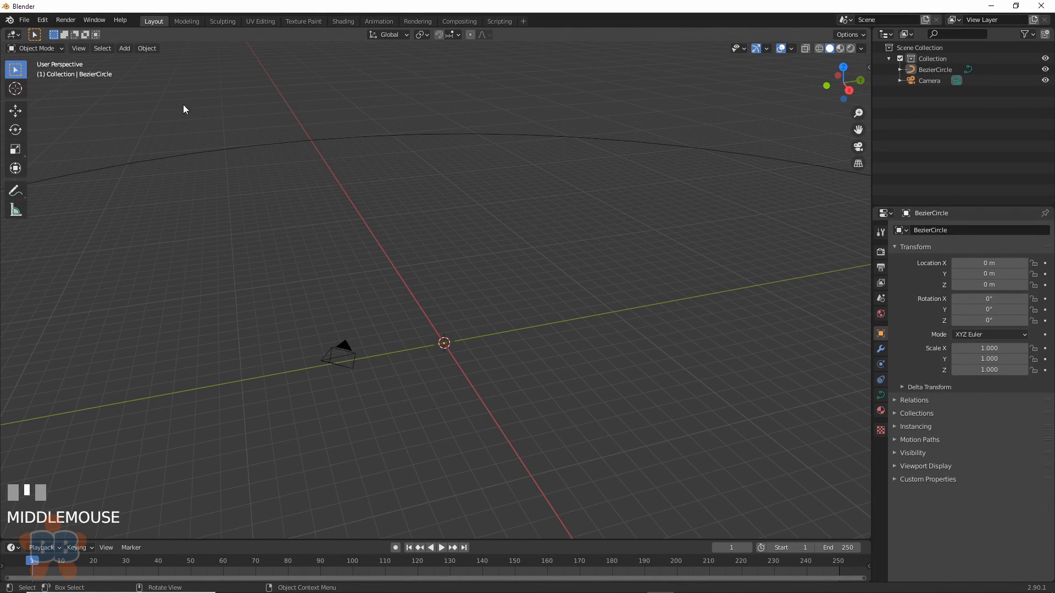
mouse_move(376, 386)
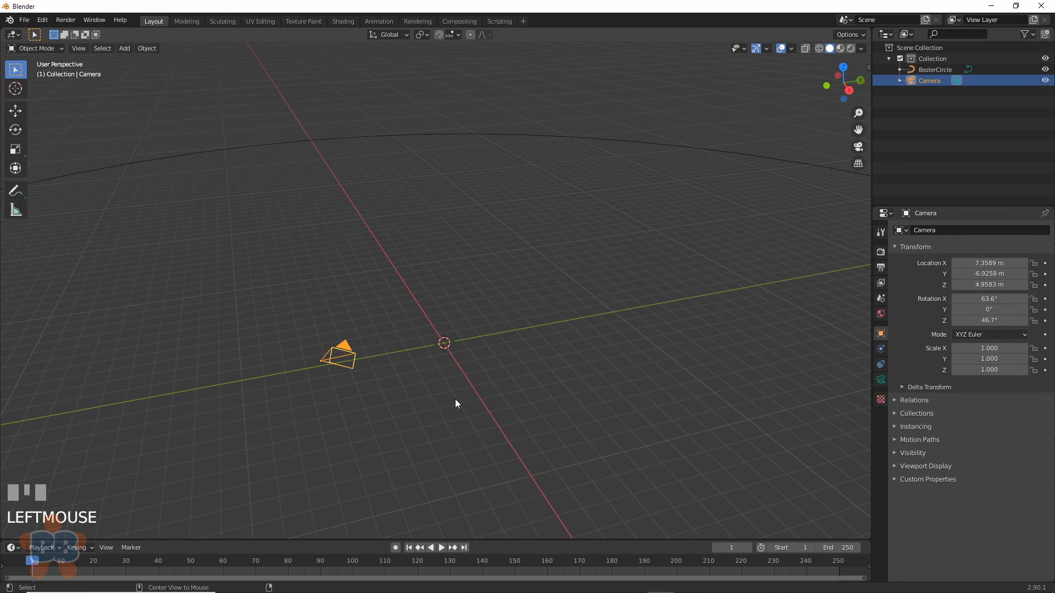
Step: Clear the camera's location to the origin and show its transform values in the Item sidebar
key("alt+g")
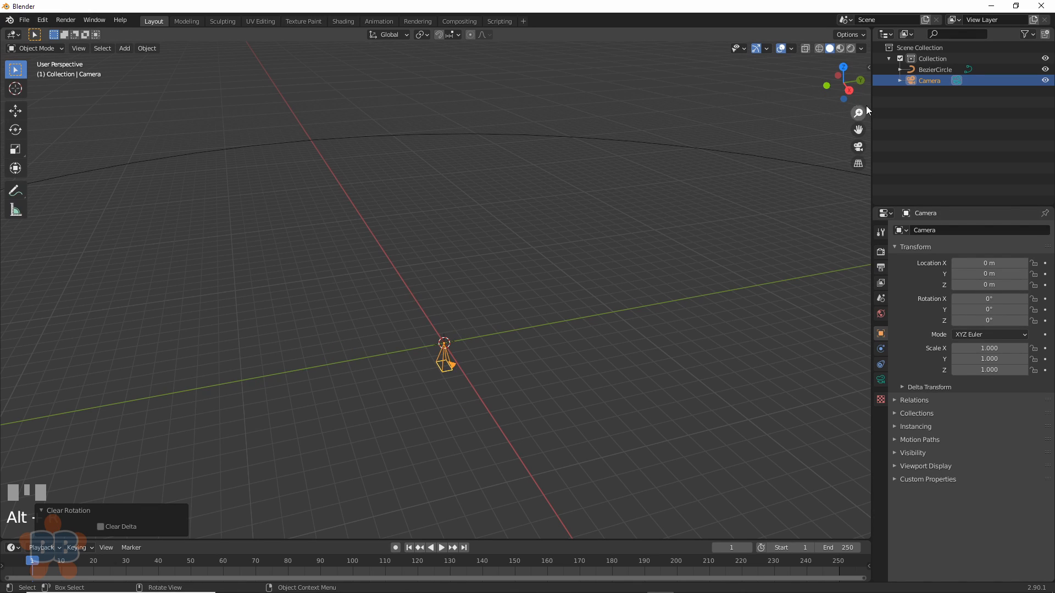
left_click(865, 68)
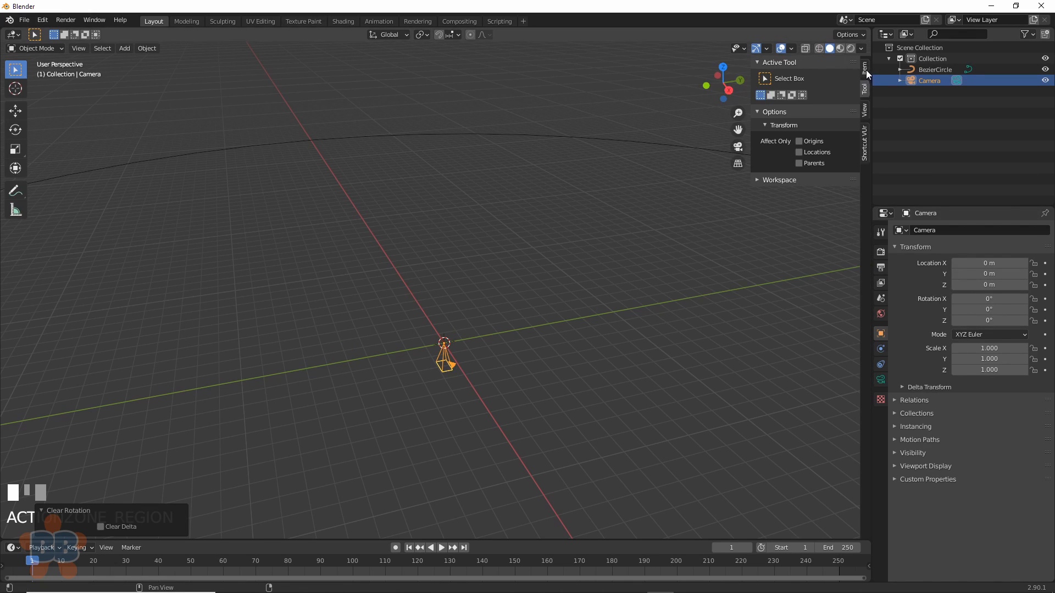
left_click(865, 71)
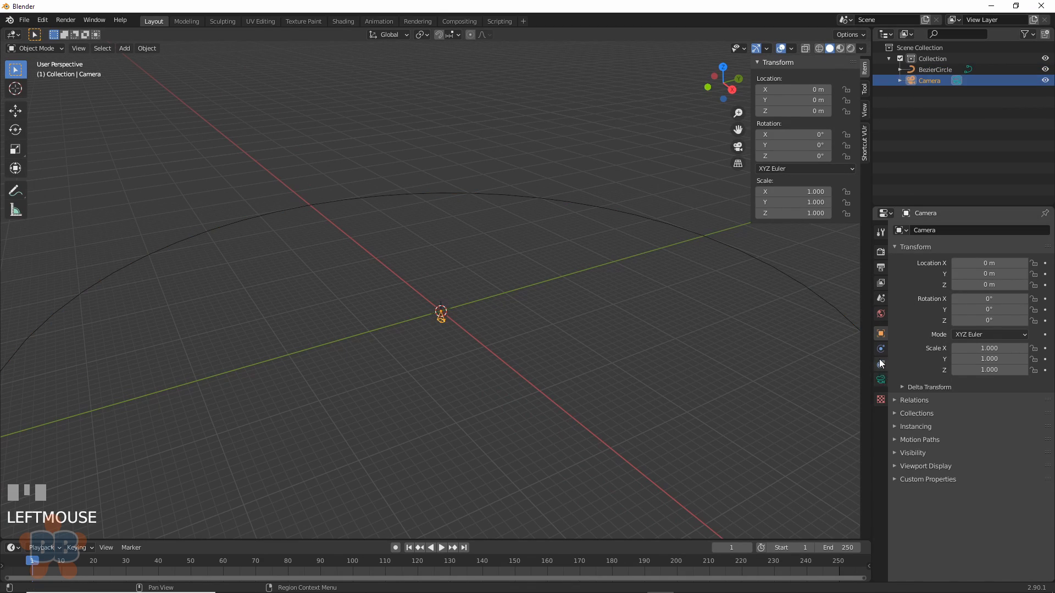
mouse_move(880, 364)
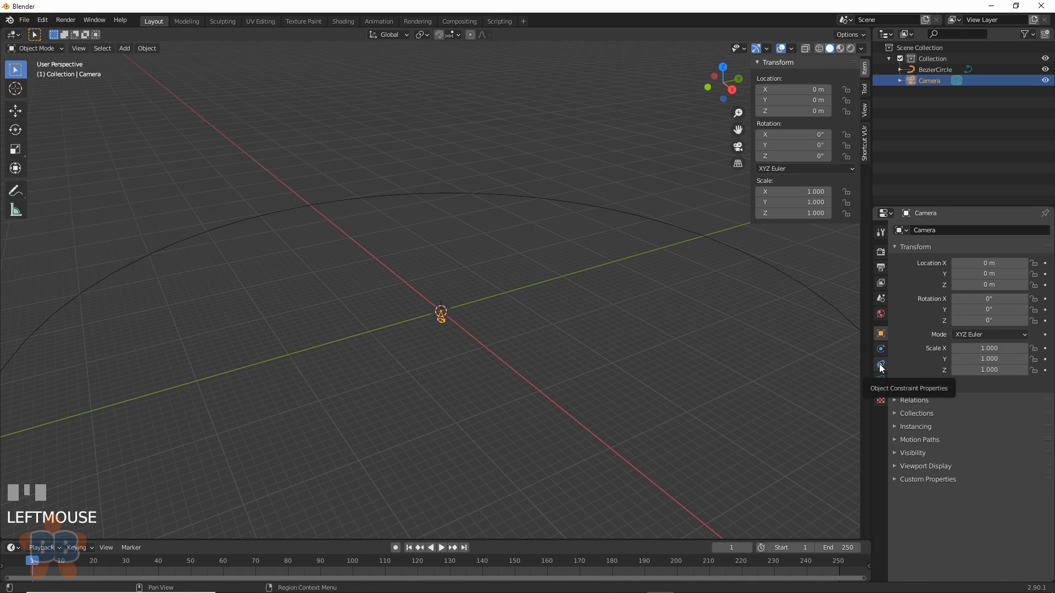
Step: Give the camera a Follow Path constraint targeting BezierCircle
left_click(880, 365)
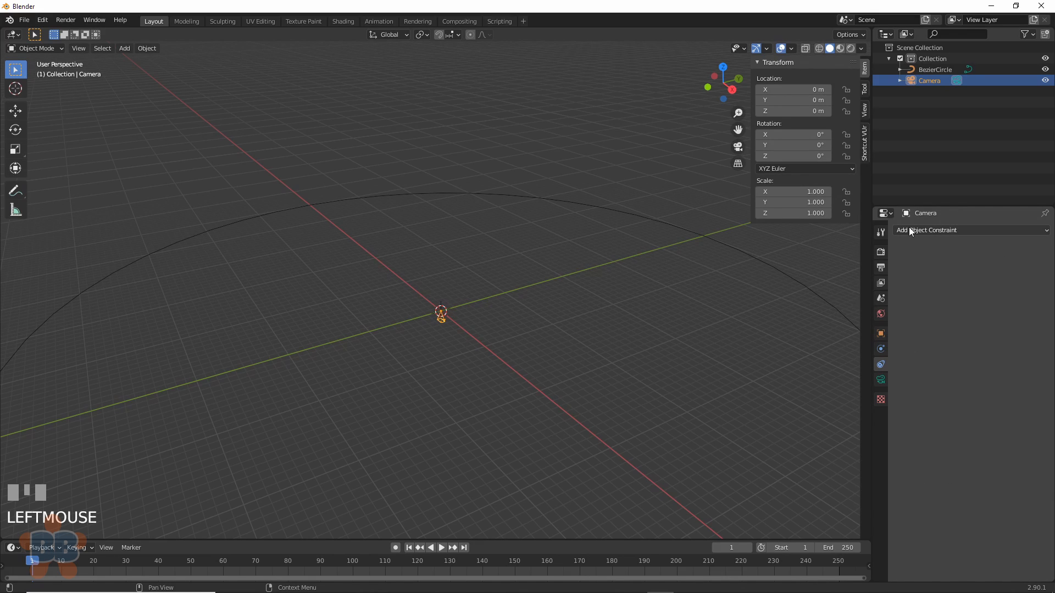
left_click(936, 230)
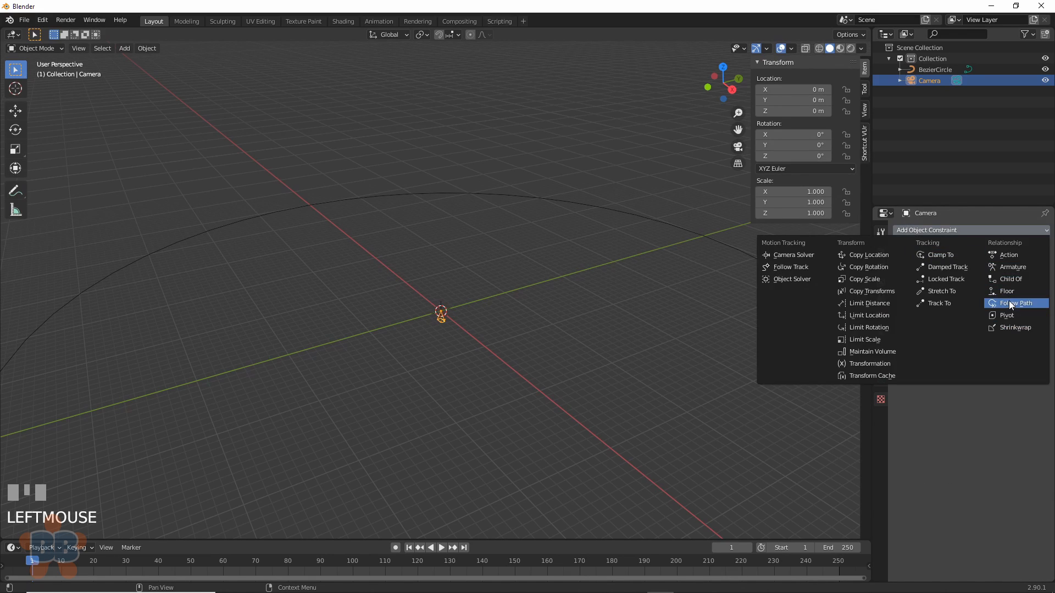
left_click(1017, 303)
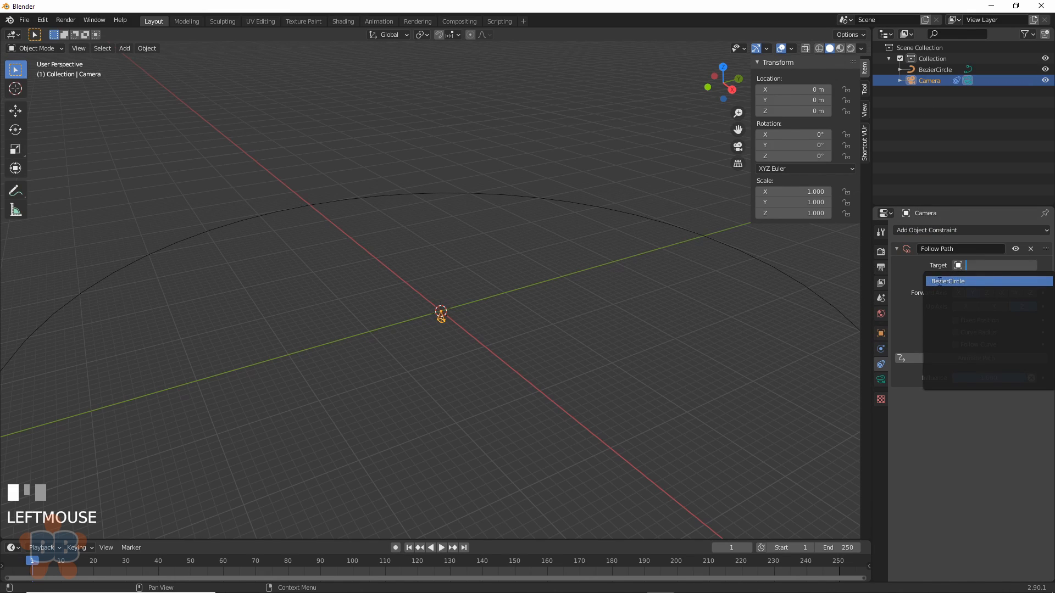
scroll("down", 3)
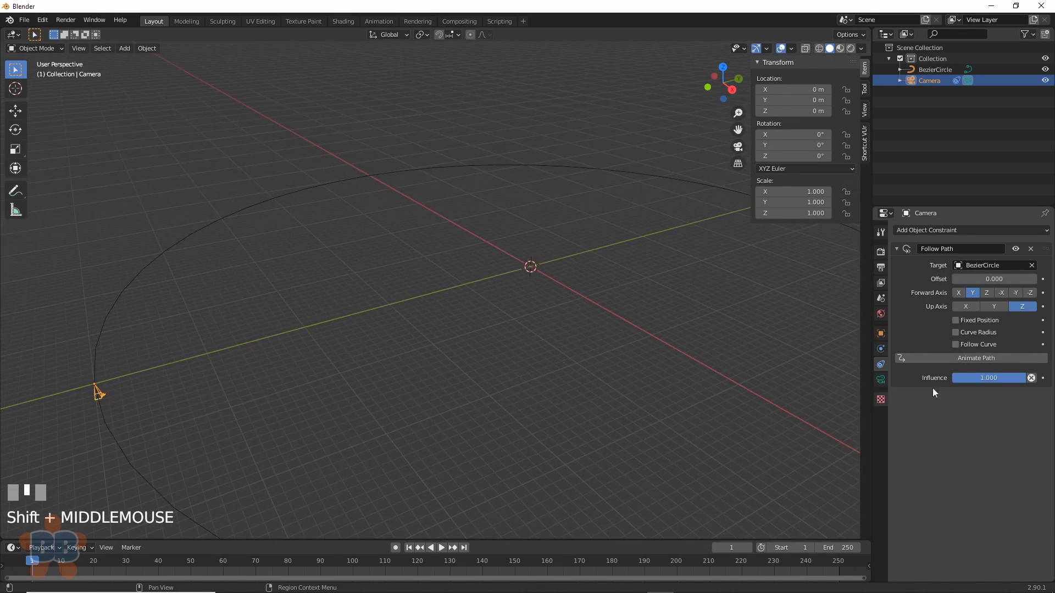
Step: Play the timeline to watch the camera travel the circle, then stop playback
left_click(431, 547)
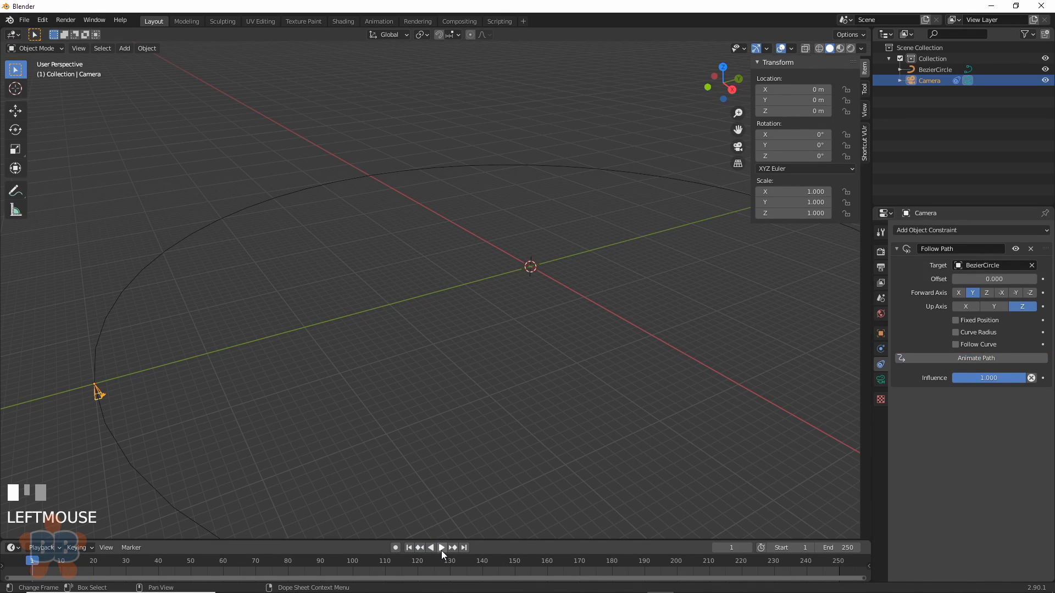
left_click(442, 547)
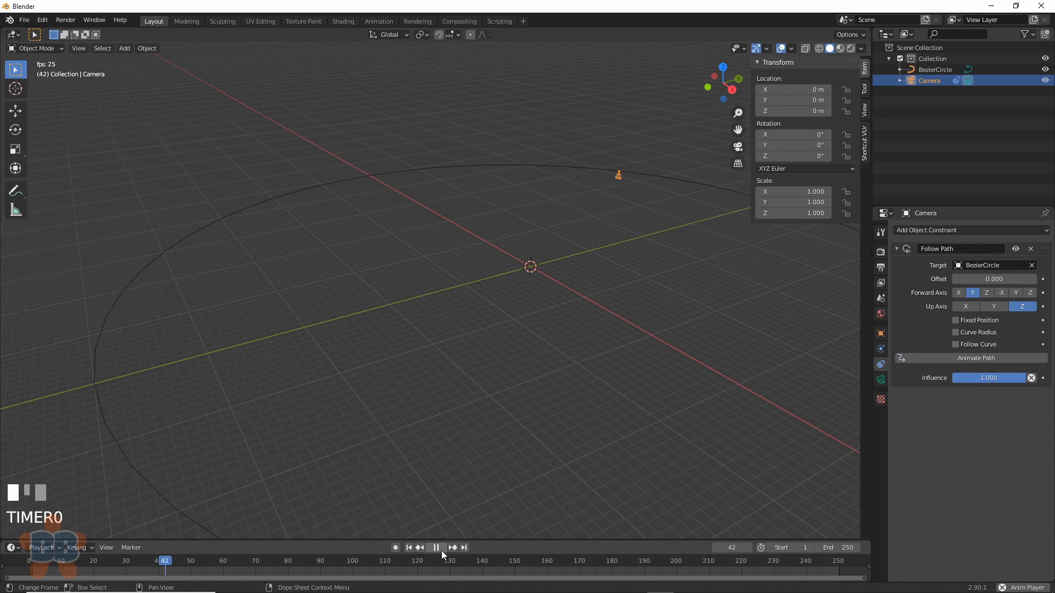
left_click(406, 548)
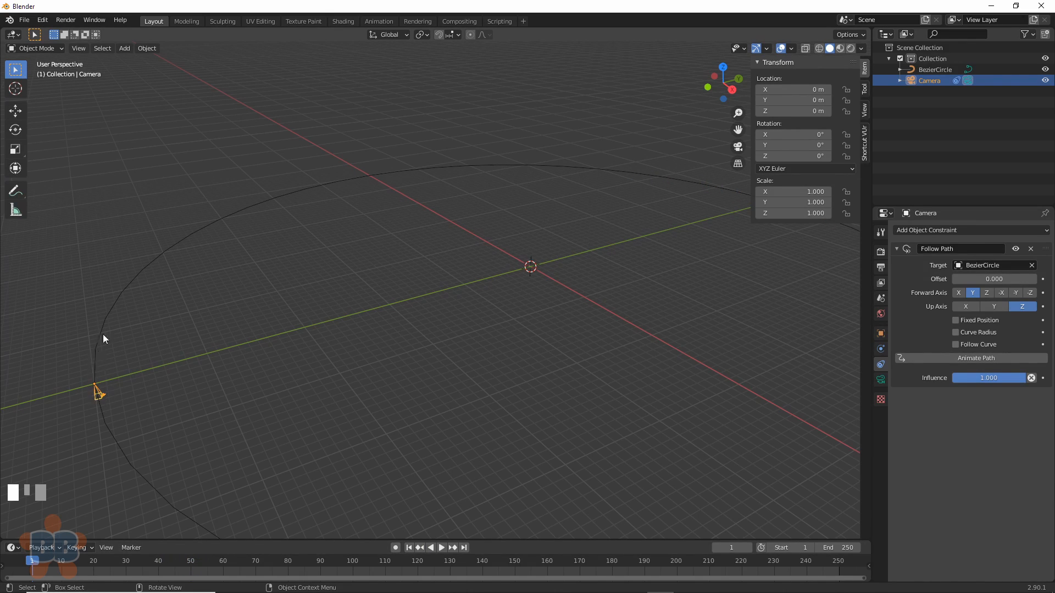
mouse_move(101, 352)
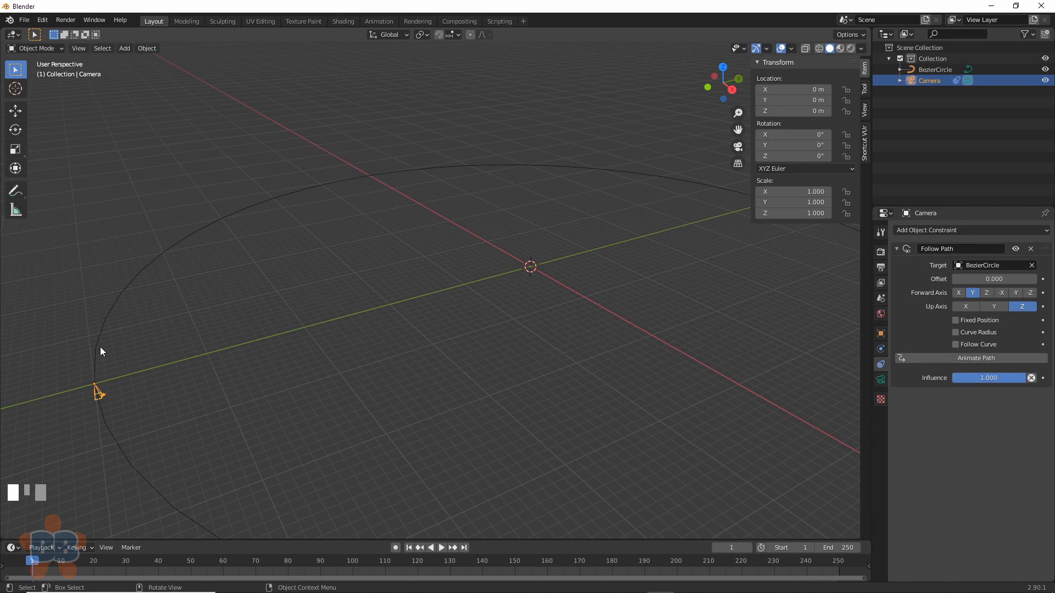
mouse_move(112, 327)
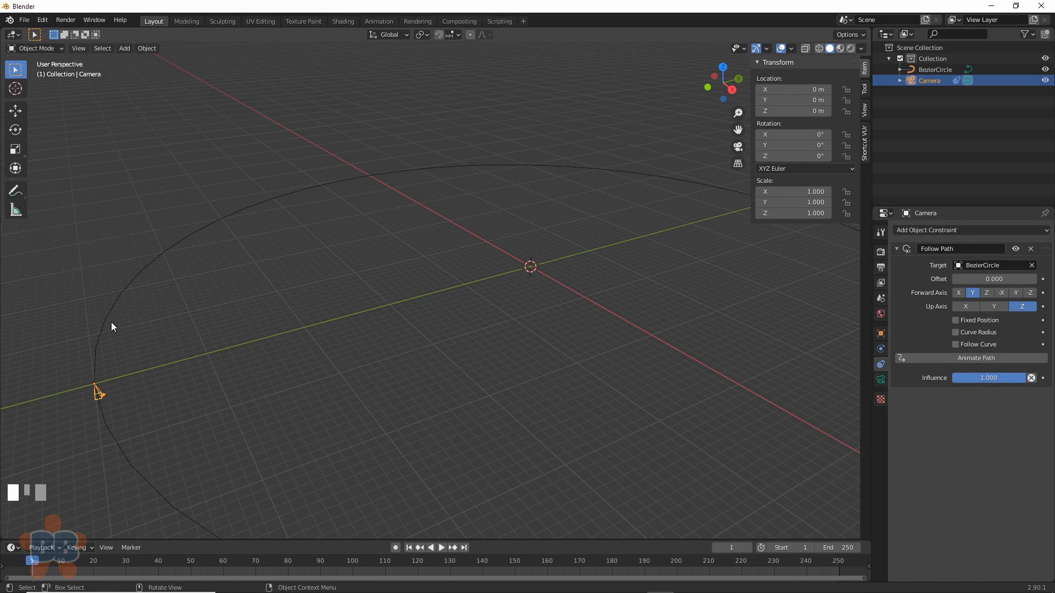
mouse_move(121, 66)
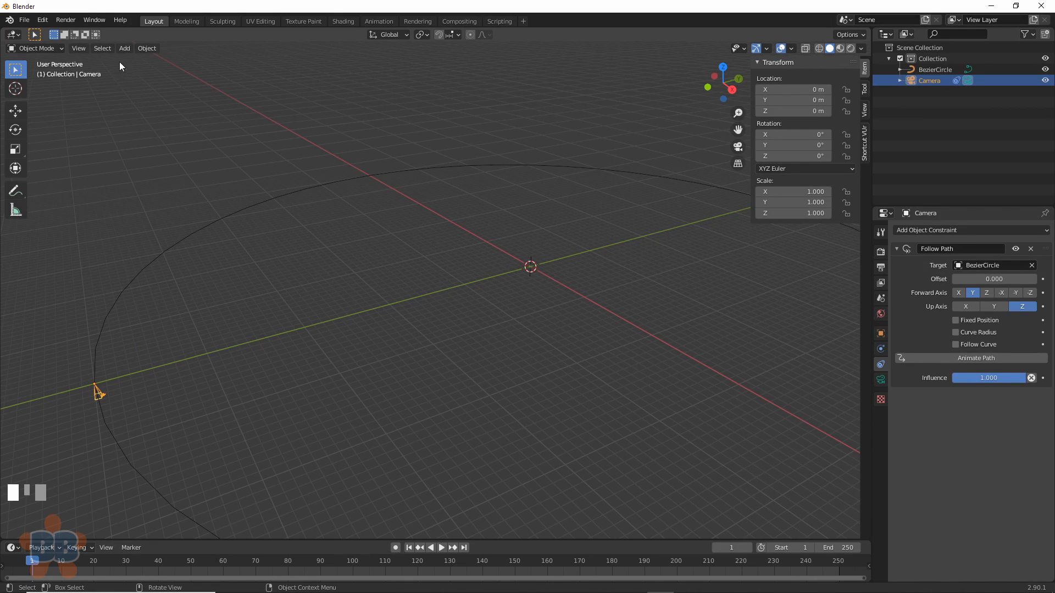
Step: Add a Plain Axes empty to the scene
left_click(125, 47)
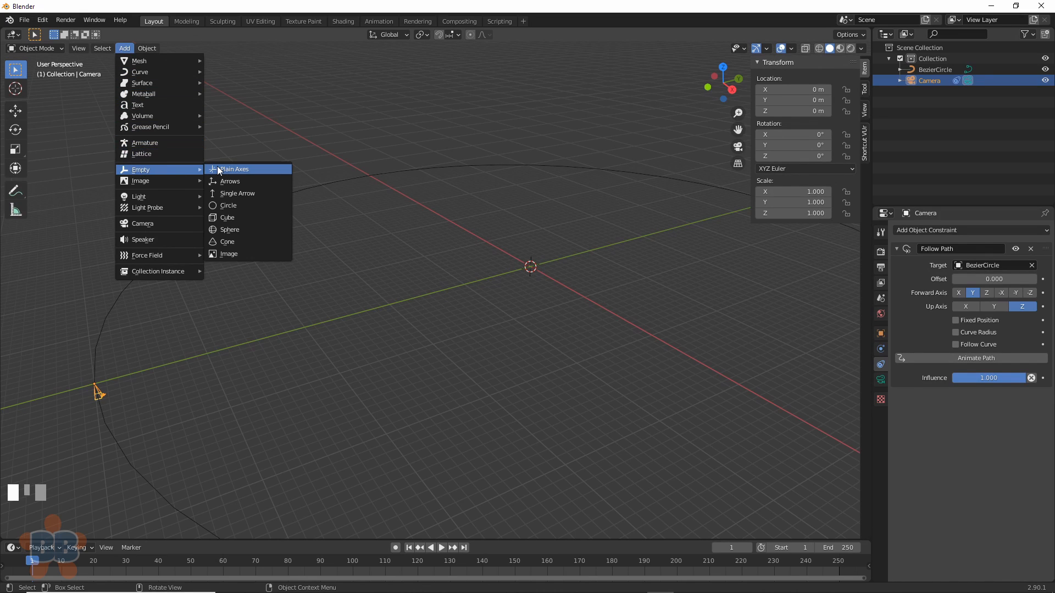
left_click(233, 169)
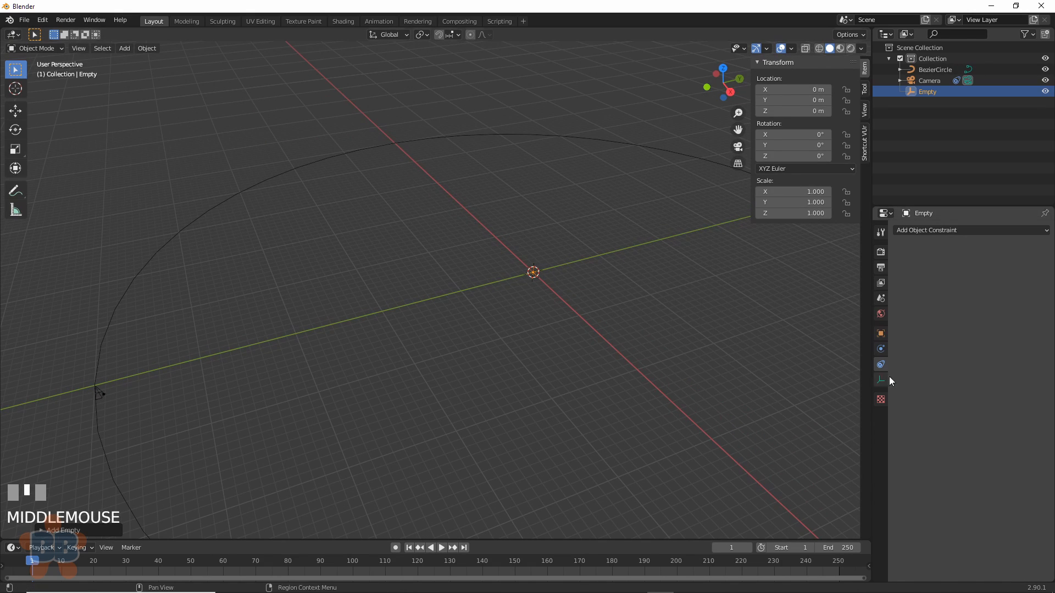
Step: Give the Empty its own Follow Path constraint targeting BezierCircle
left_click(969, 229)
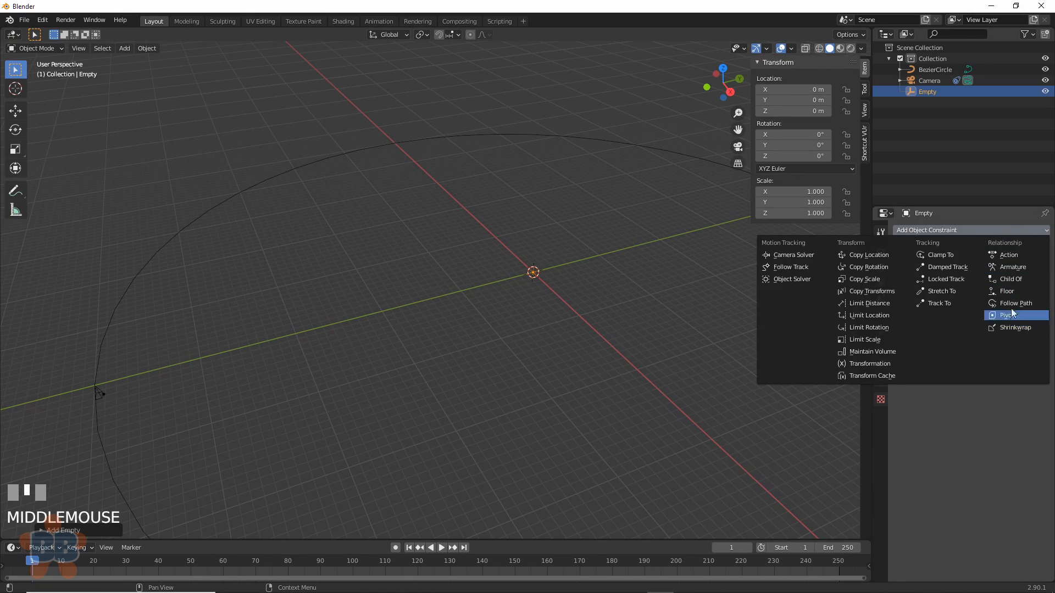
left_click(1015, 303)
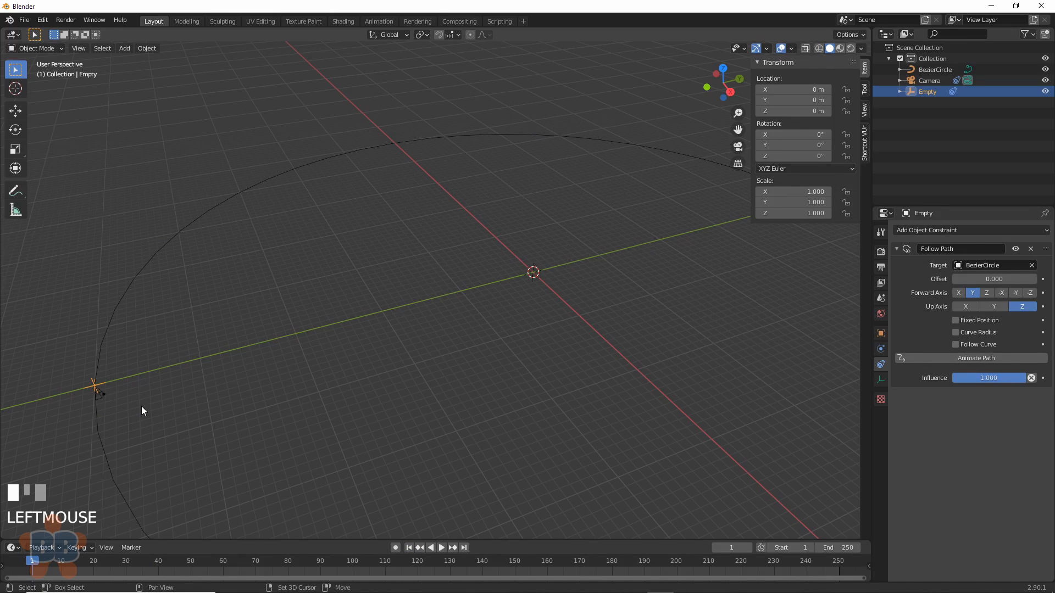
scroll("up", 3)
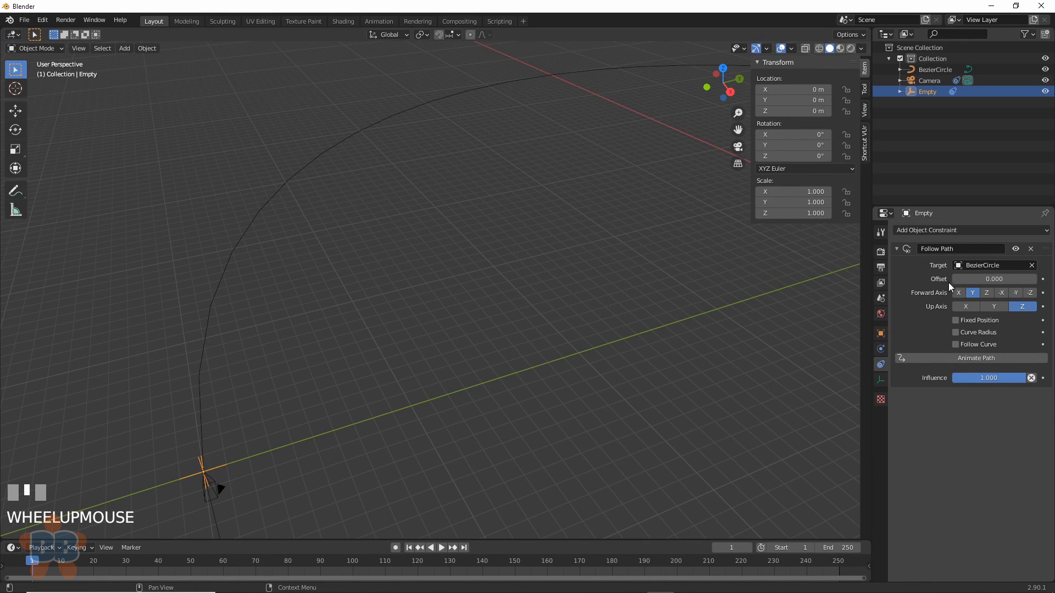
left_click_drag(994, 278, 955, 278)
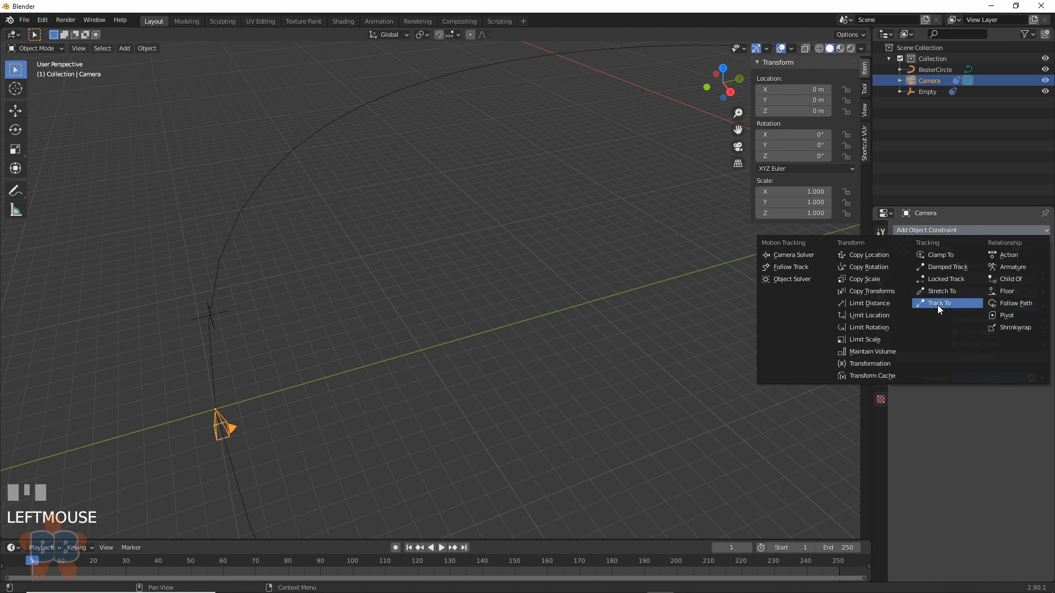
Step: Add a Track To constraint on the camera aimed at the Empty with Y as the up axis, and test-play it
left_click(940, 303)
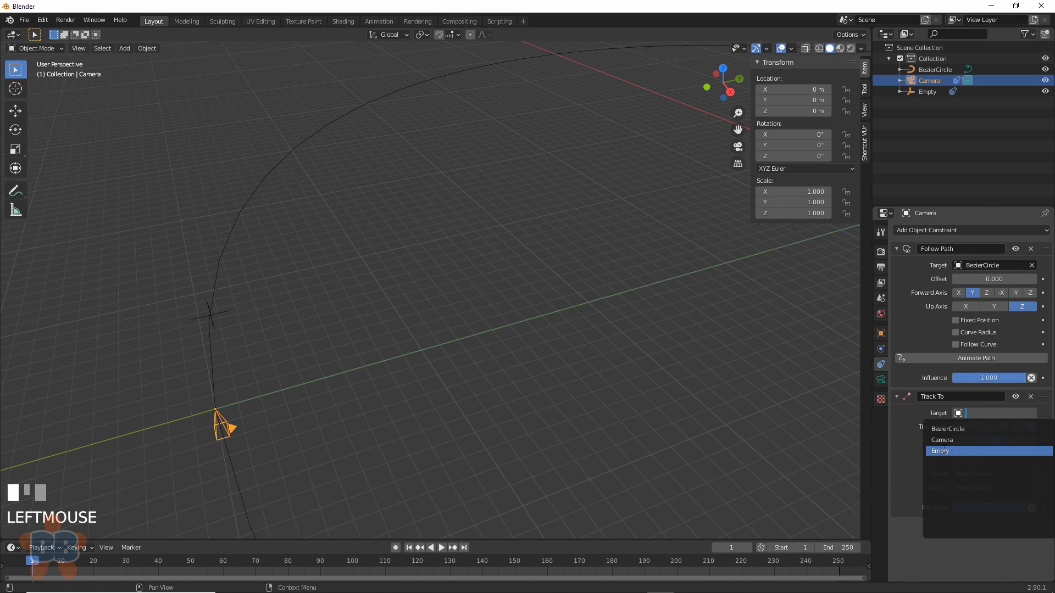
left_click(941, 450)
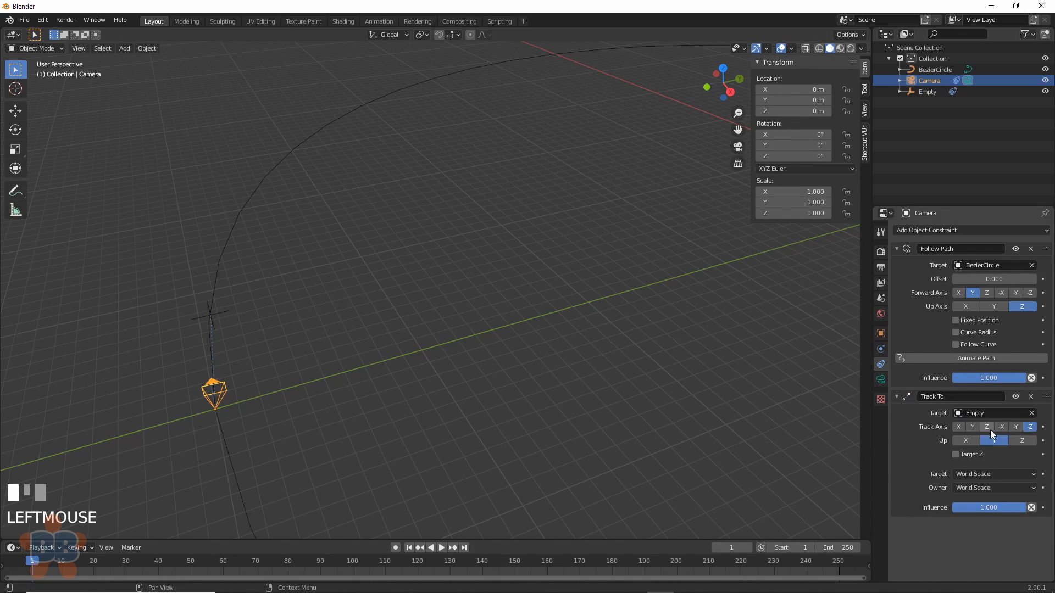
left_click(994, 439)
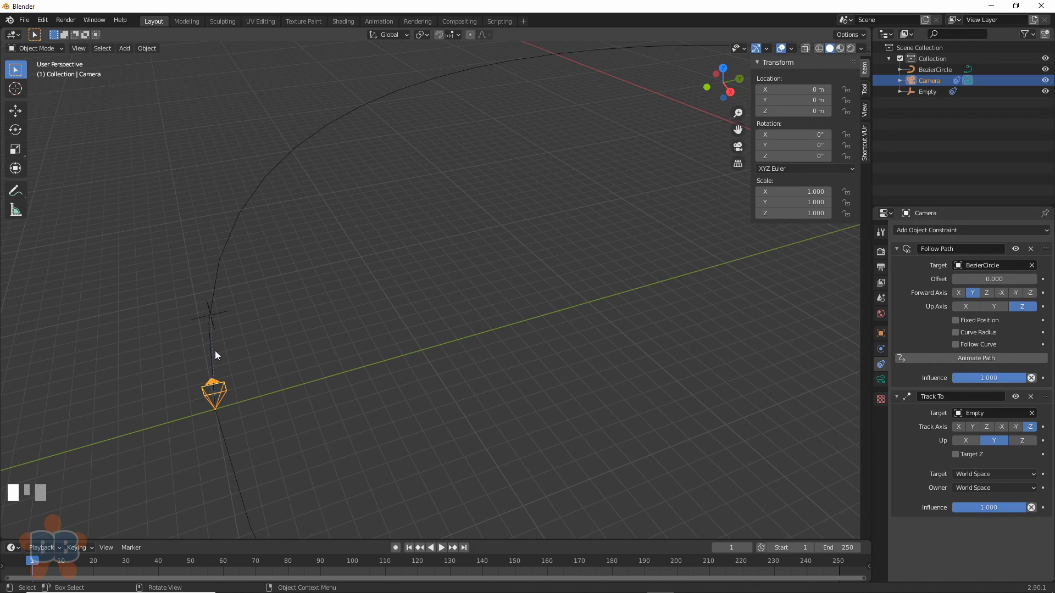
left_click(440, 547)
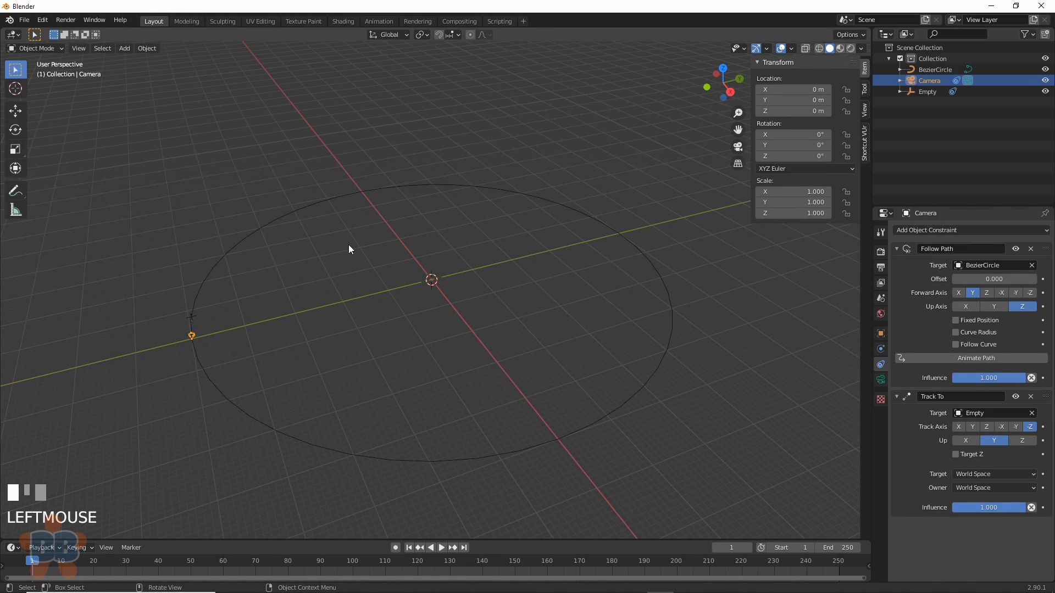
scroll("down", 3)
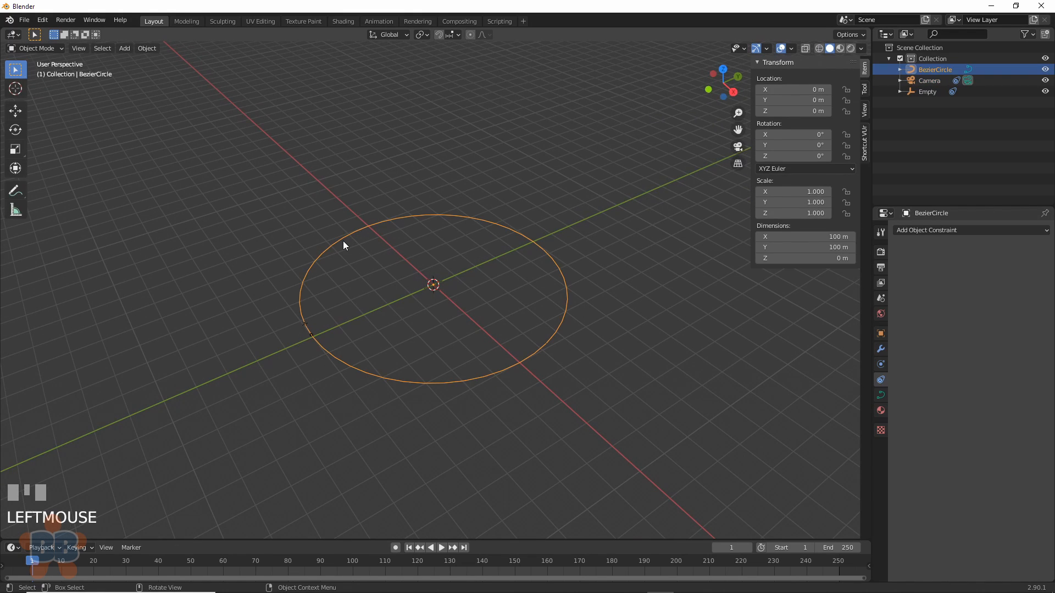
Step: Edit the circle's control points, pulling one inward and pushing another outward into a lopsided loop
key("Tab")
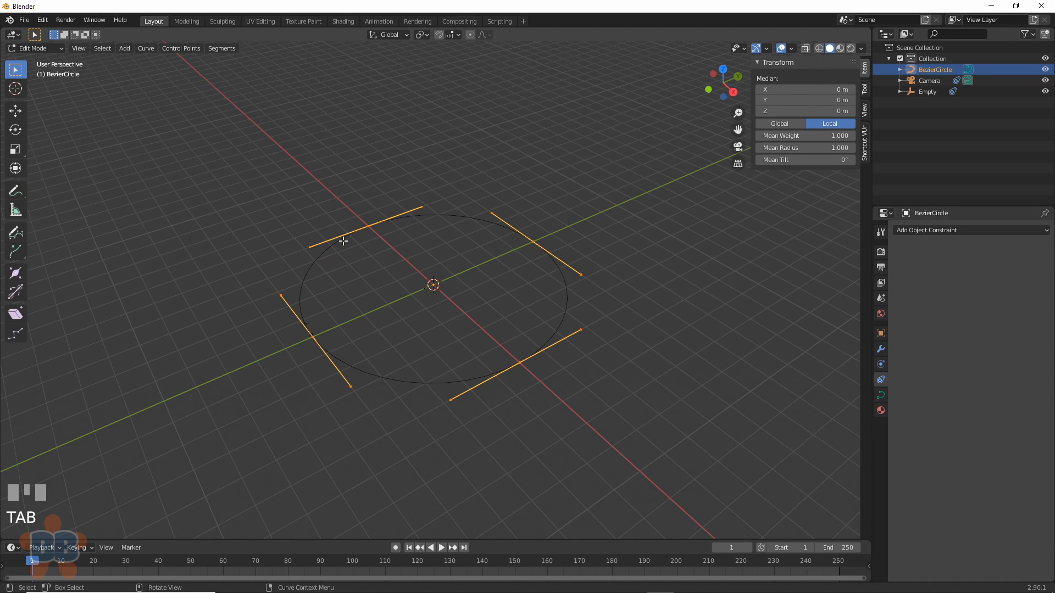
mouse_move(513, 362)
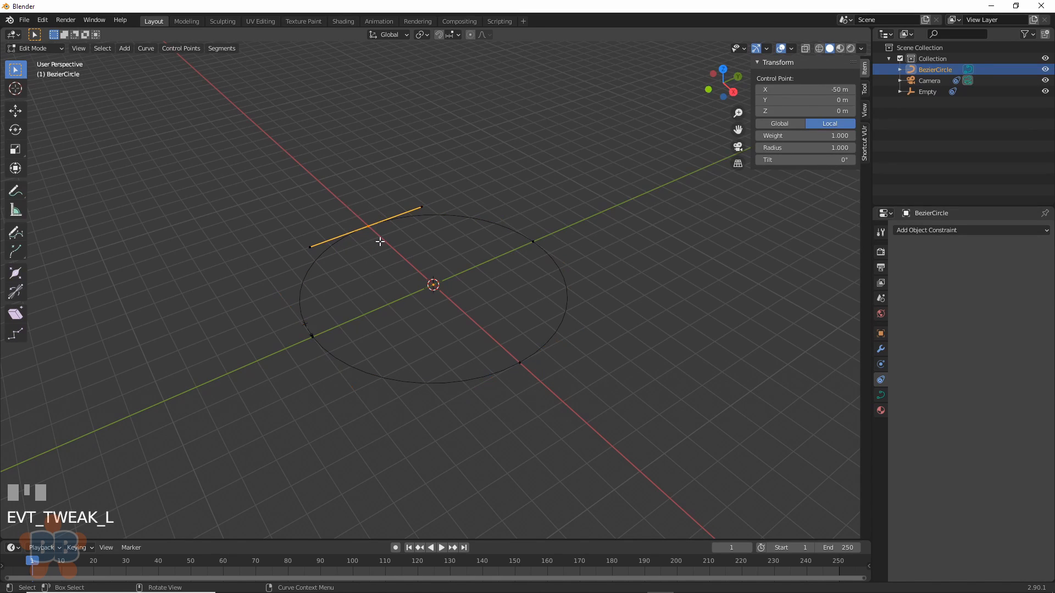
left_click_drag(380, 241, 478, 278)
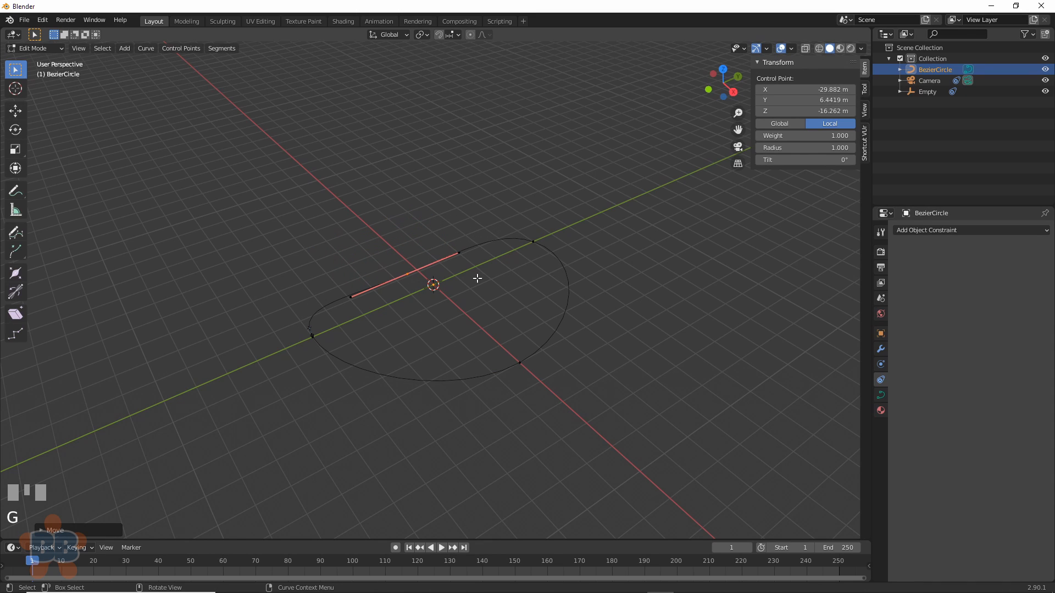
left_click_drag(476, 278, 494, 331)
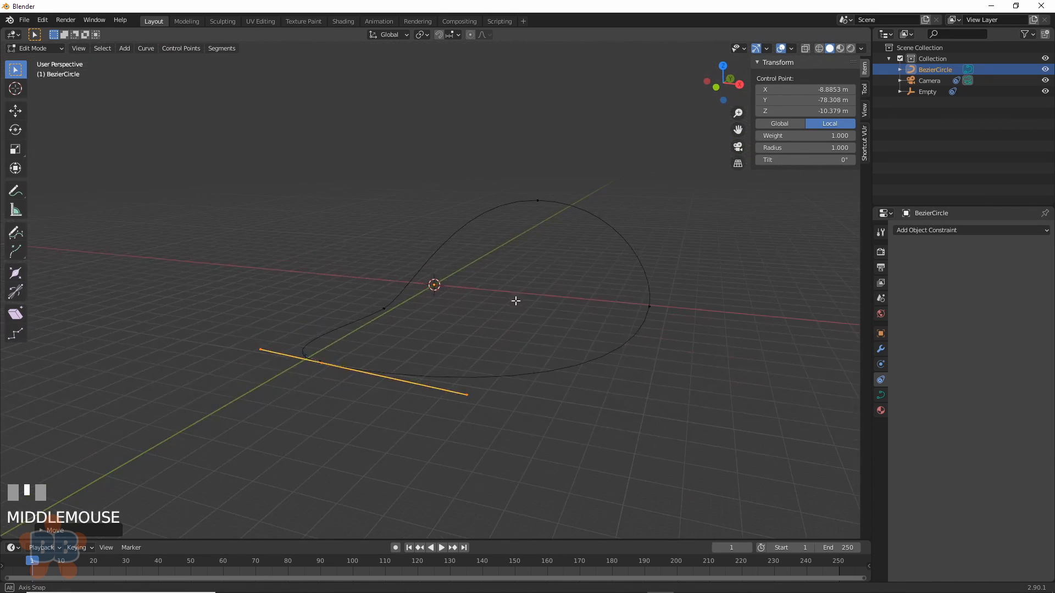
left_click_drag(515, 301, 681, 301)
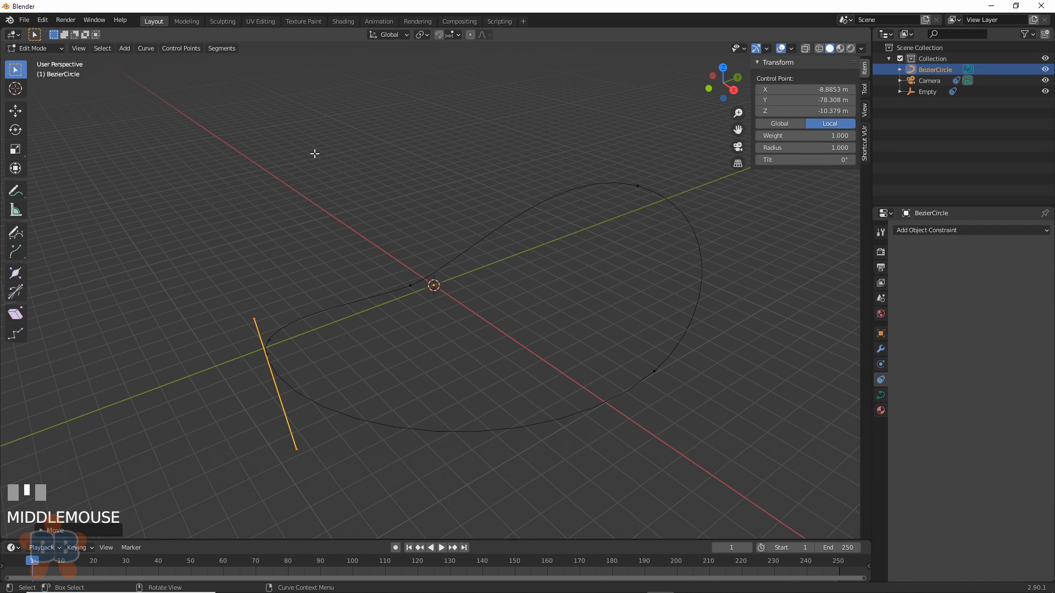
Step: Subdivide all path segments to add extra control points
key("a")
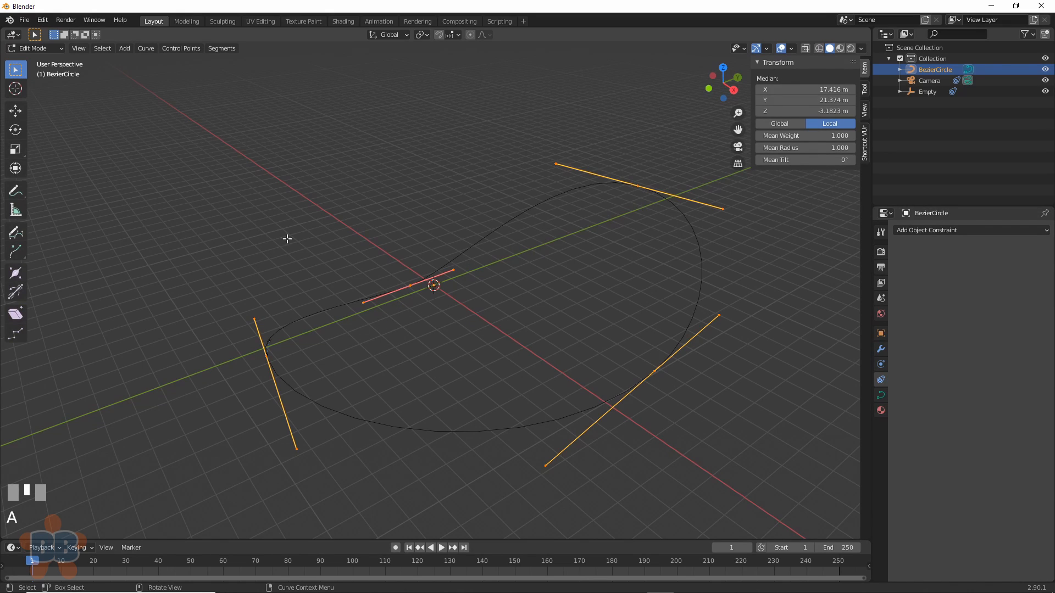
left_click(221, 47)
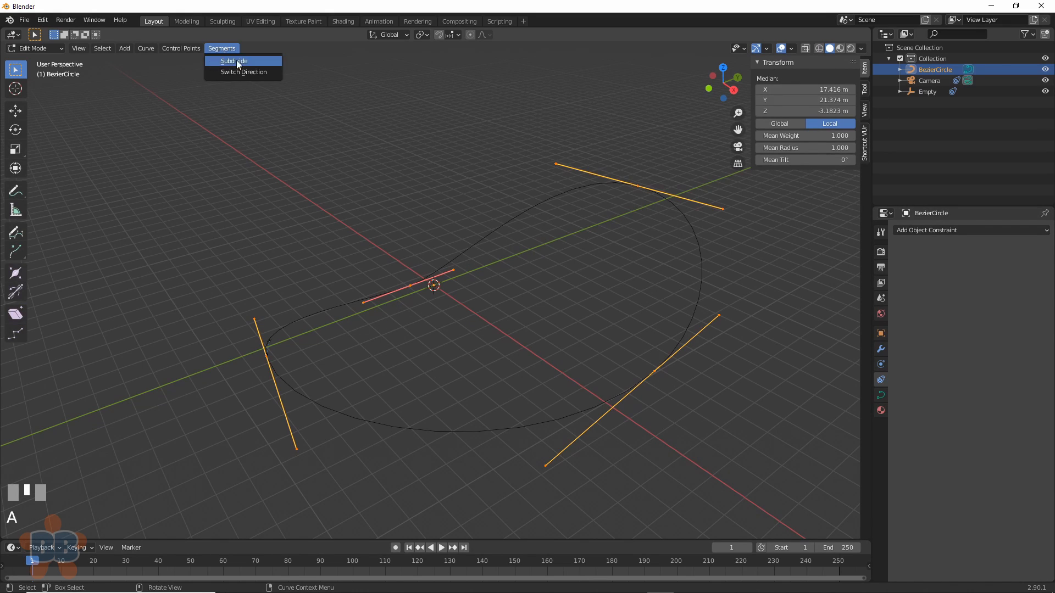
left_click(231, 60)
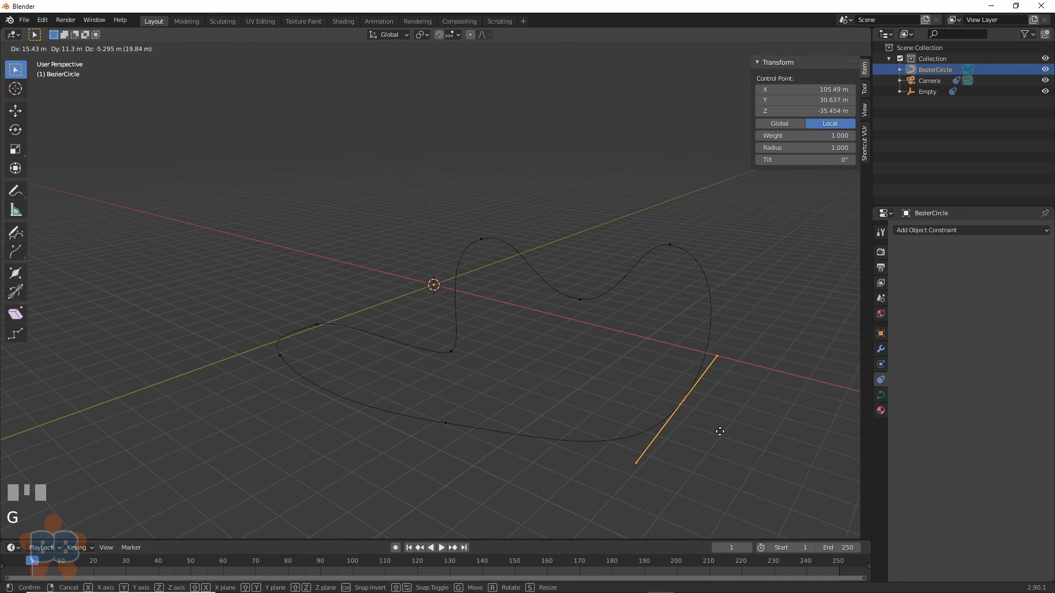
Step: Move the new points to make the loop winding with varying height
scroll("up", 3)
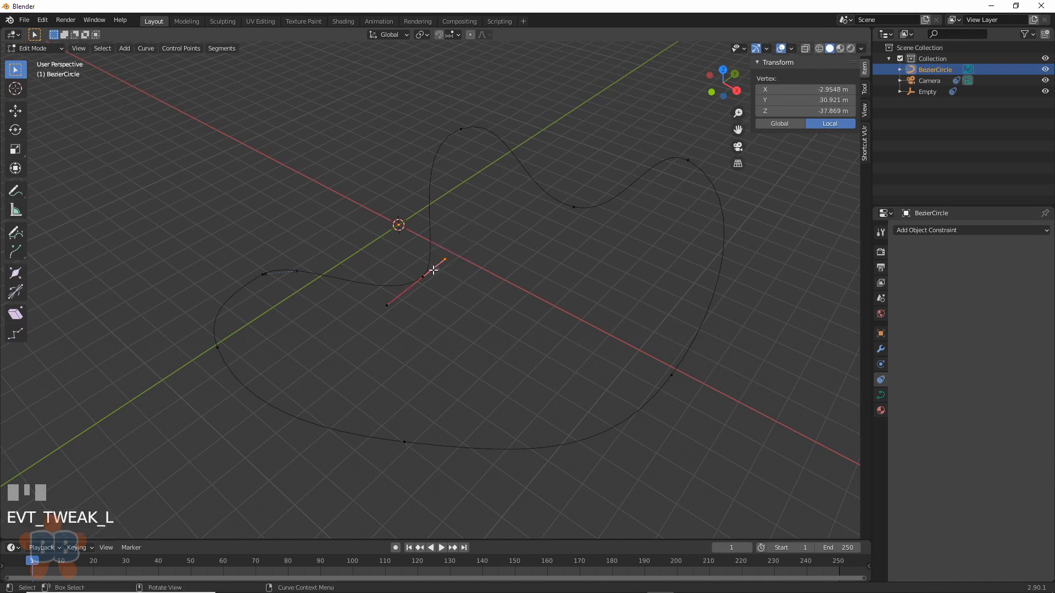
left_click_drag(430, 269, 565, 266)
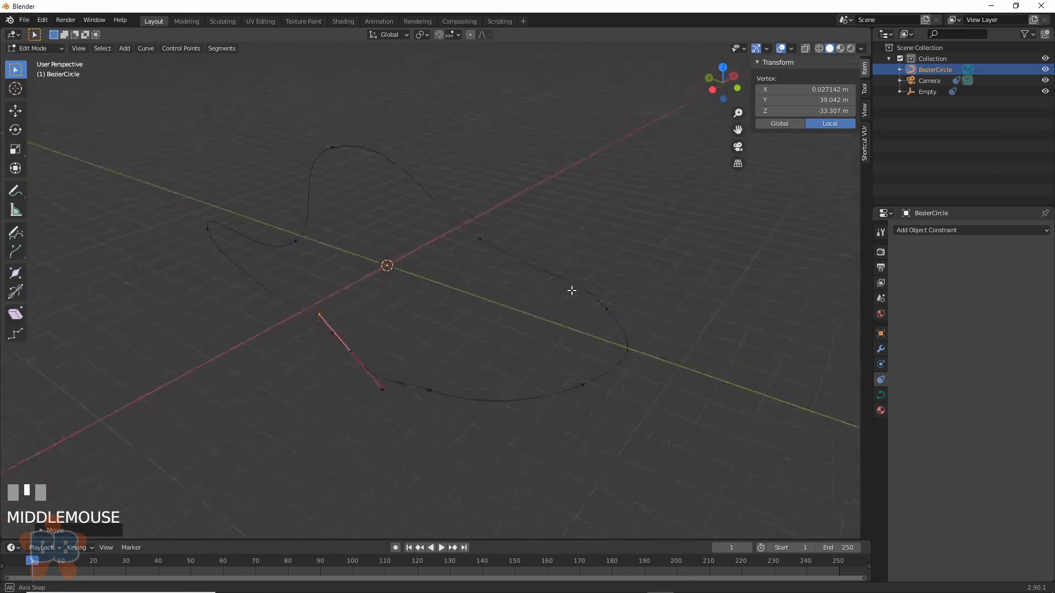
left_click_drag(572, 290, 414, 374)
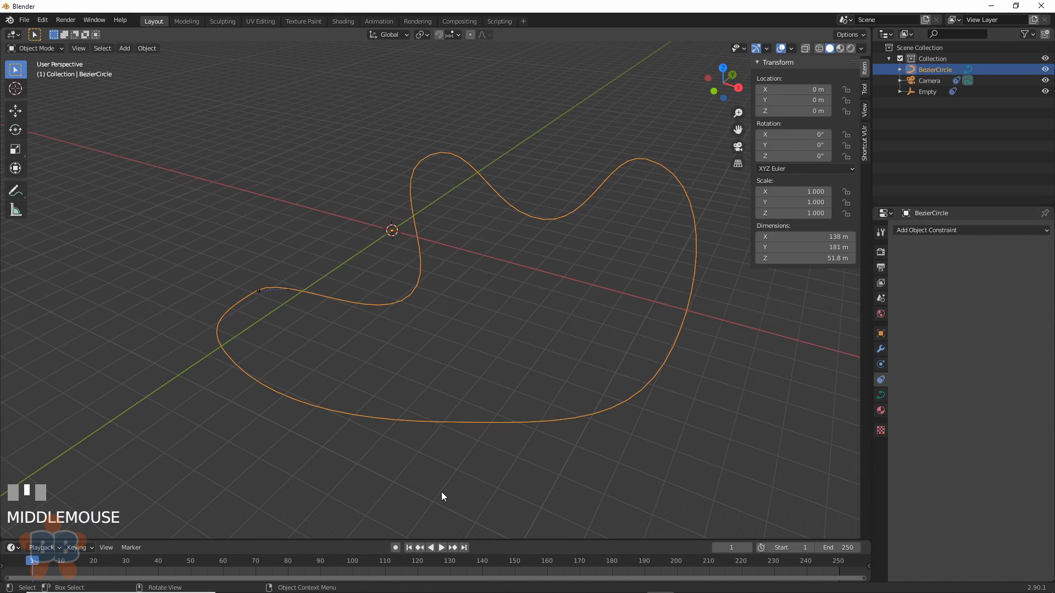
Step: Play and stop the timeline to watch the camera ride the winding path
left_click(441, 547)
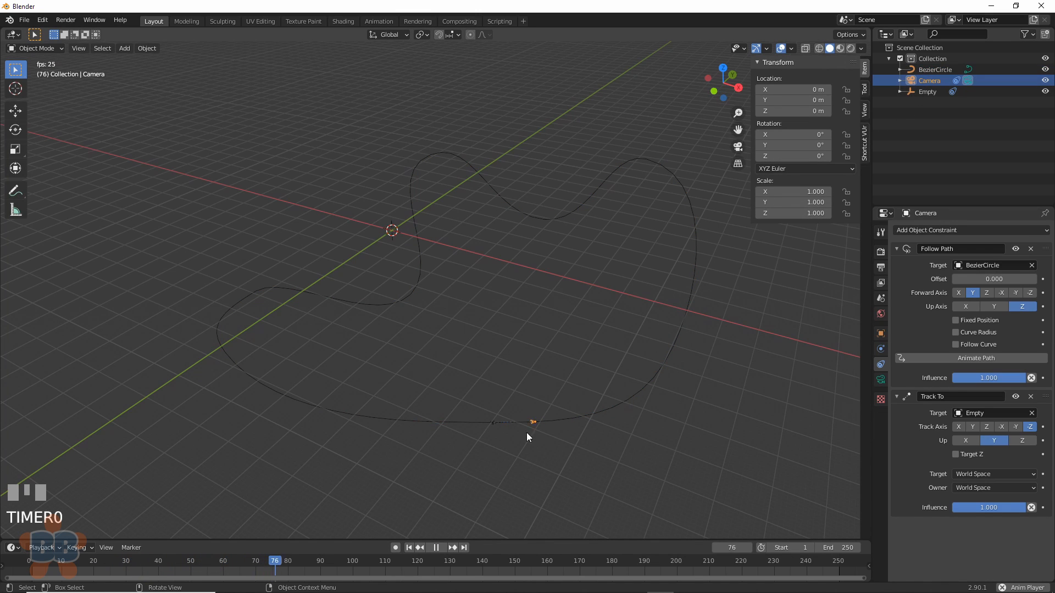
left_click(436, 547)
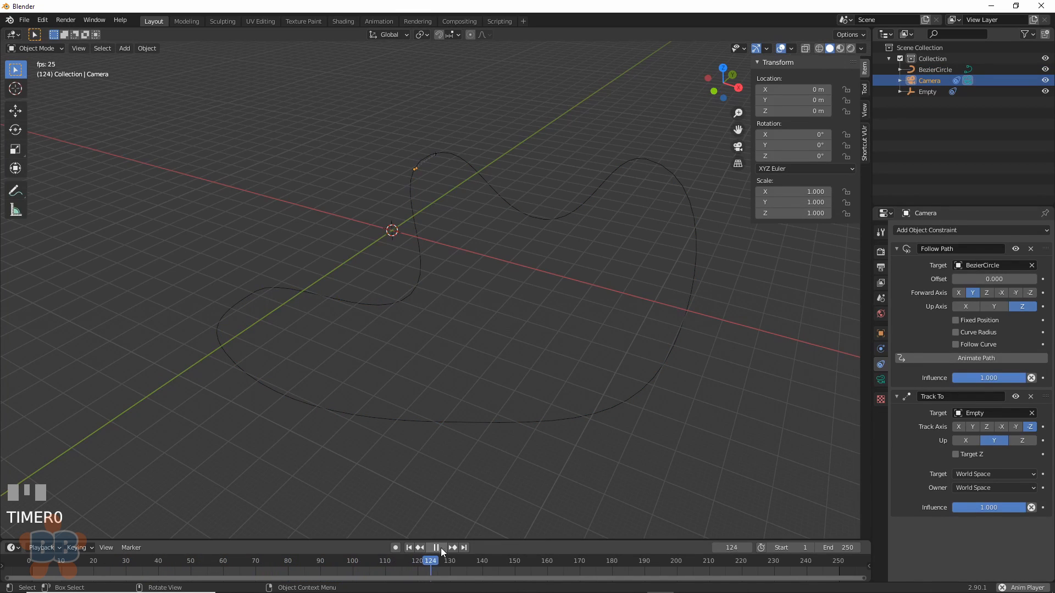
left_click(435, 547)
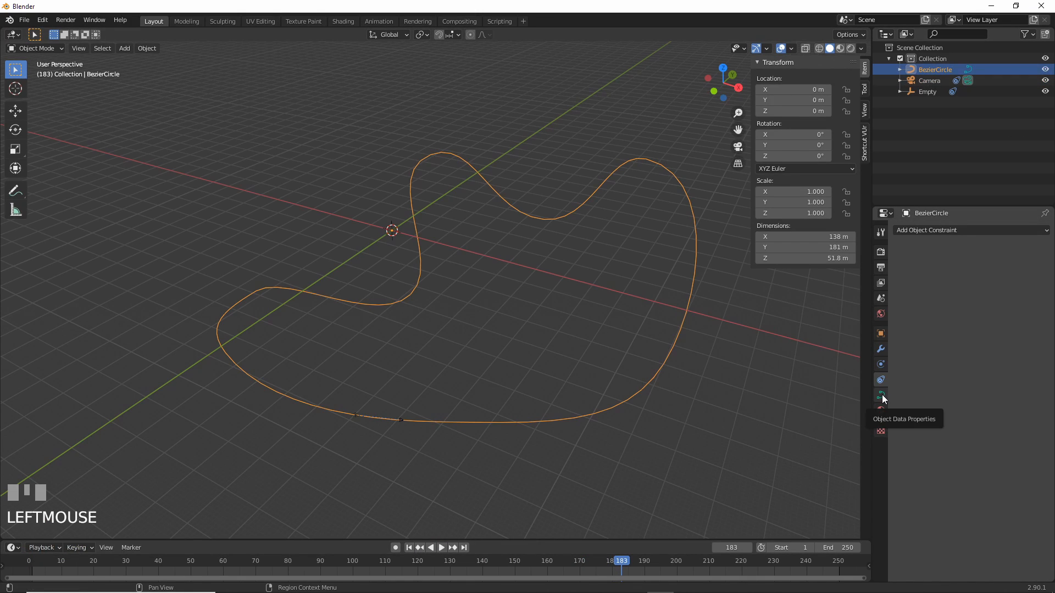
Step: In Path Animation set Frames to 250 and play to check the camera speed
left_click(880, 395)
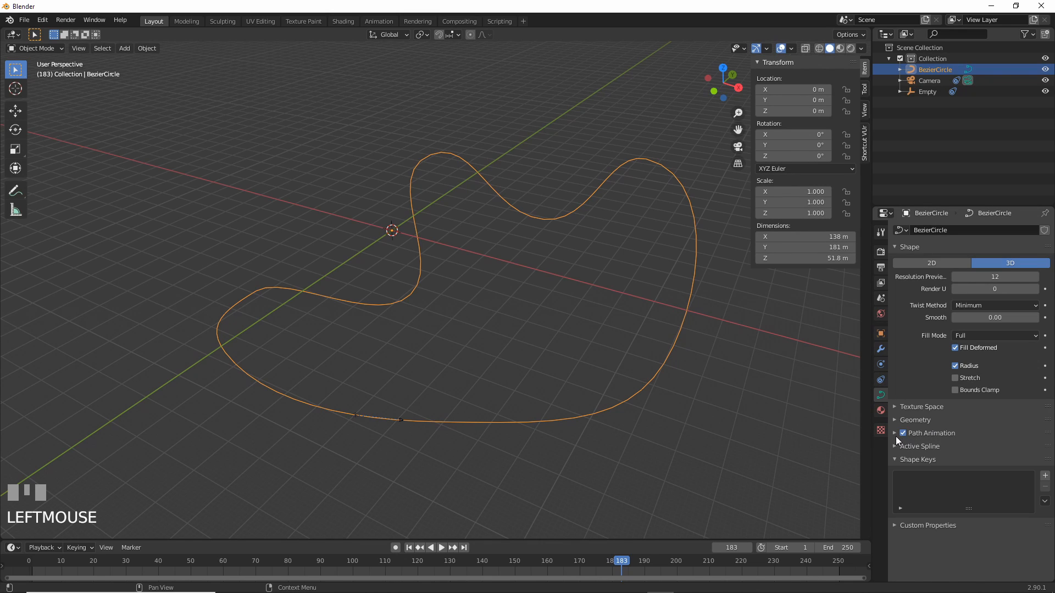
left_click(894, 433)
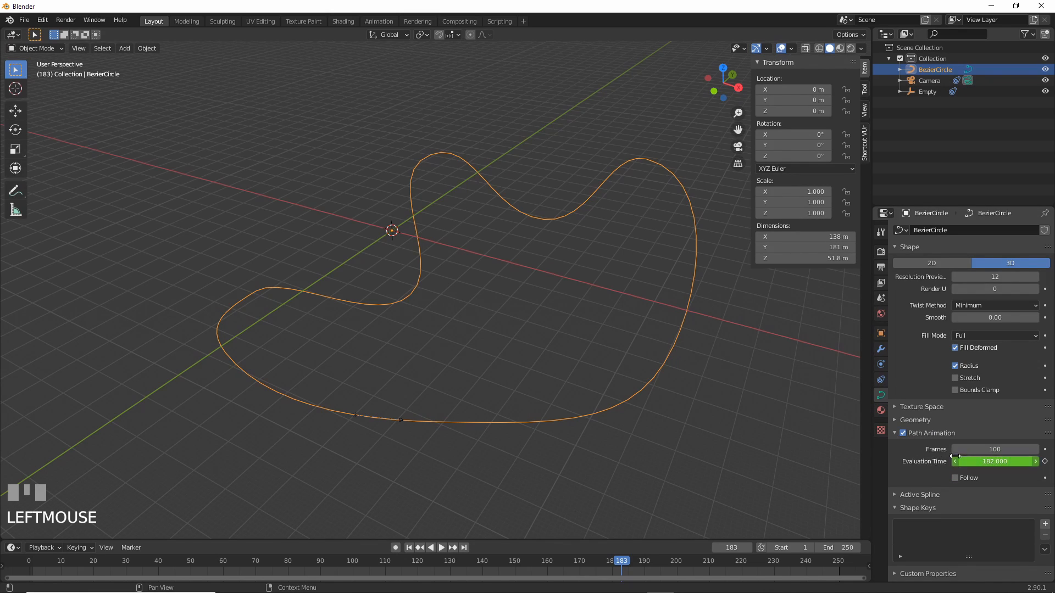
mouse_move(995, 449)
type("250")
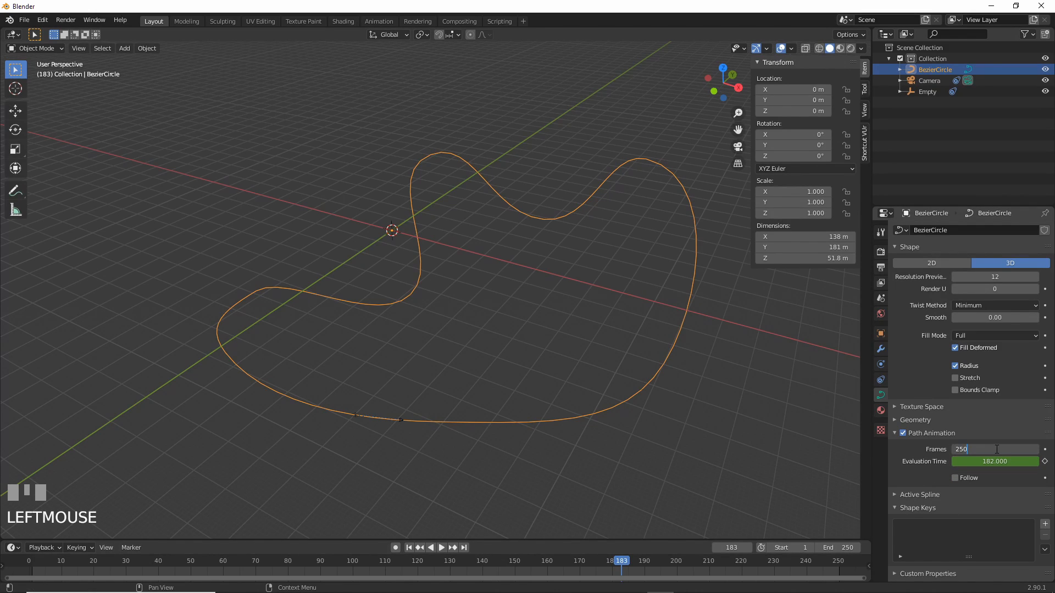
key("Return")
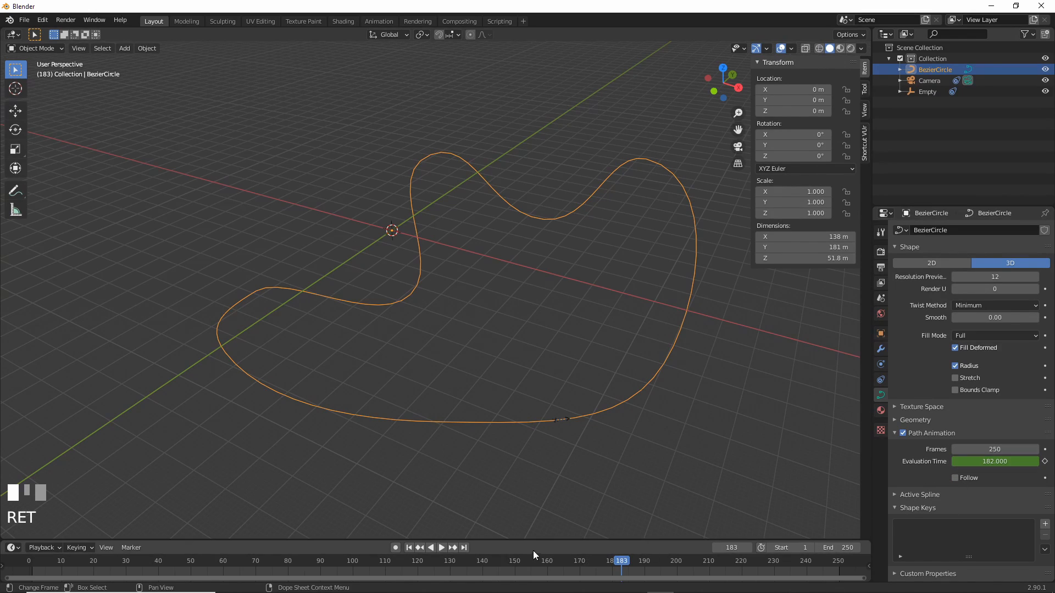
left_click(440, 547)
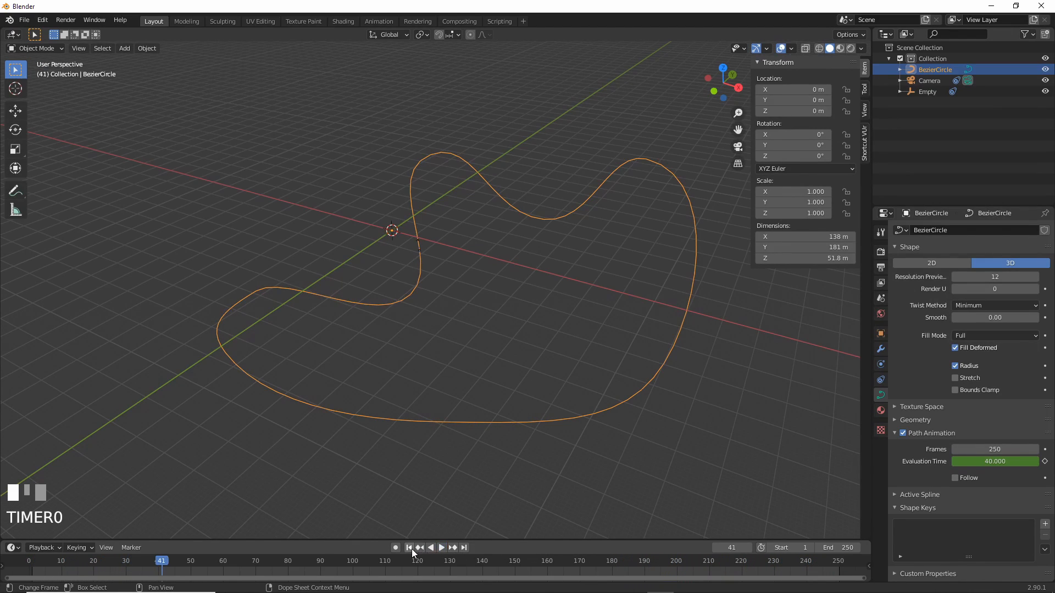
Step: Raise the path animation to 500 frames for slower travel
type("500")
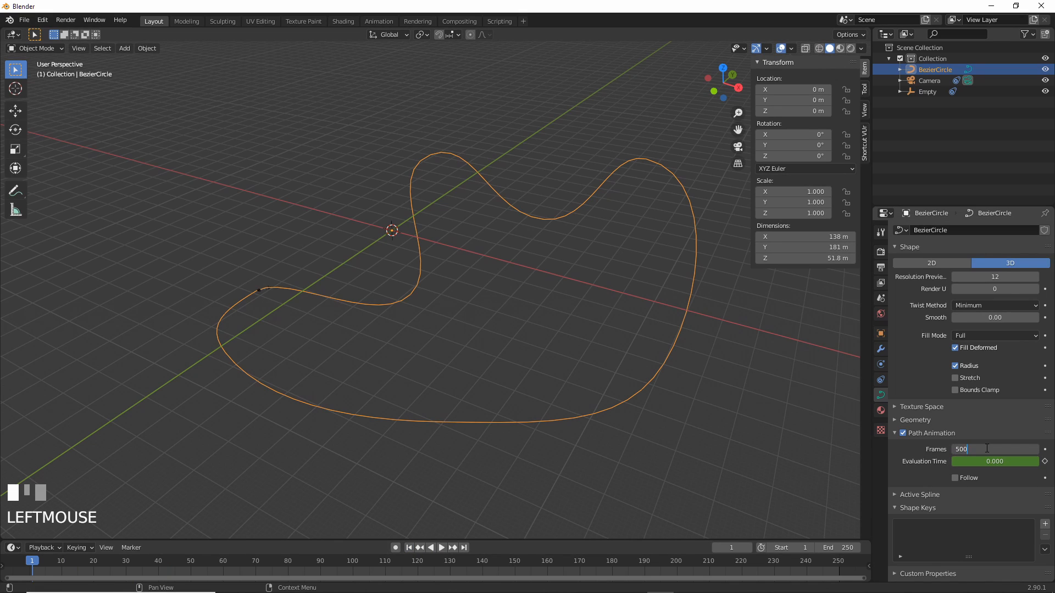
key("Return")
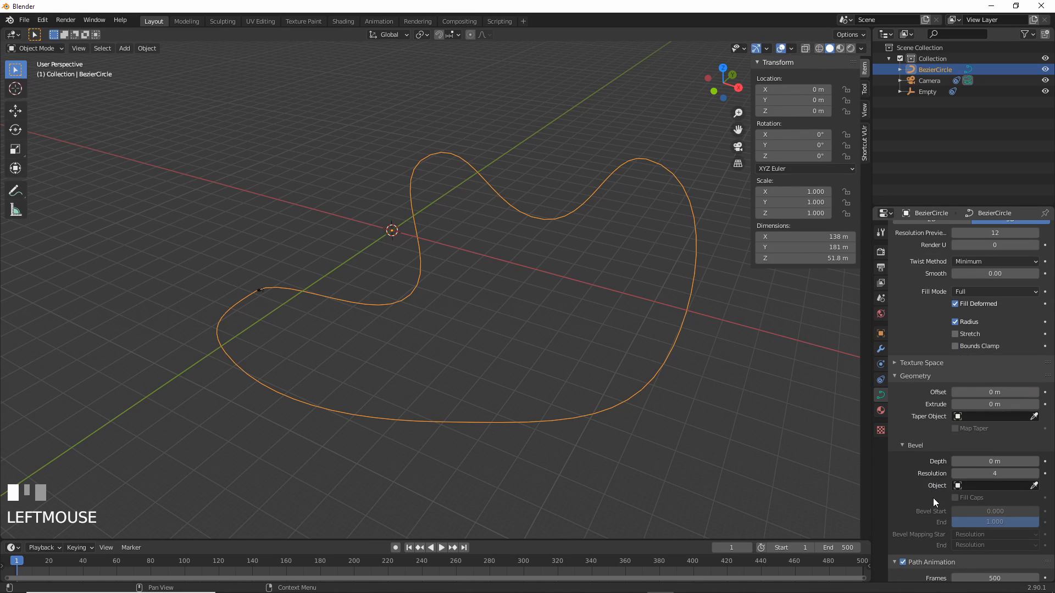
Step: Set the path's bevel depth to 2.1 m for a round tube, then play it from the camera view
left_click_drag(995, 460, 995, 460)
type("2.1")
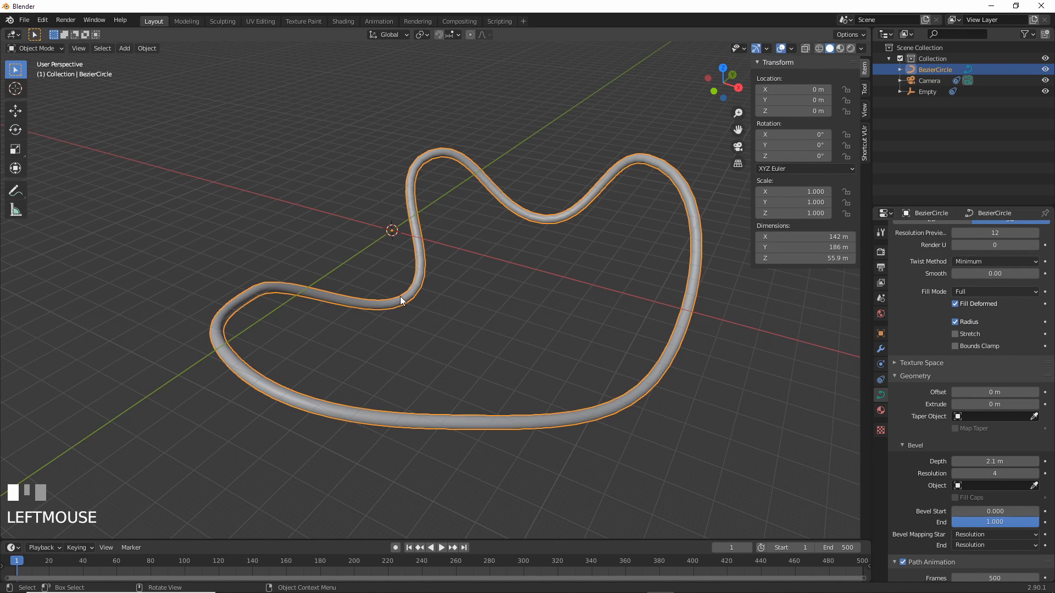
key("NUMPAD_0")
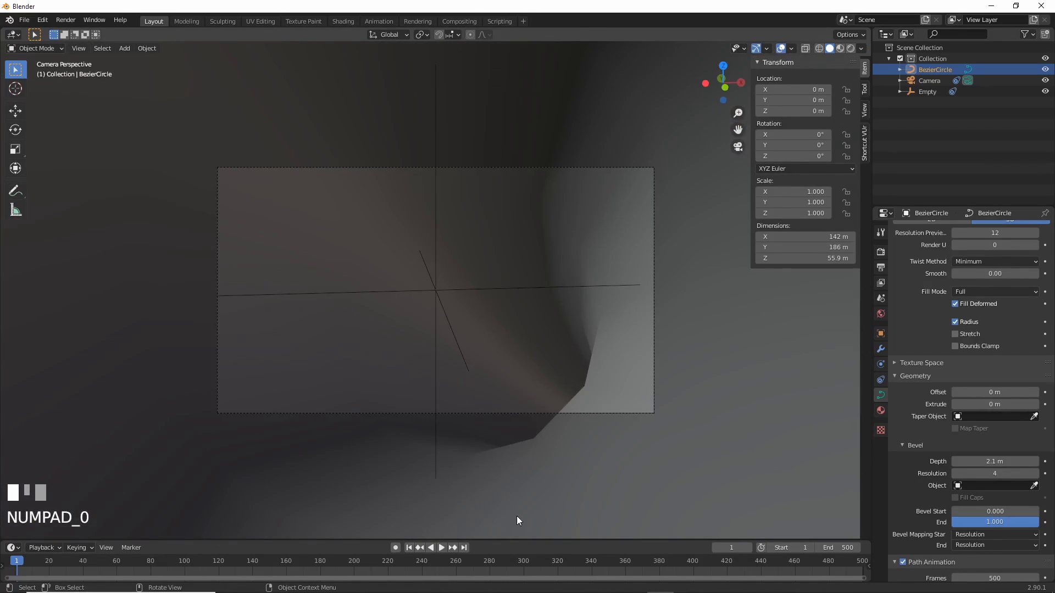
left_click(436, 547)
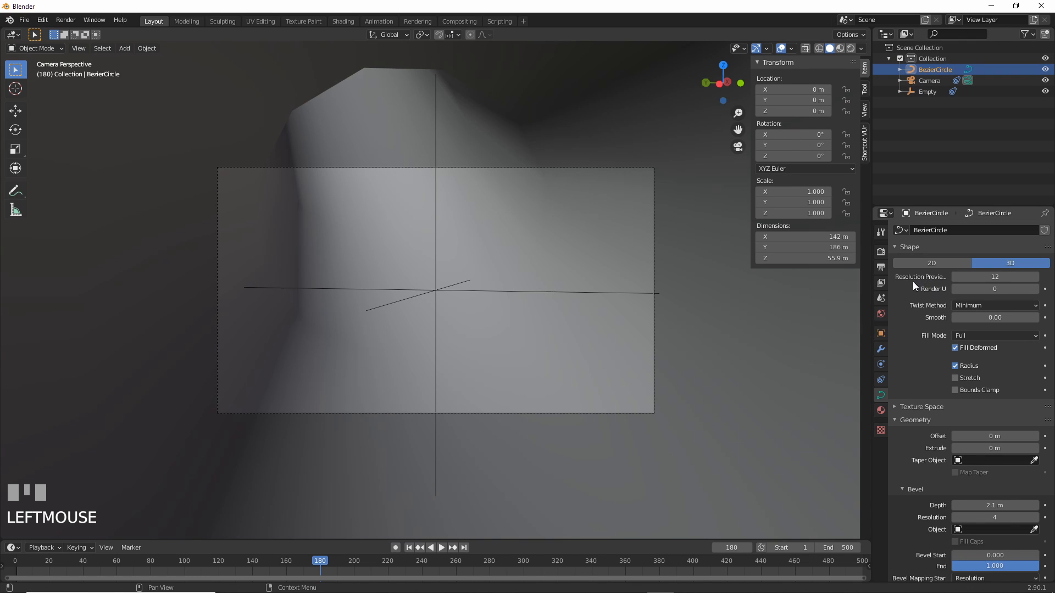
mouse_move(943, 283)
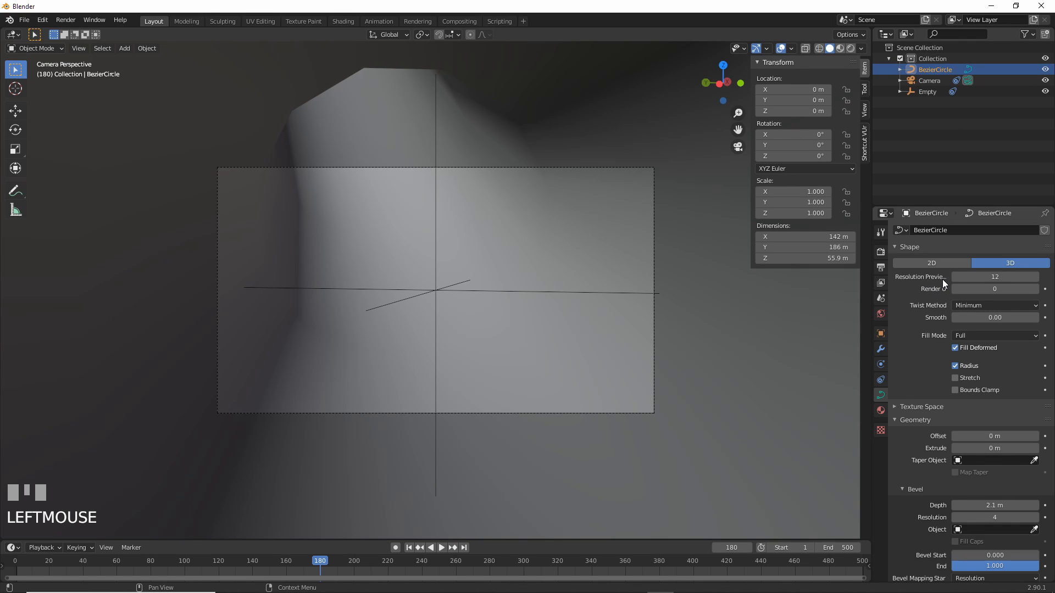
Step: Raise the tunnel curve's bevel resolution to 16 and preview the flight through it in the timeline
left_click_drag(975, 277, 1002, 277)
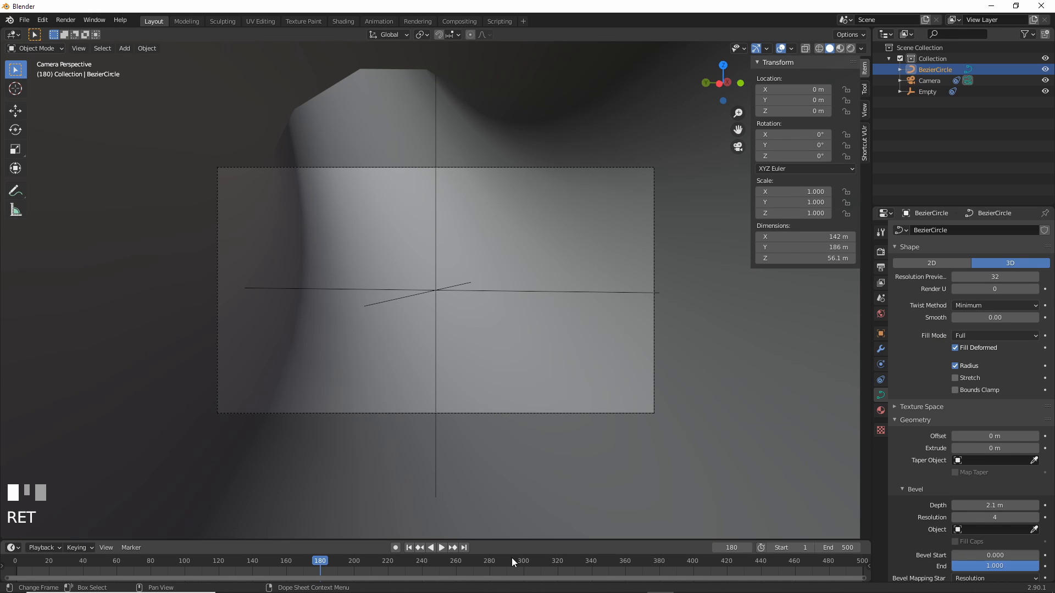
left_click(440, 547)
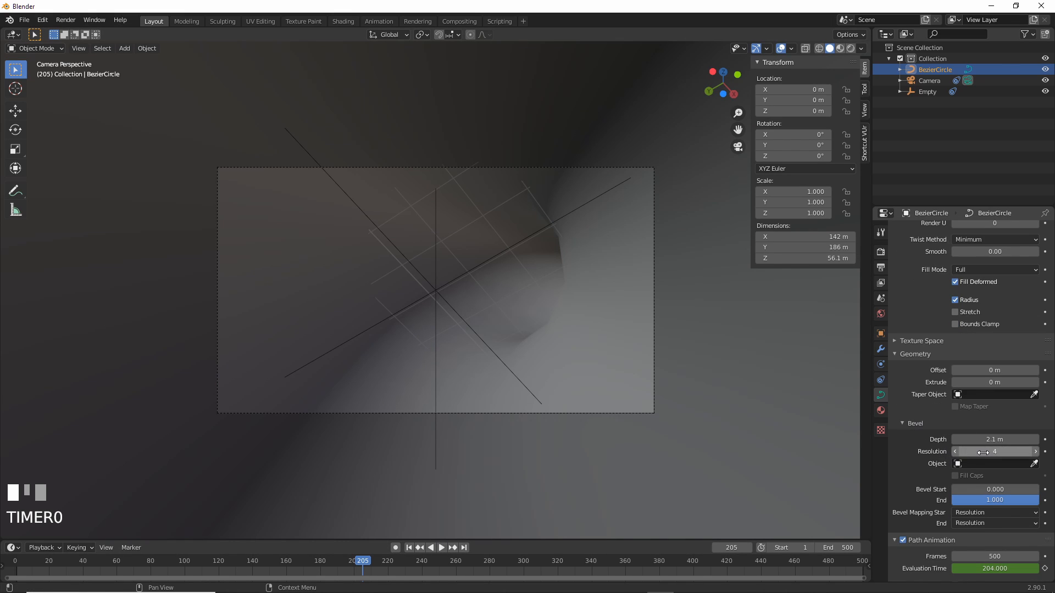
type("16")
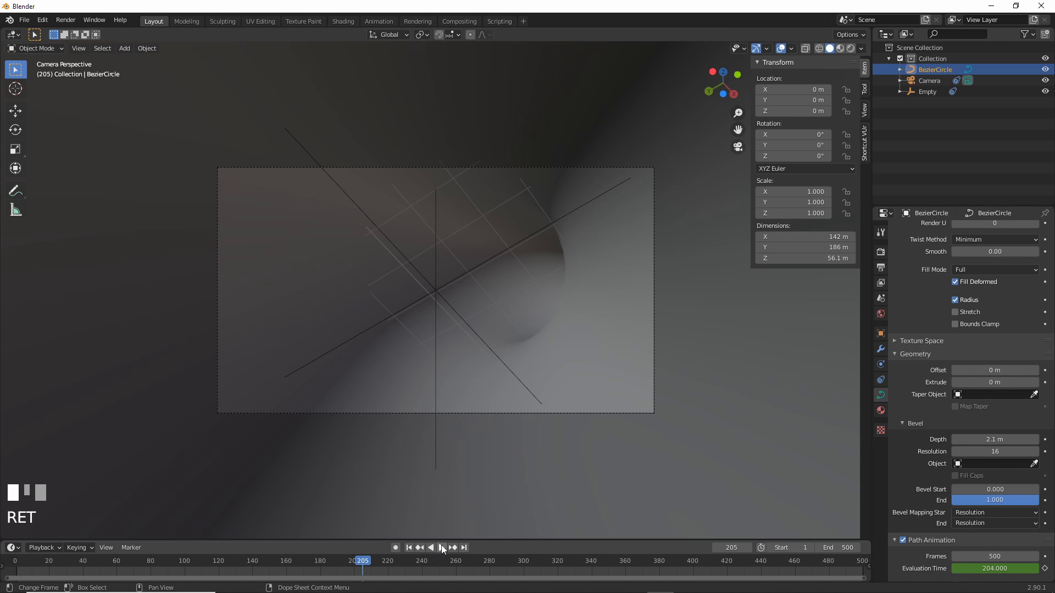
left_click(436, 547)
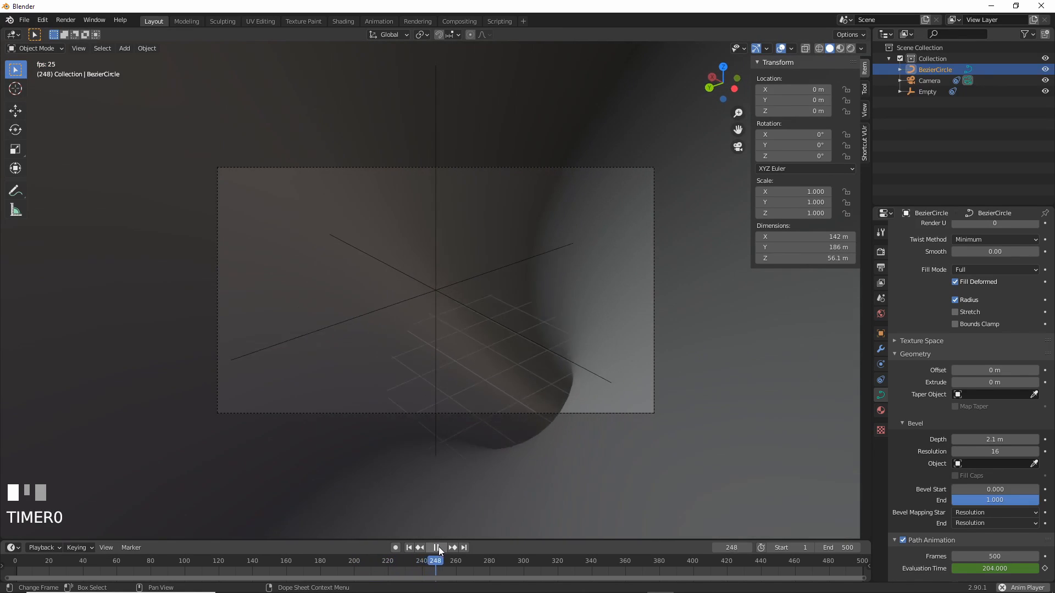
left_click(436, 547)
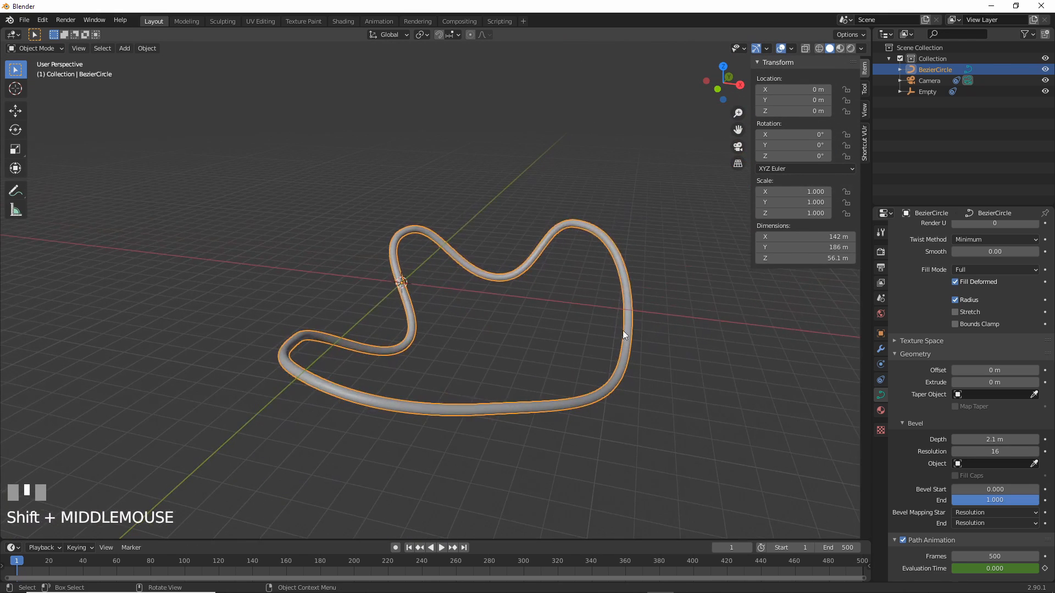
Step: Split the viewport into a Shader Editor below and create material Material.001 with a Principled BSDF for the tunnel
left_click_drag(619, 337, 602, 343)
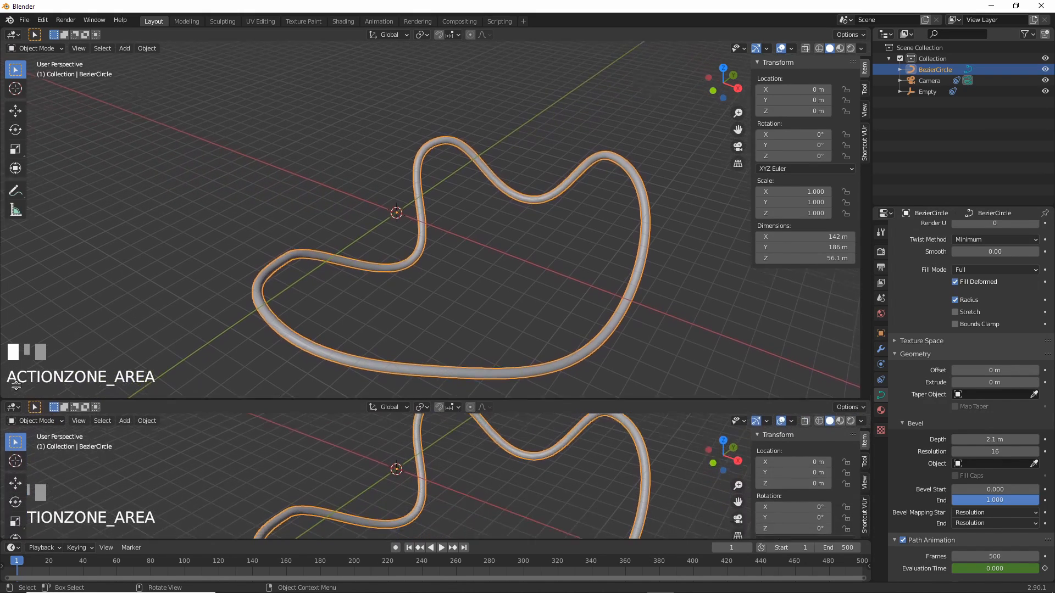
left_click(11, 372)
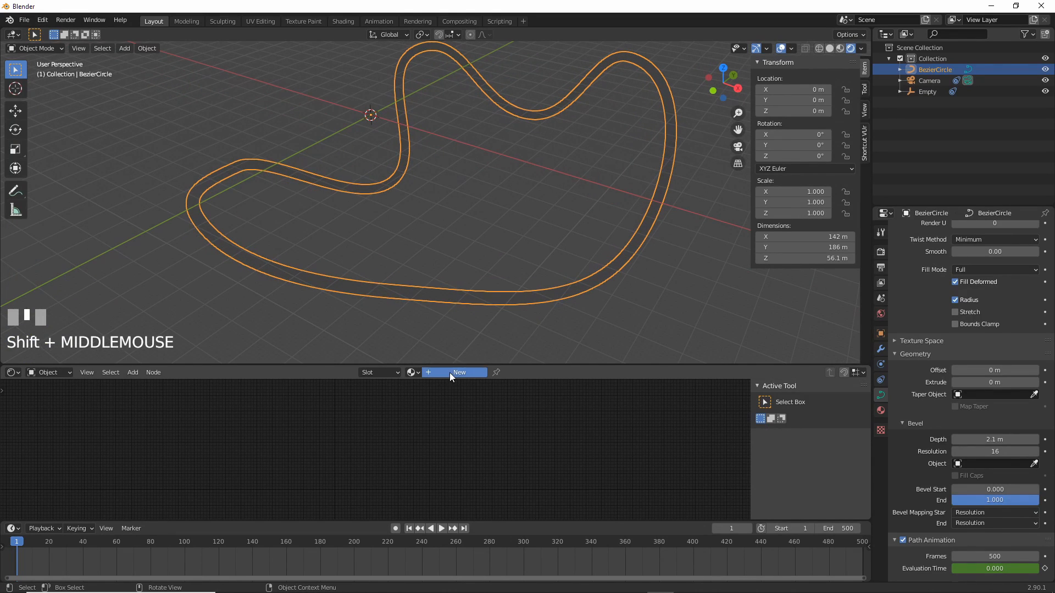
left_click(458, 372)
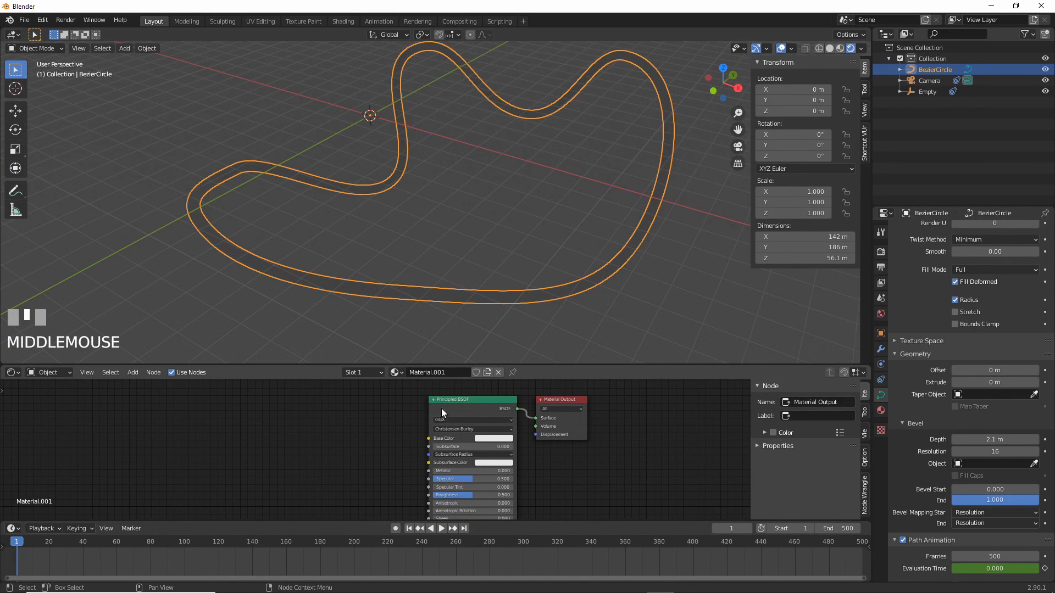
left_click(471, 400)
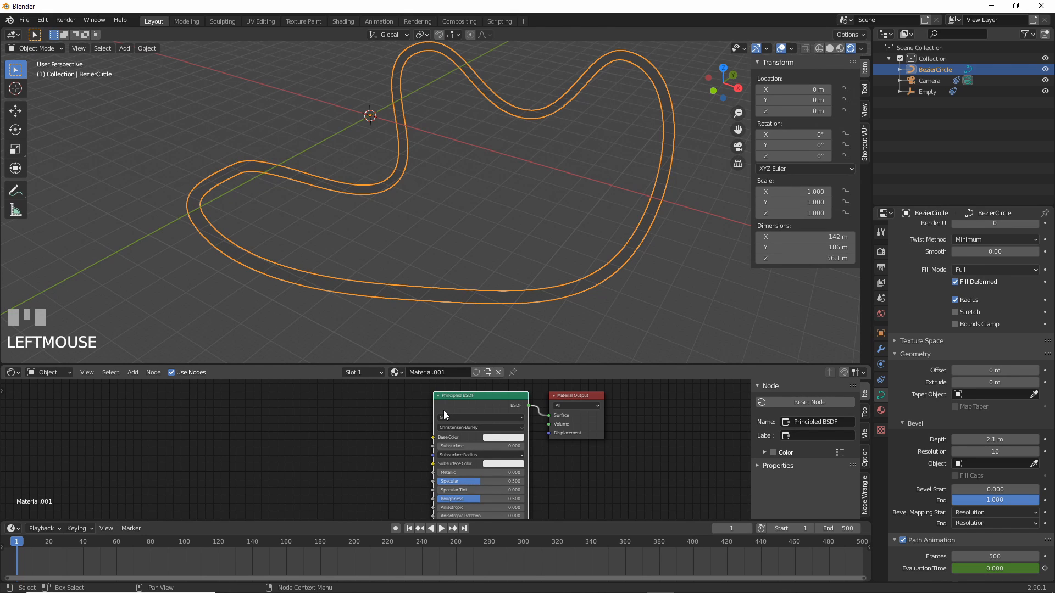
Step: Chain Texture Coordinate, Mapping and a Musgrave Texture into the Principled BSDF and pick an emission colour
key("ctrl+t")
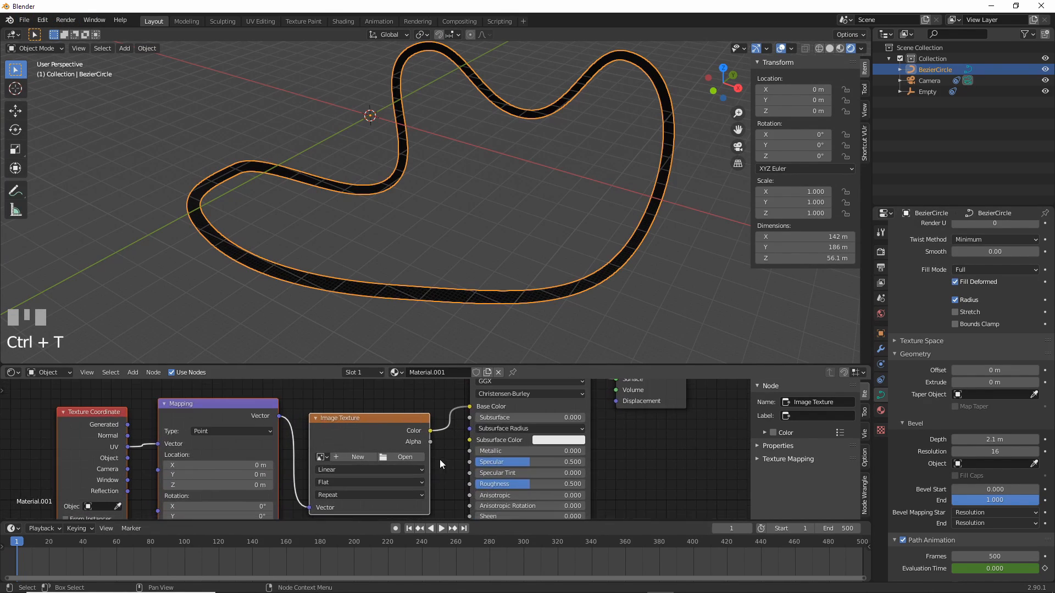
mouse_move(377, 443)
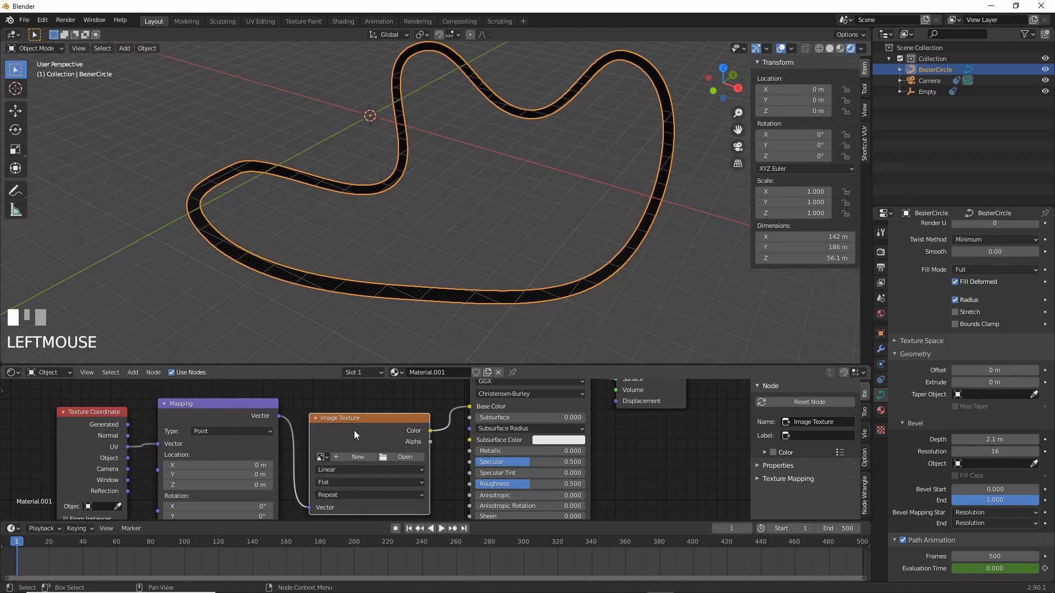
left_click(301, 431)
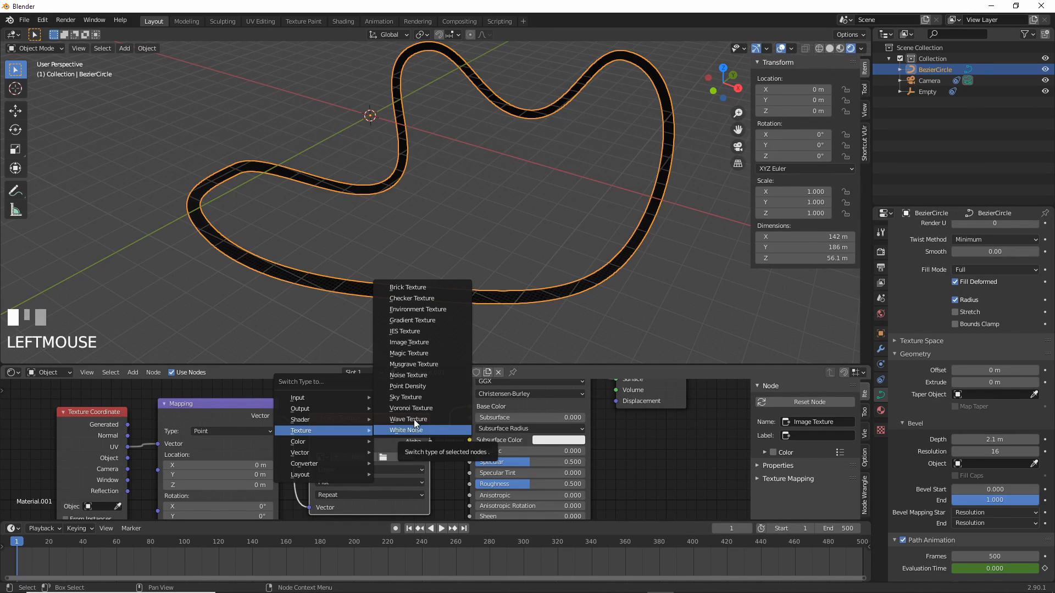
left_click(413, 363)
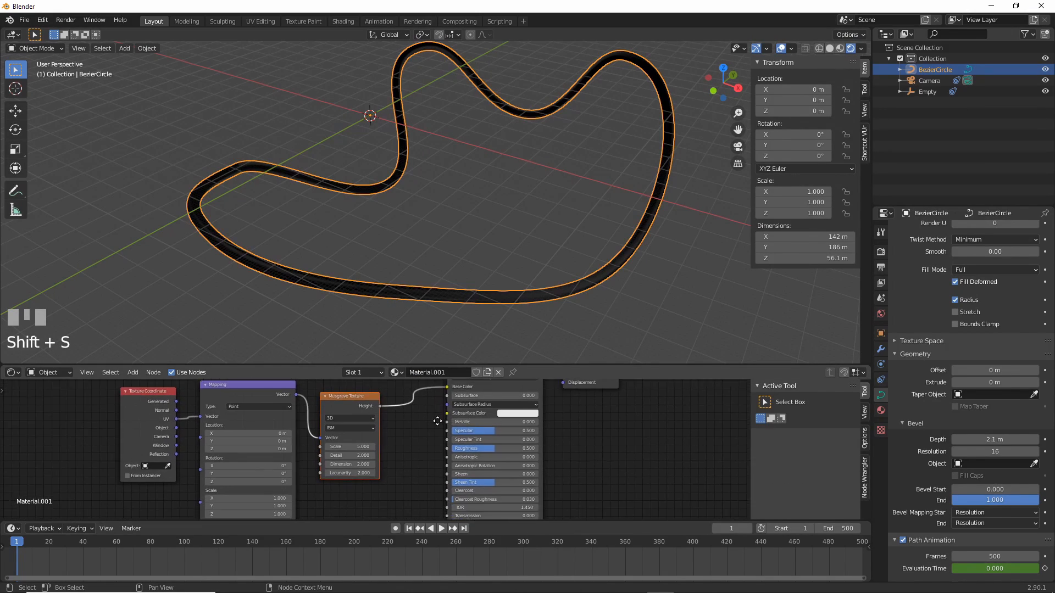
mouse_move(416, 449)
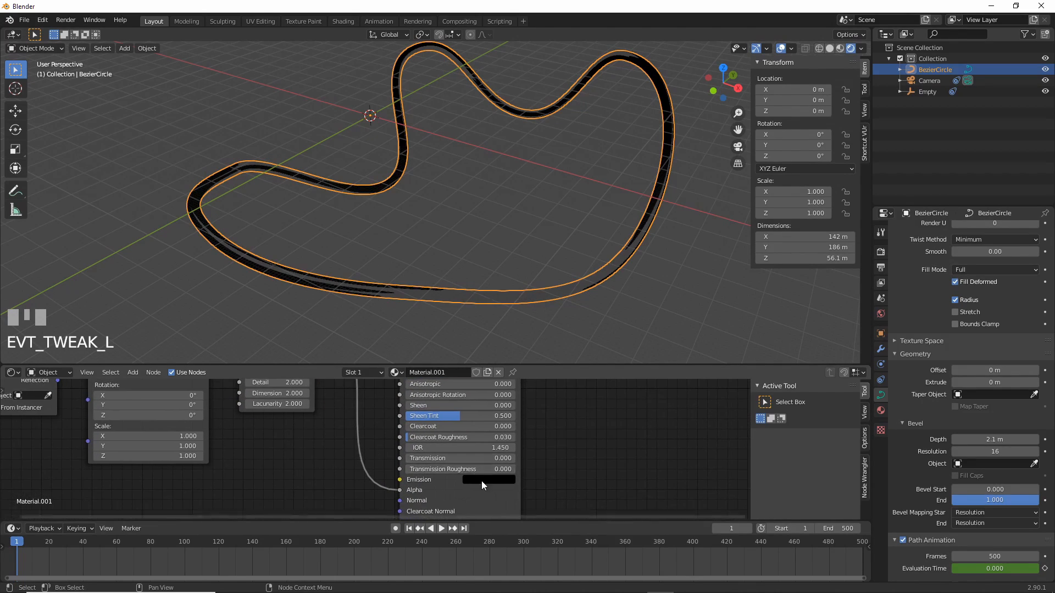
left_click(487, 479)
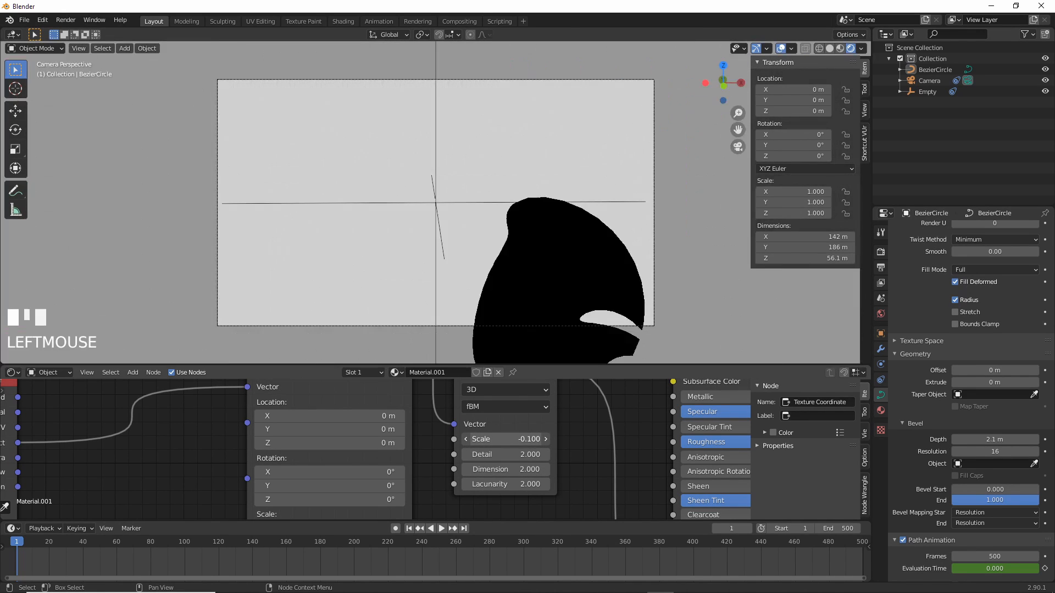
Step: Set the Musgrave texture to scale 0.4, detail 6.2 and dimension 0.9, patterning the tunnel in black-and-white noise
left_click_drag(504, 439, 548, 439)
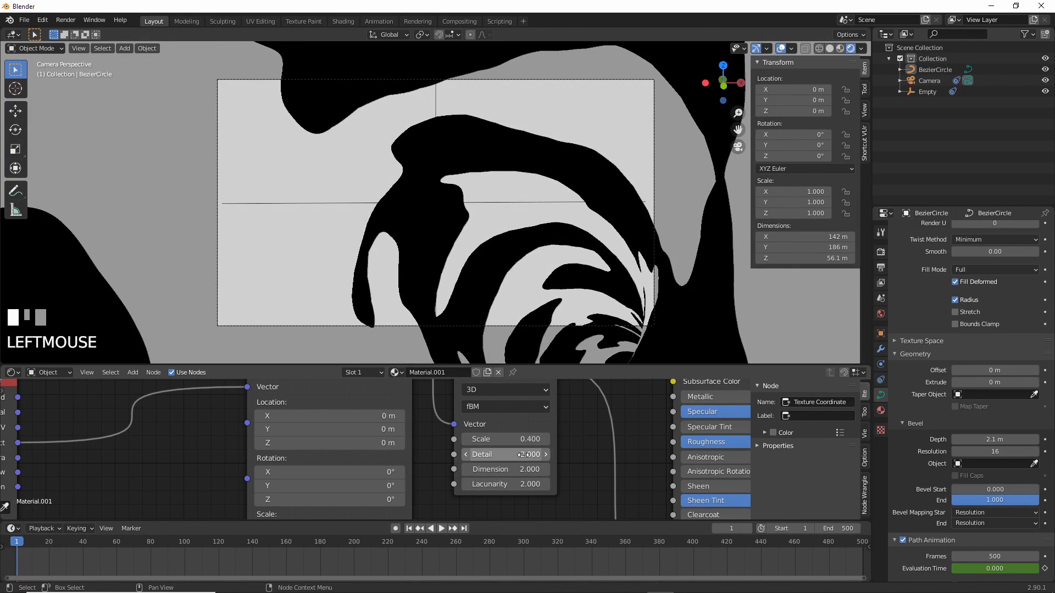
left_click_drag(504, 454, 518, 454)
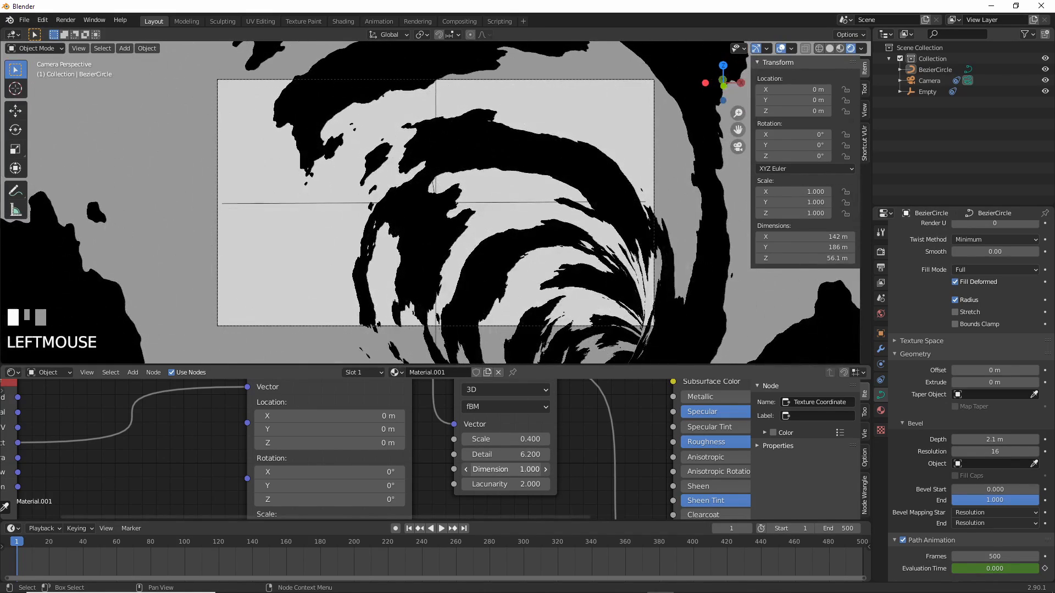
left_click(441, 529)
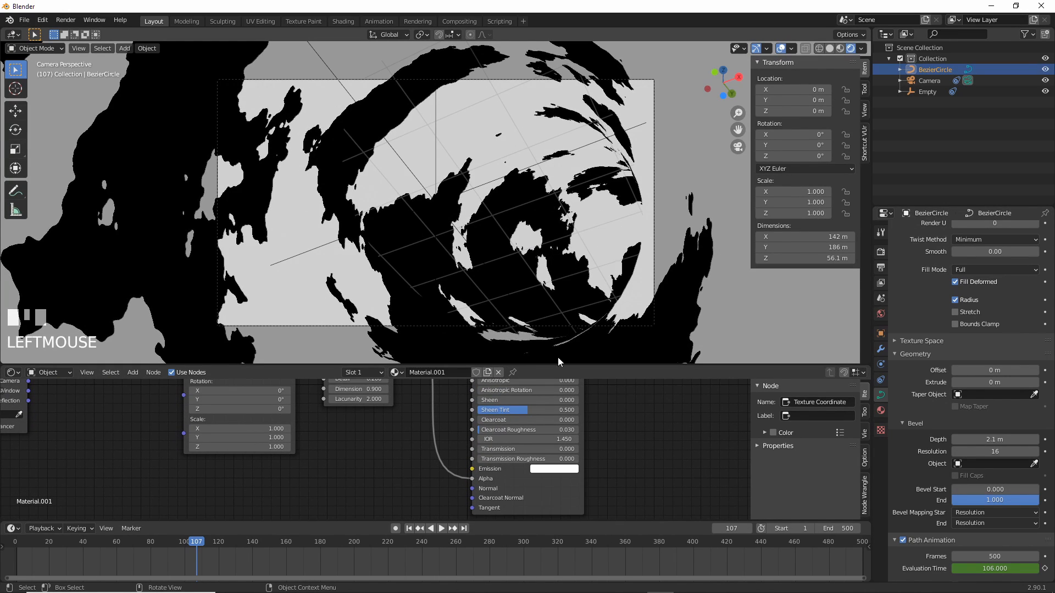
scroll("down", 3)
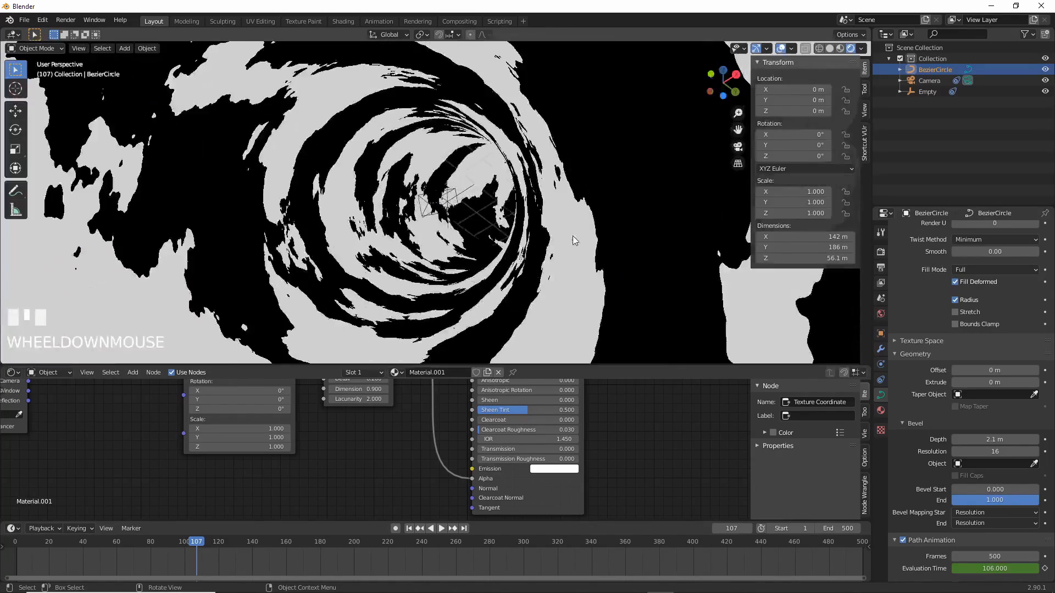
scroll("down", 3)
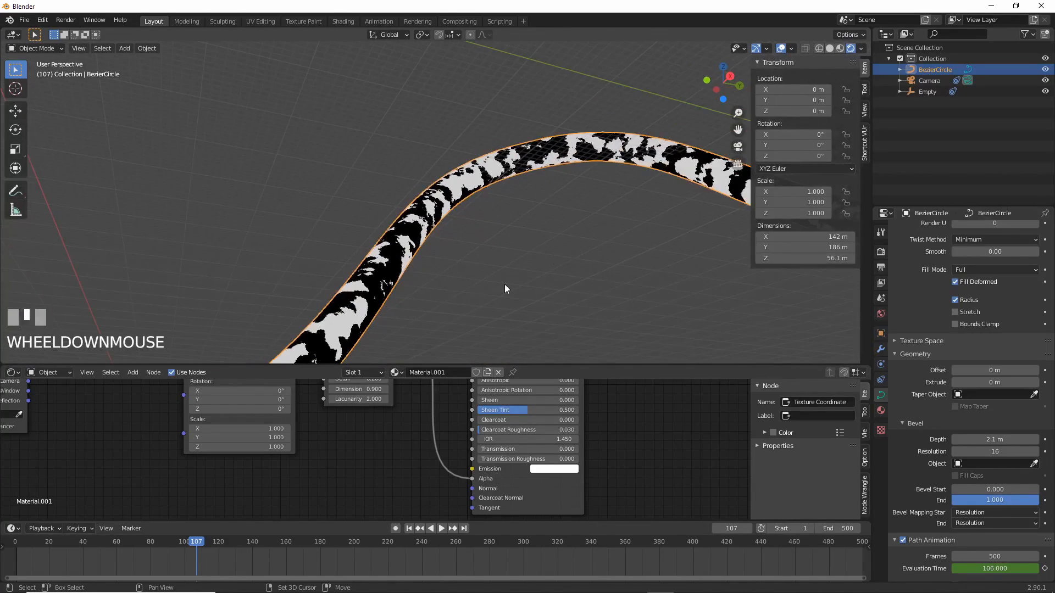
left_click_drag(504, 289, 330, 276)
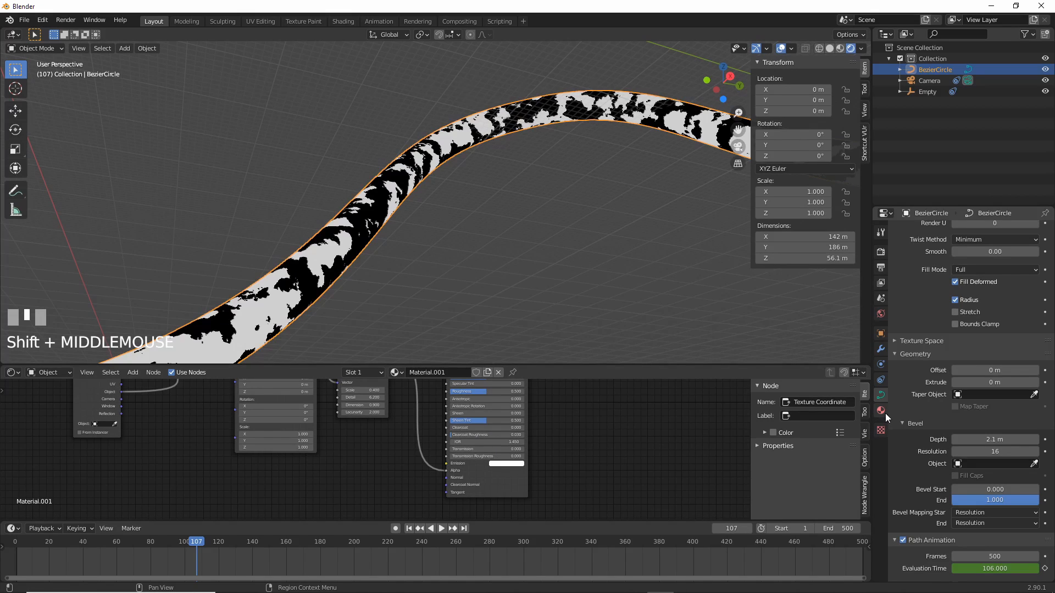
Step: Set the tunnel material's Blend Mode to Alpha Blend so the noise reads as translucent wisps
left_click(880, 410)
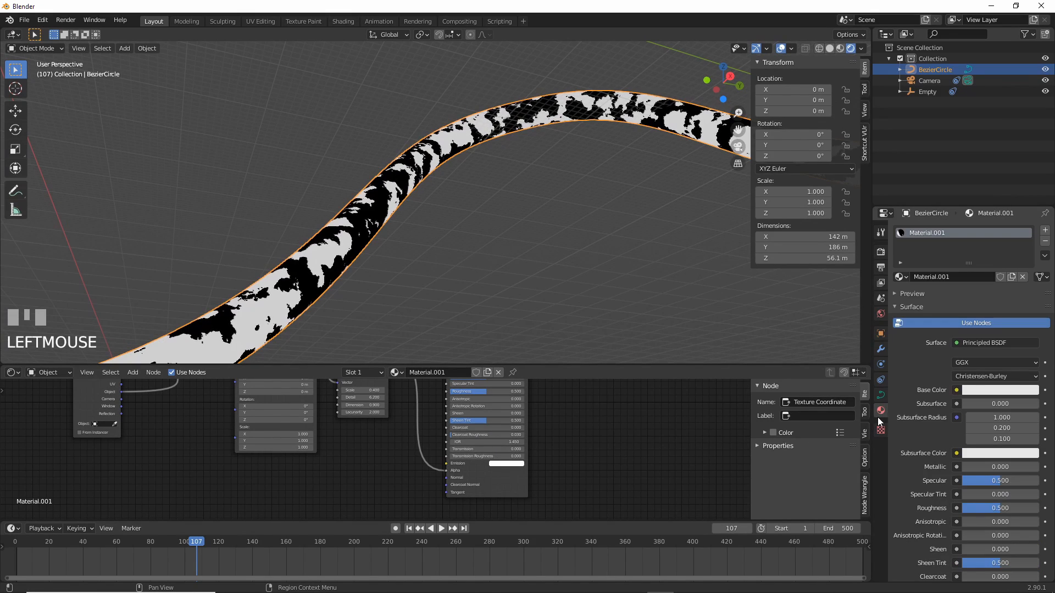
scroll("down", 3)
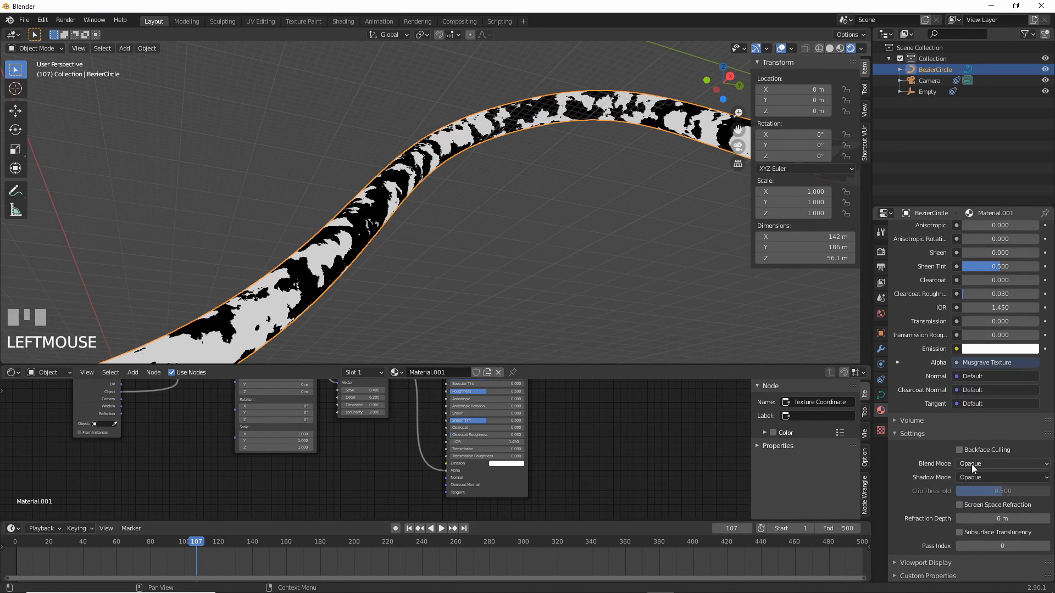
left_click(1000, 464)
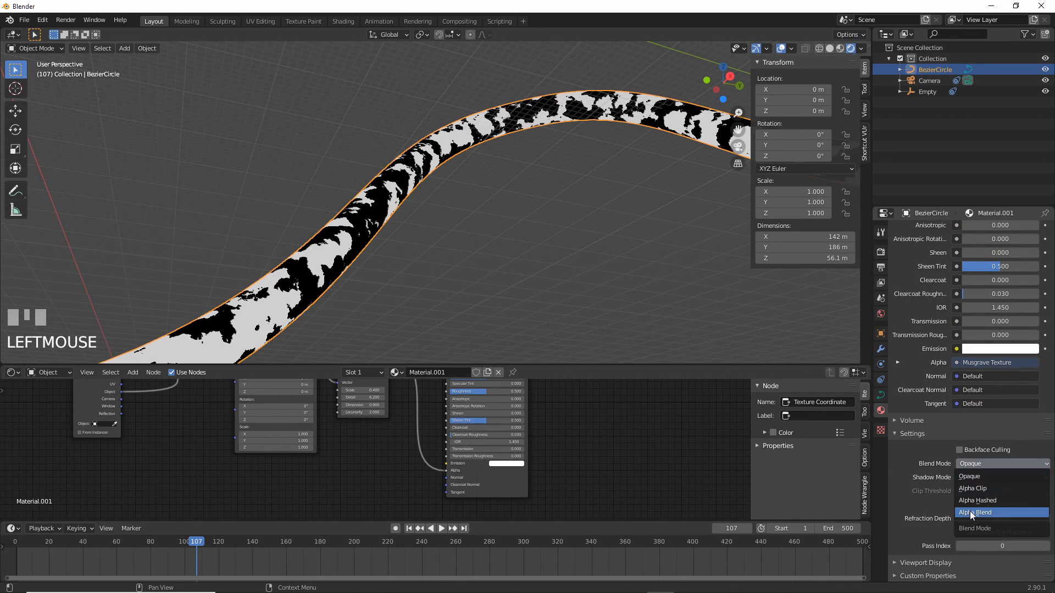
left_click(977, 512)
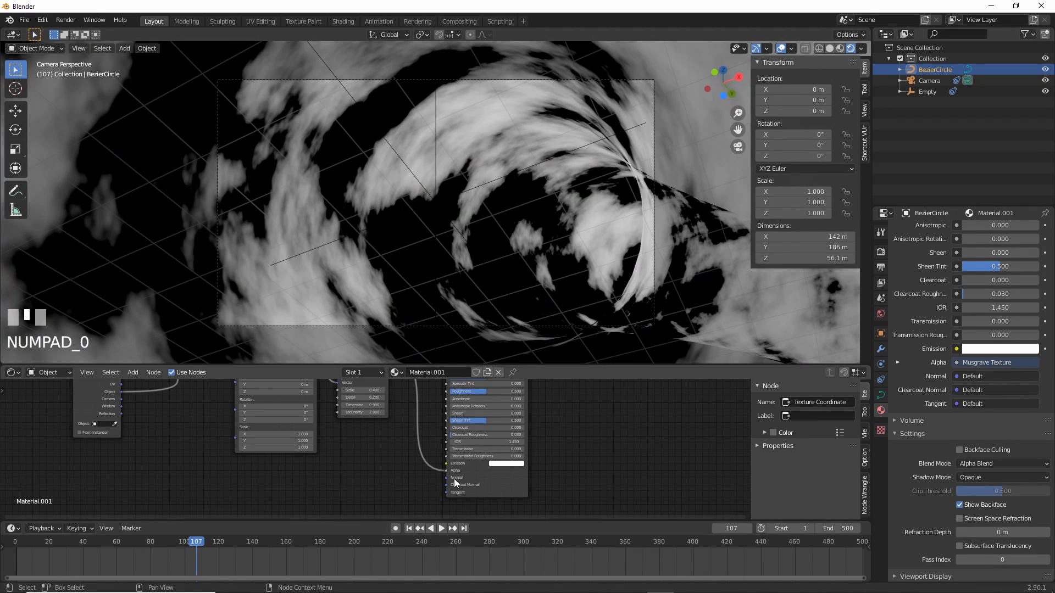
left_click(440, 529)
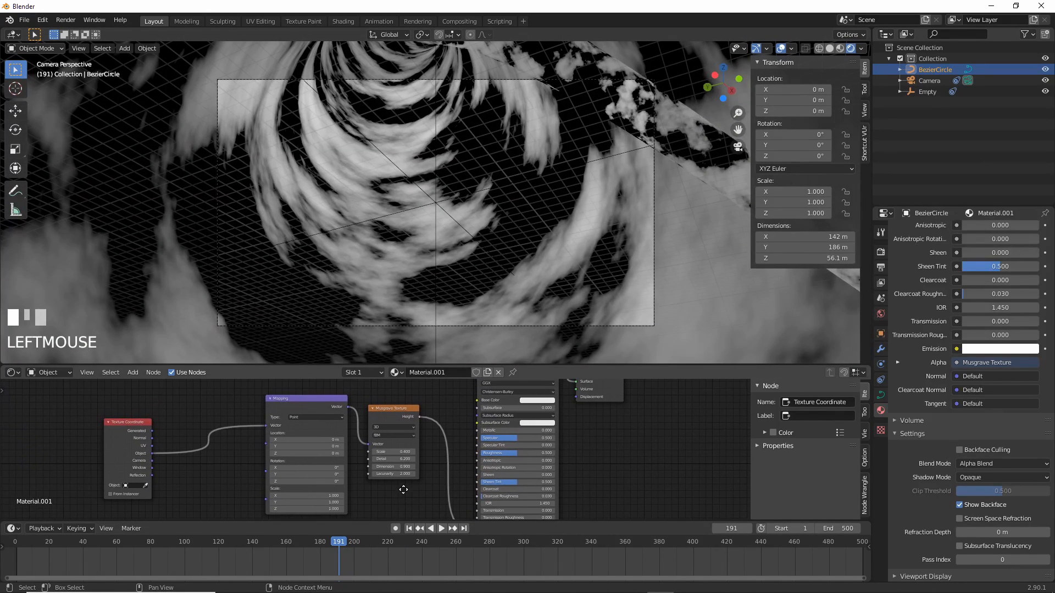
Step: Insert a ColorRamp between the Musgrave texture and the material's Alpha and preview the result
left_click(394, 409)
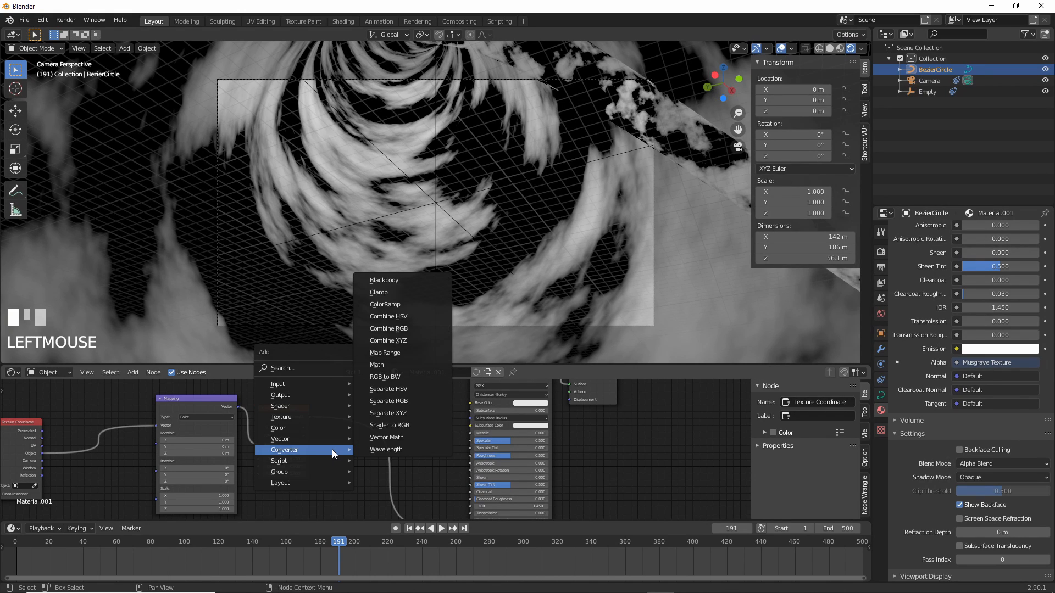
left_click(384, 304)
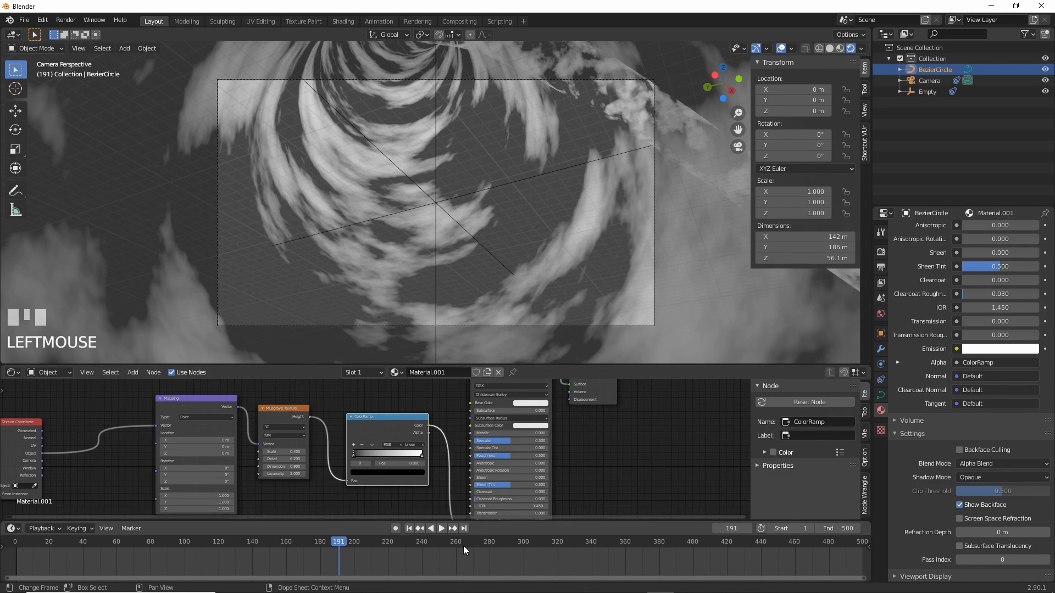
left_click(431, 529)
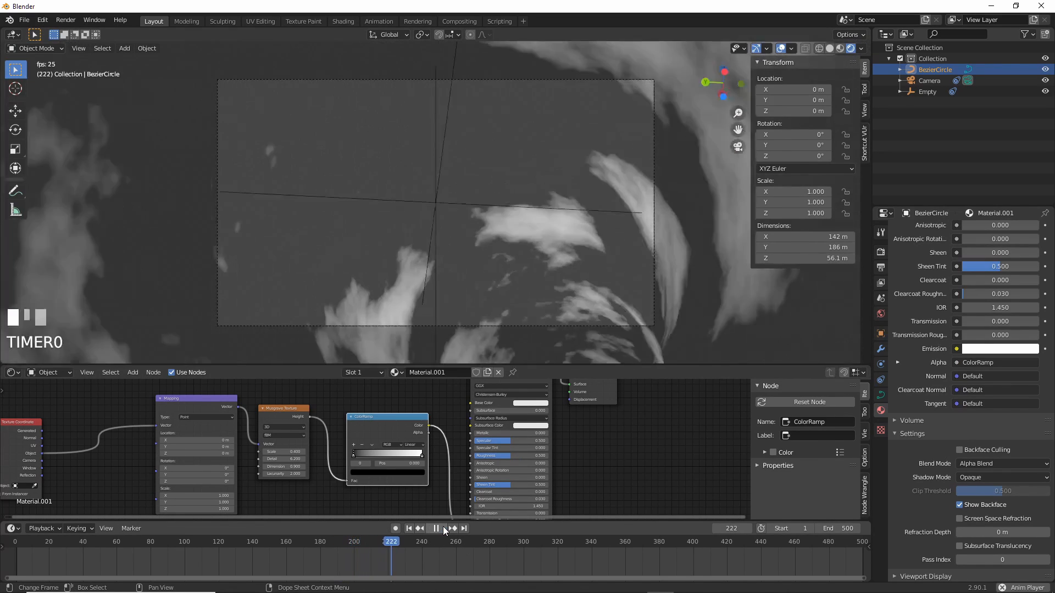
left_click(435, 529)
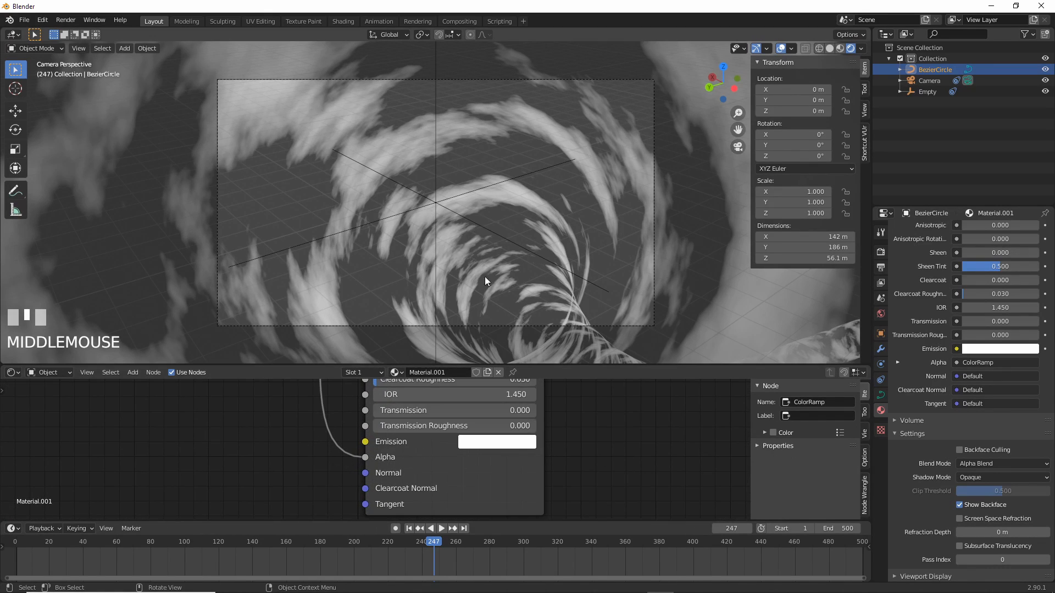
Step: Make the tunnel's emission colour blue and preview the blue cloudy flythrough
left_click(496, 442)
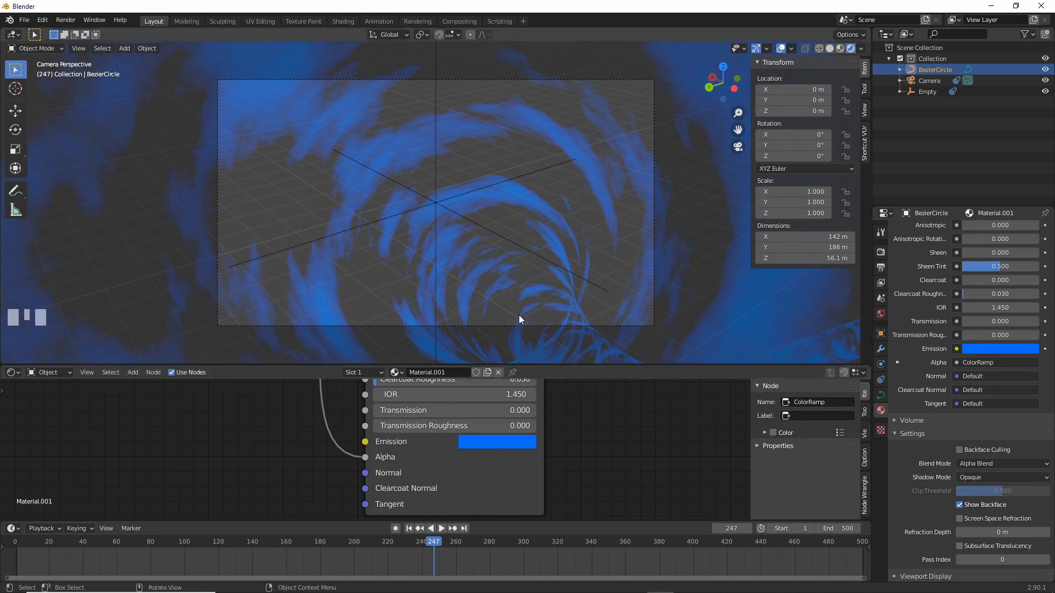
left_click(432, 529)
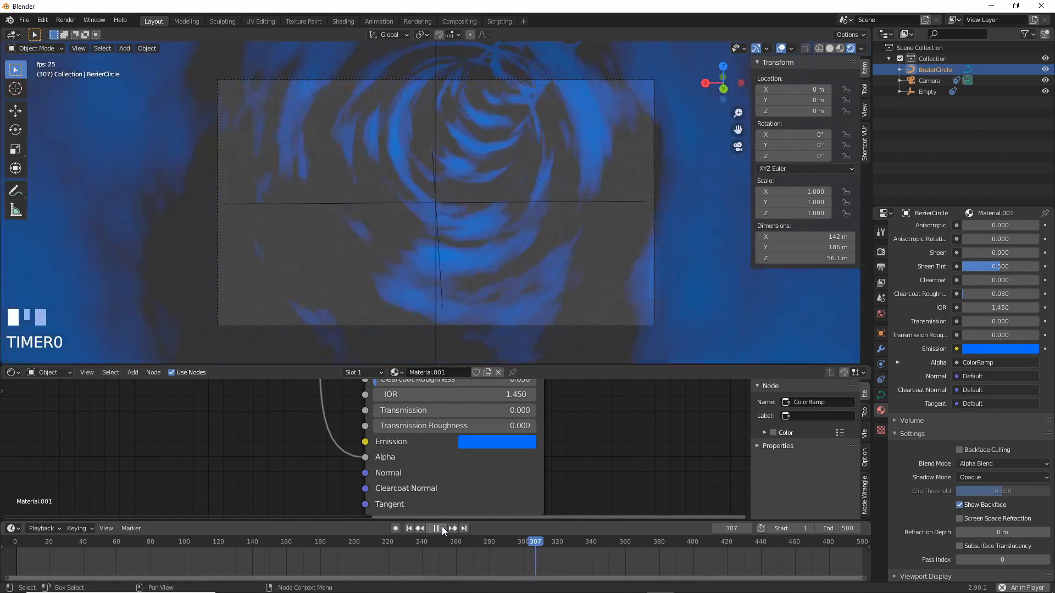
left_click(436, 529)
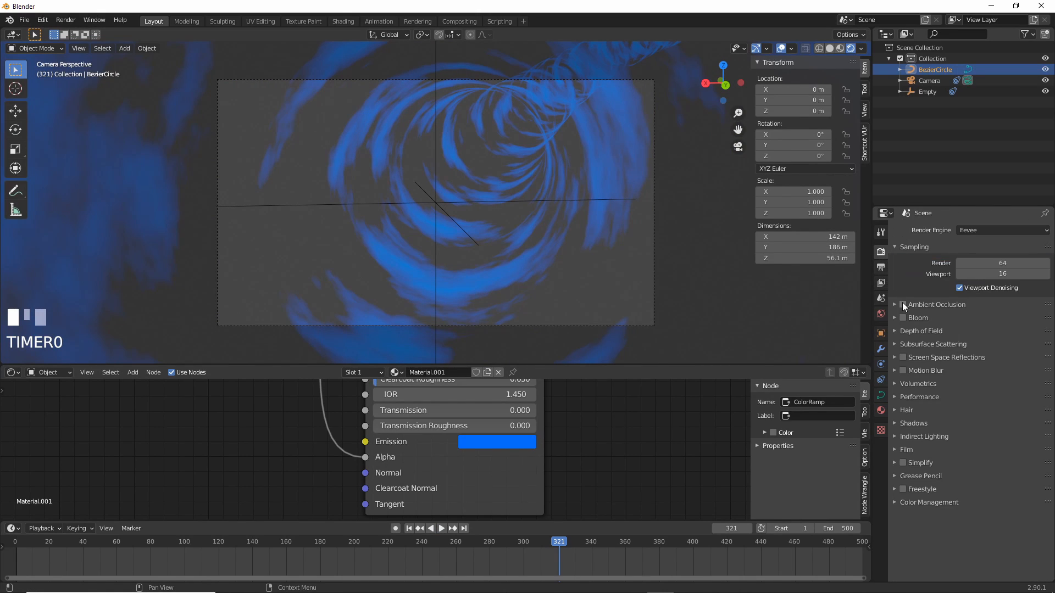
Step: Enable Bloom in the Eevee render settings with intensity 16 so the blue tunnel glows softly
left_click(895, 317)
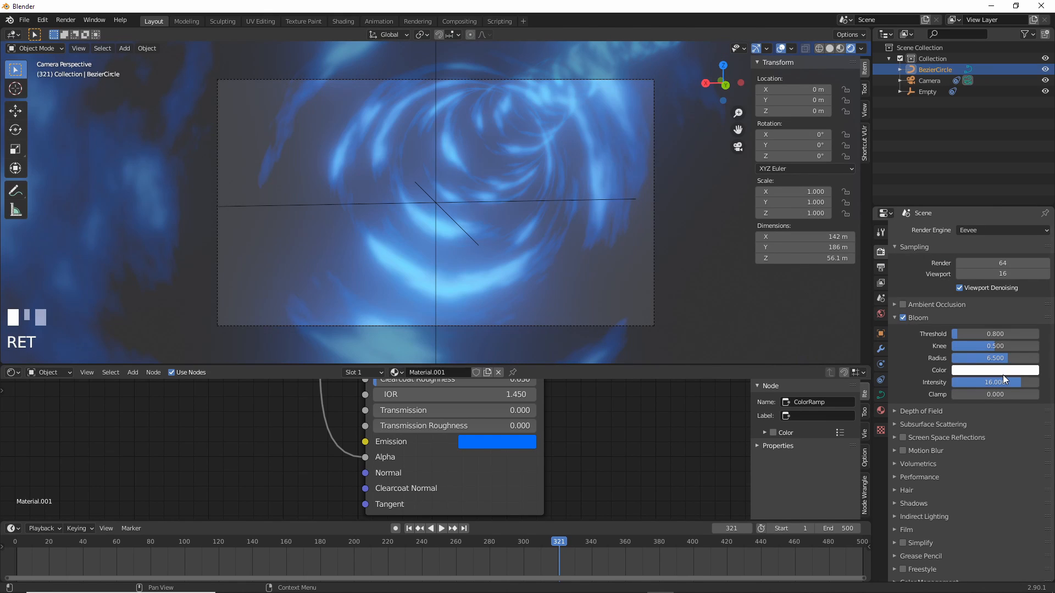
left_click(441, 529)
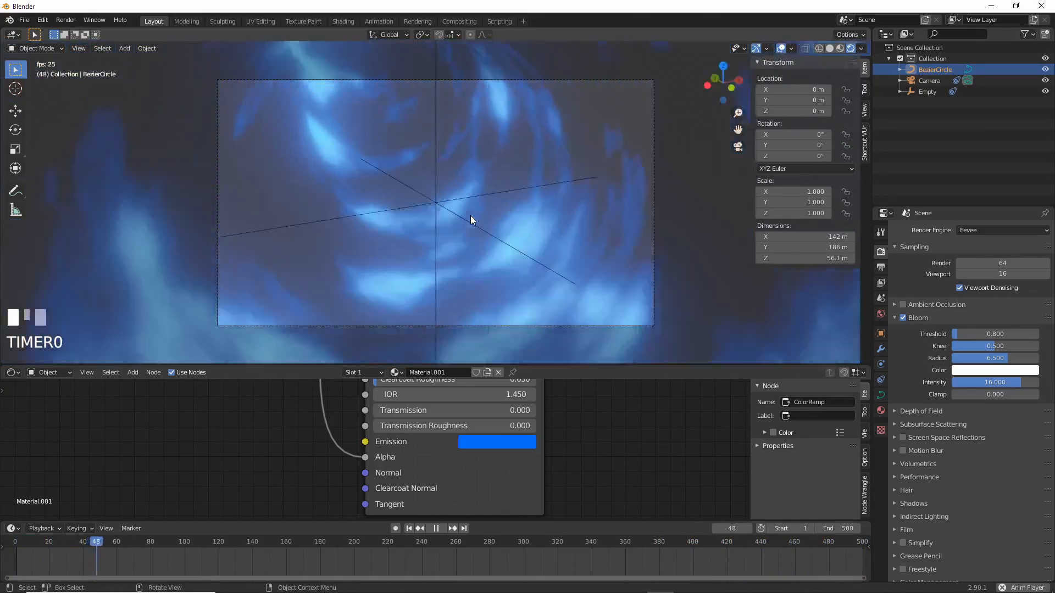
left_click(435, 528)
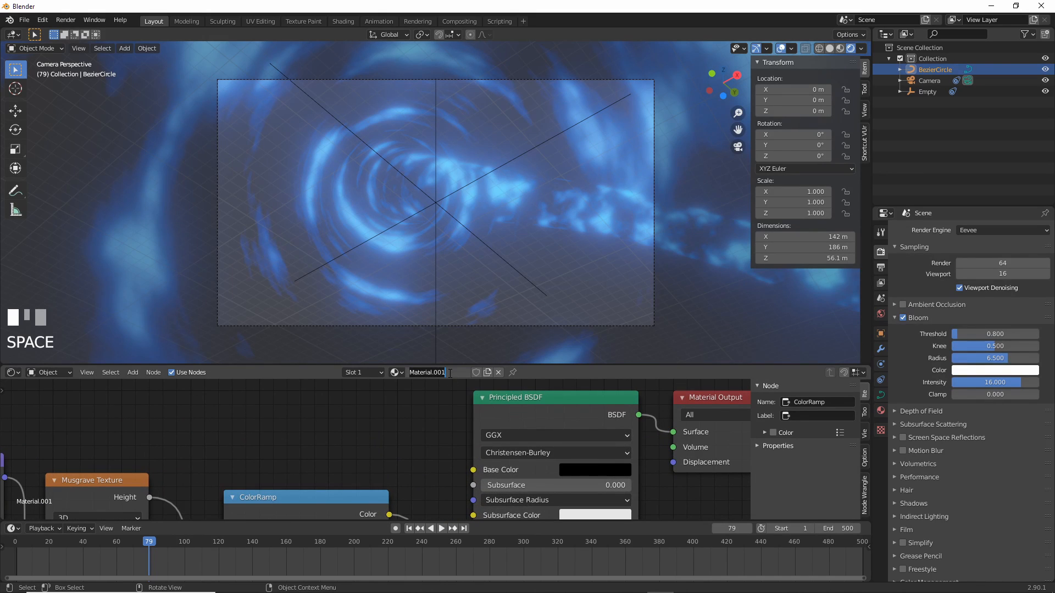
Step: Rename the tunnel material to warpshader01 and orbit out of the camera to view the curving tube
type("warpshade")
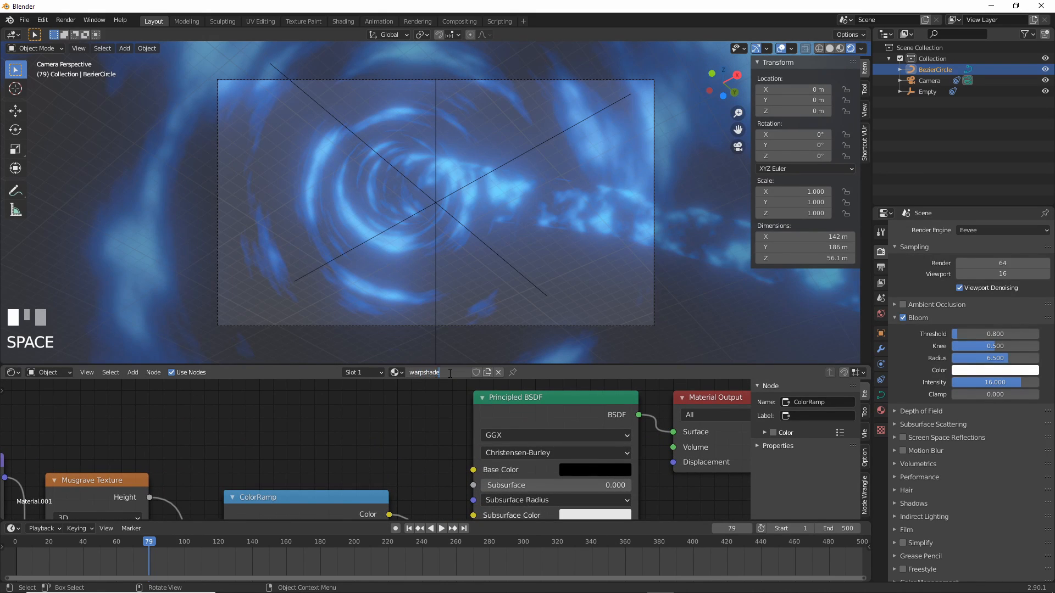
type("warpshader01")
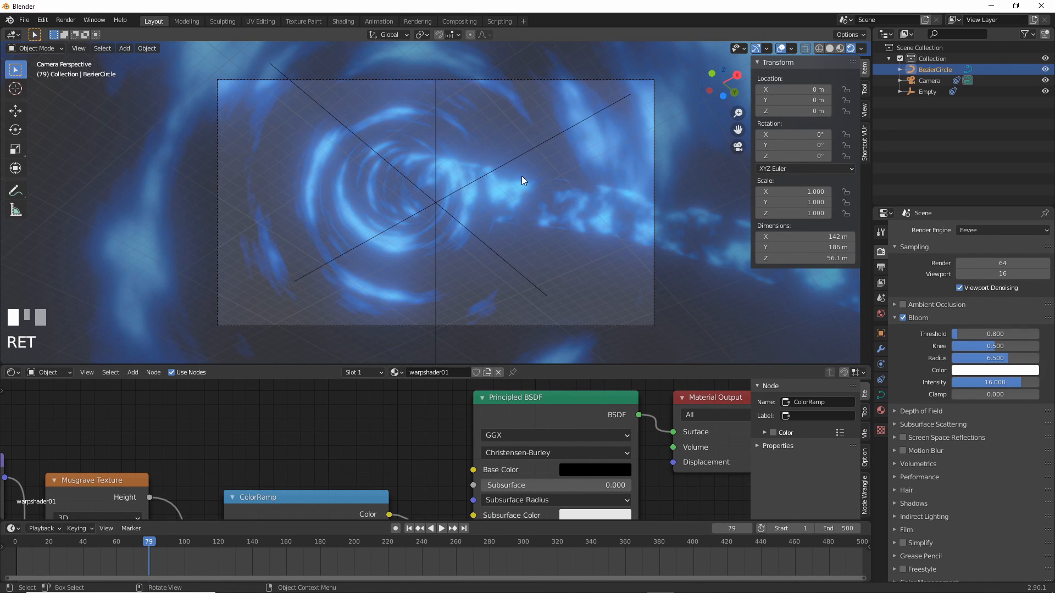
left_click_drag(521, 181, 473, 242)
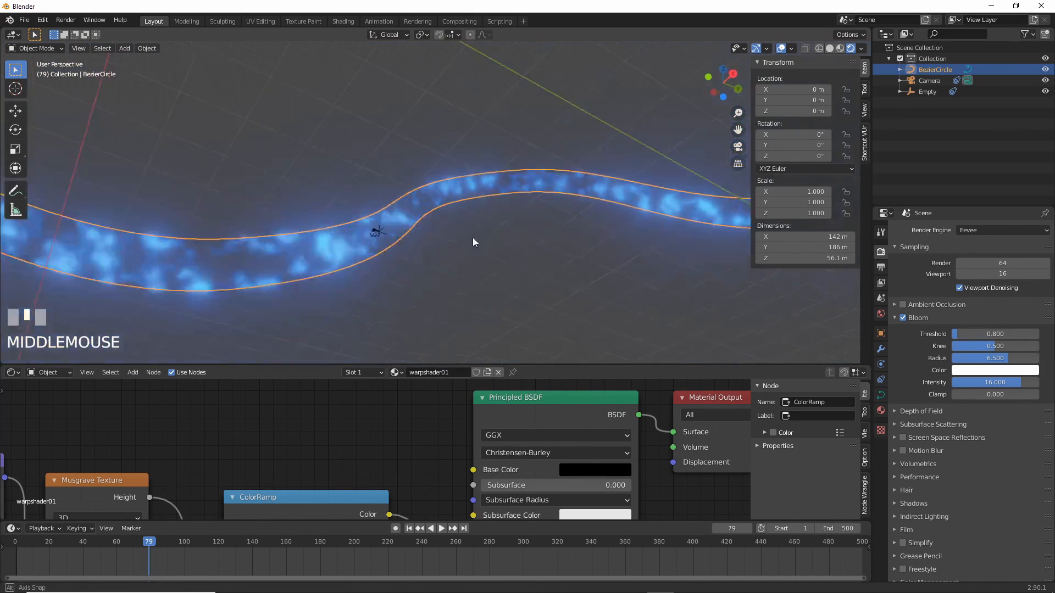
left_click_drag(473, 241, 363, 280)
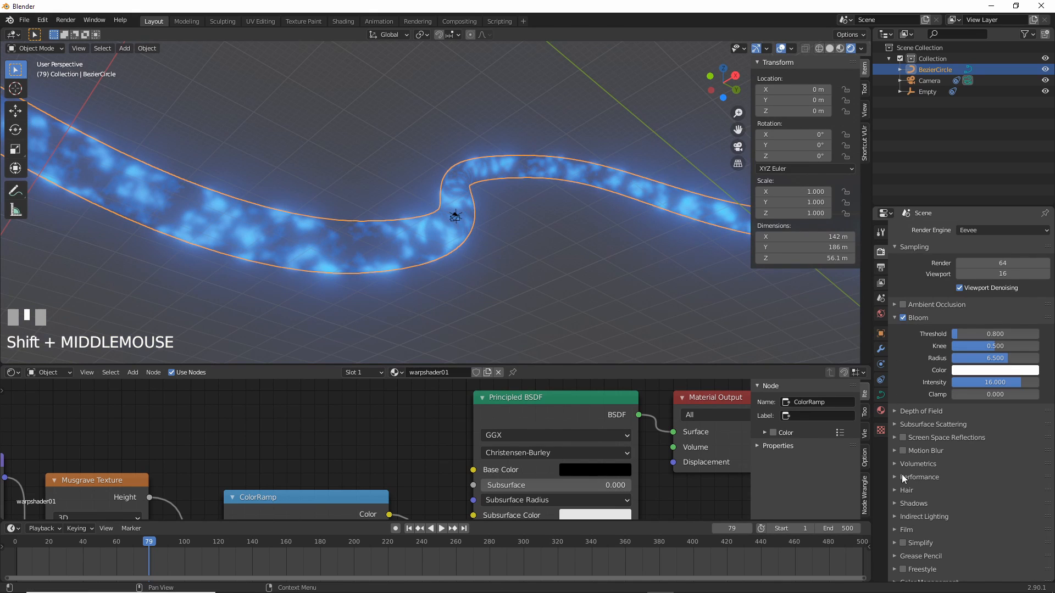
mouse_move(358, 249)
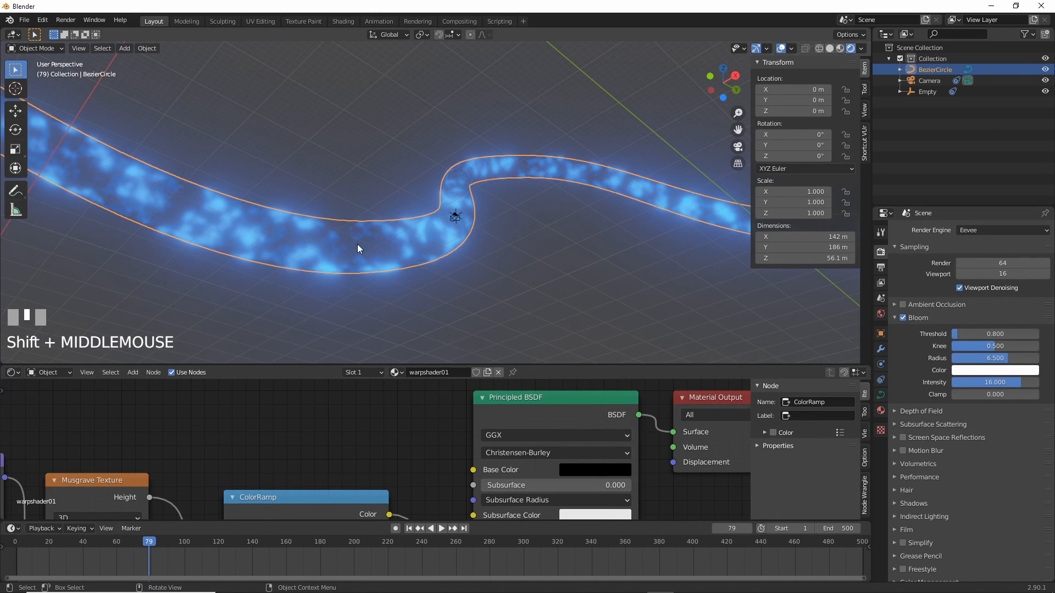
mouse_move(586, 162)
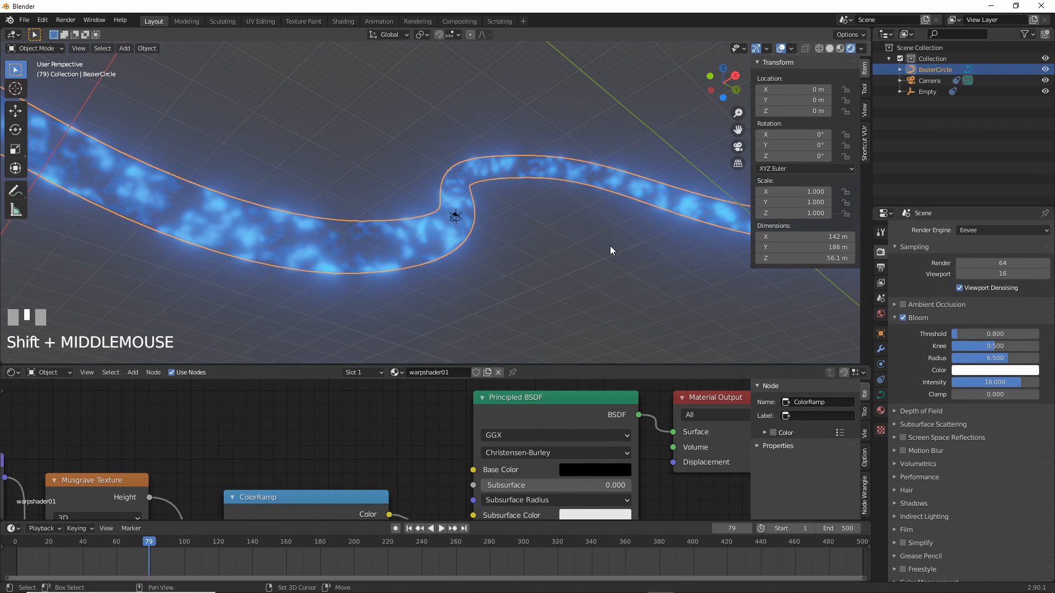
Step: Duplicate the tunnel curve, widen its bevel depth and make its material a single-user copy
key("Return")
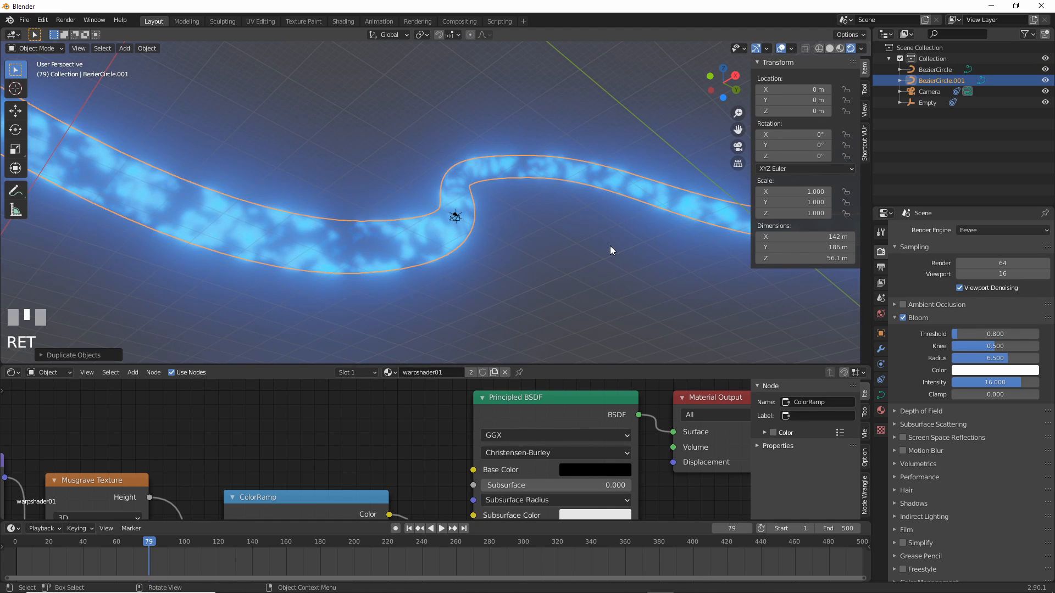
mouse_move(429, 229)
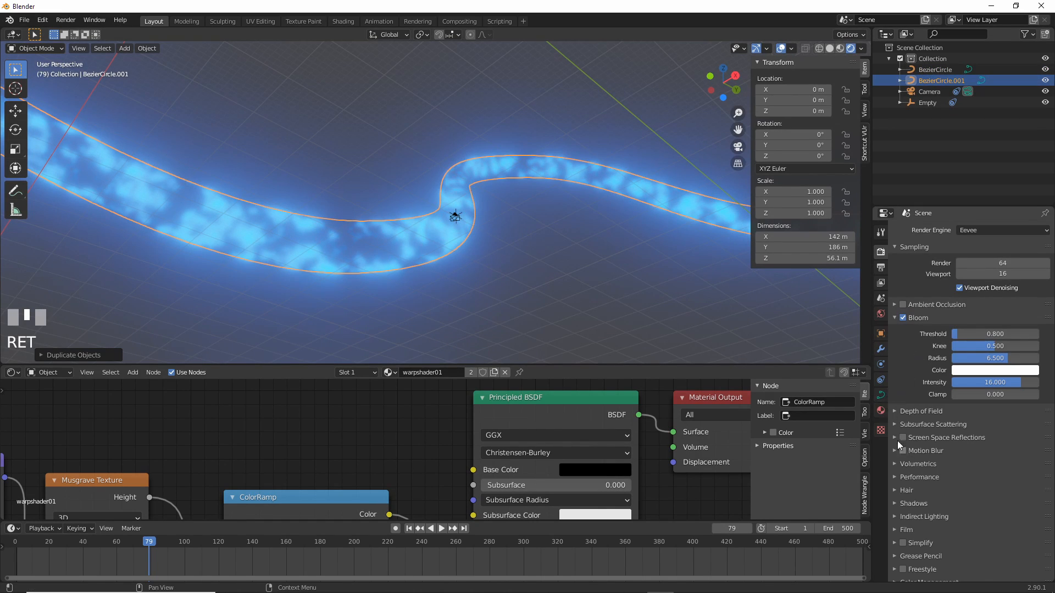
left_click(880, 398)
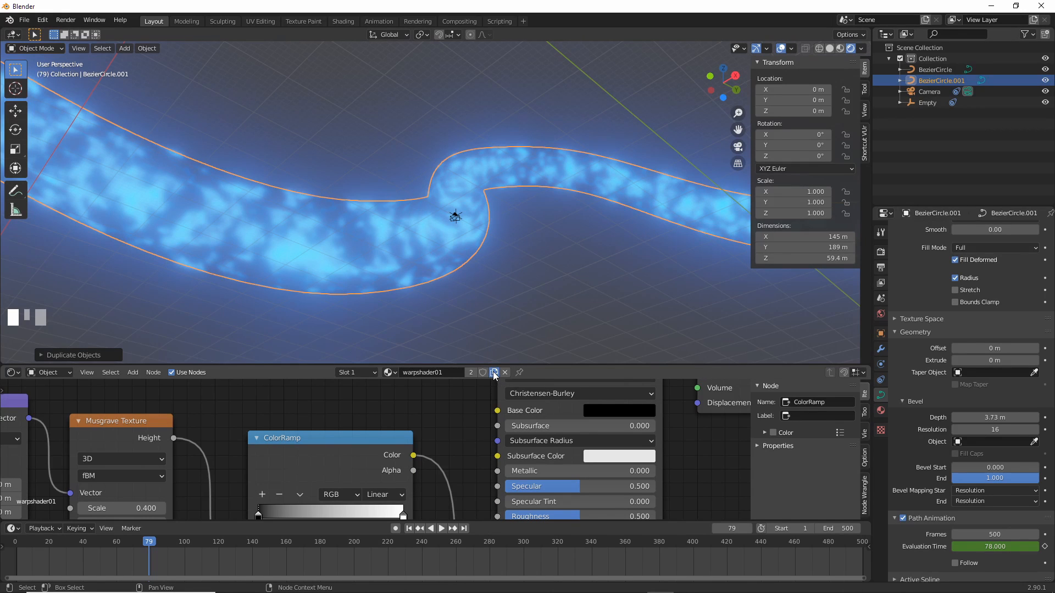
left_click(494, 372)
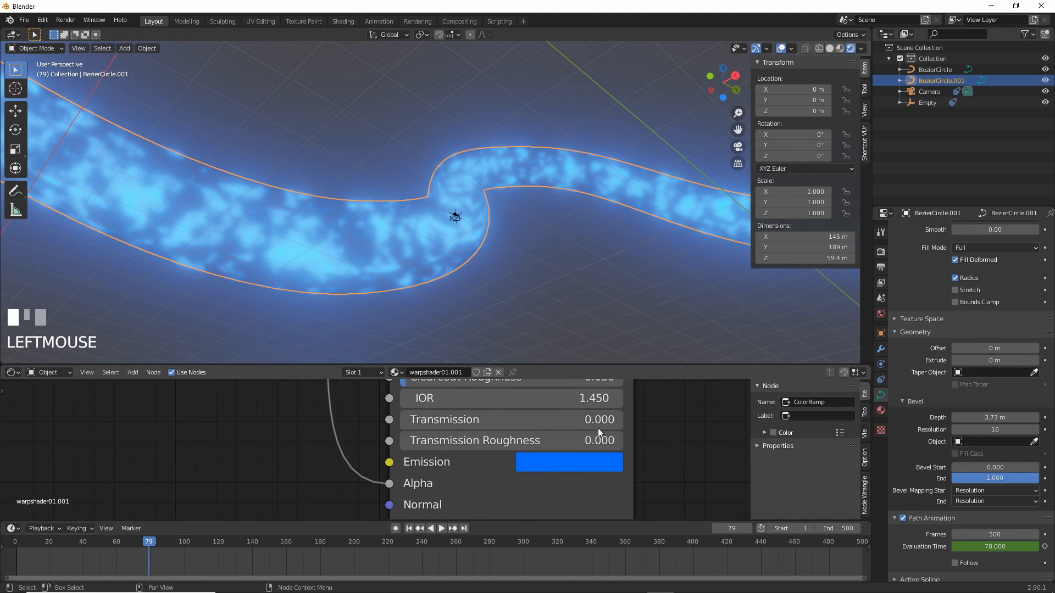
Step: Give the copy's material an orange-red emission colour and preview it blending with the blue tunnel
left_click(569, 463)
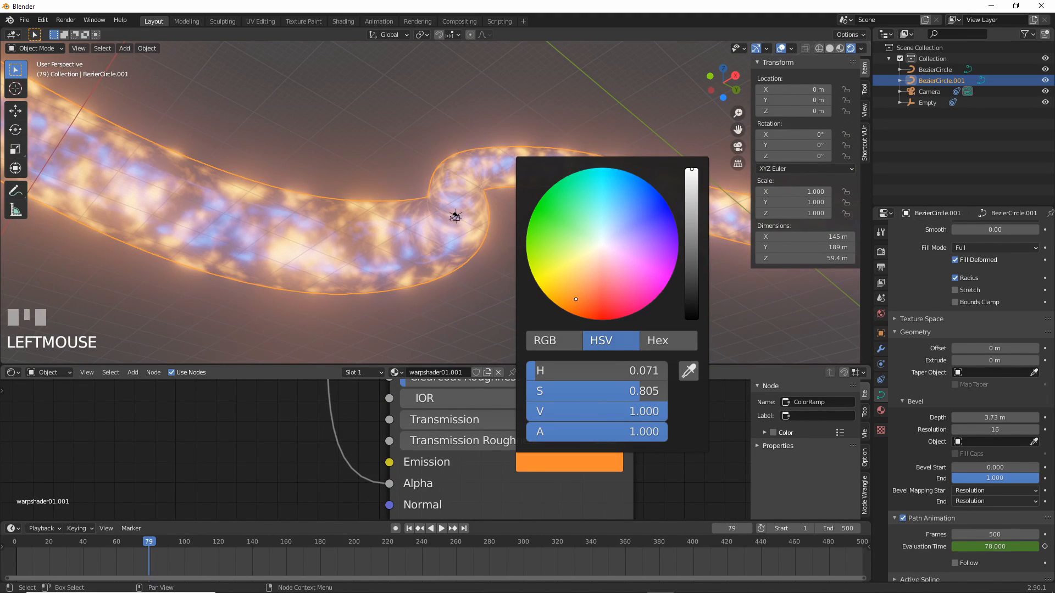
left_click_drag(575, 299, 592, 313)
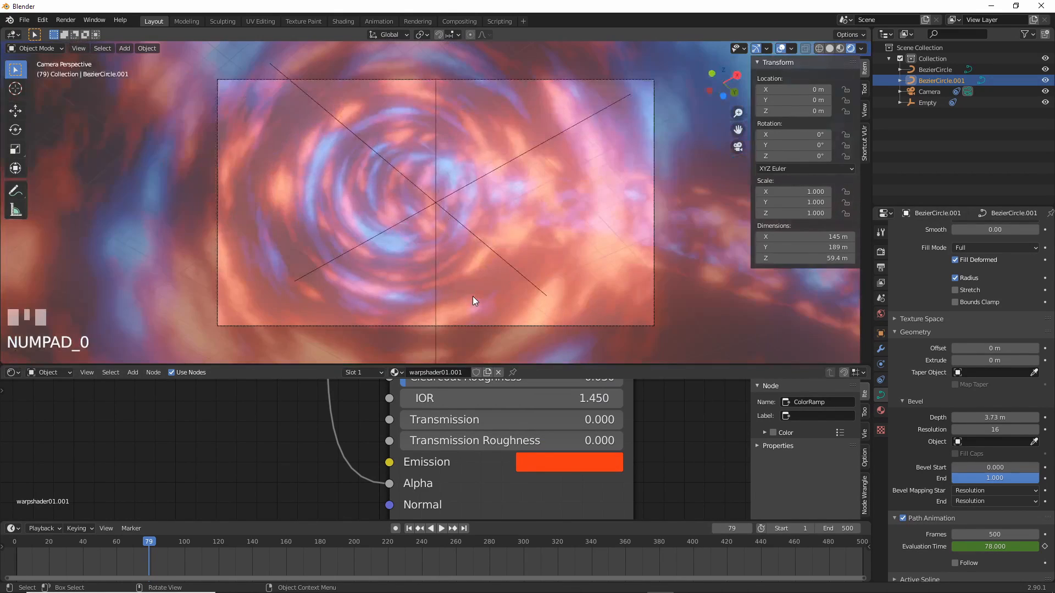
left_click(441, 528)
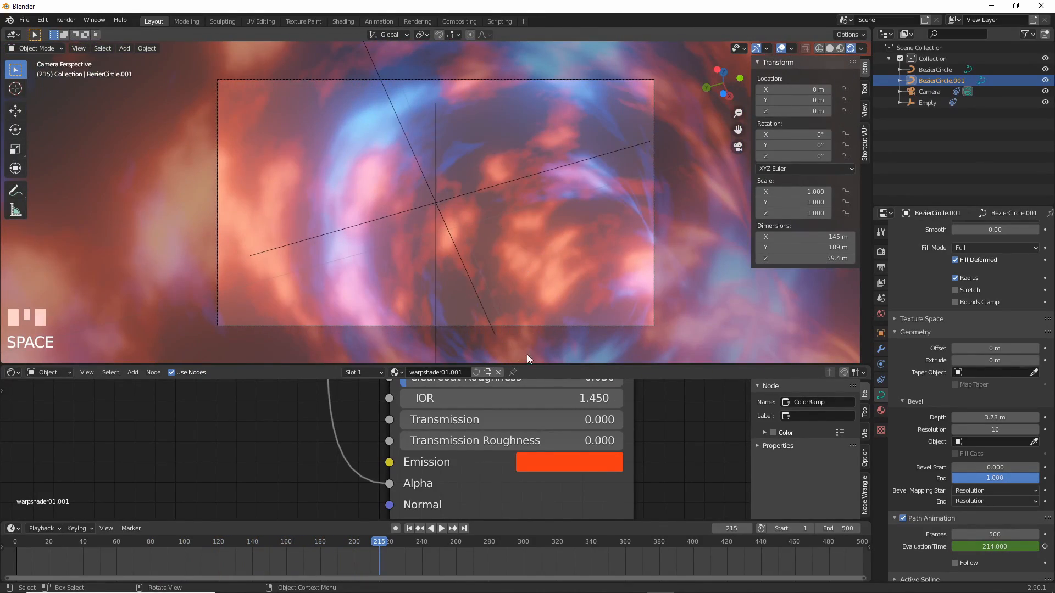
left_click(430, 529)
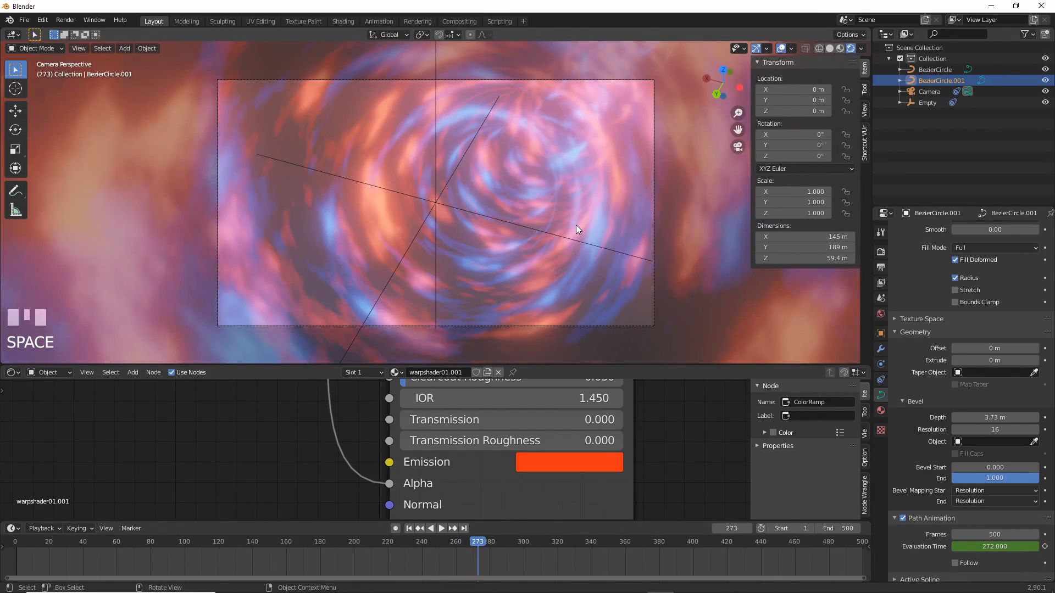
scroll("down", 3)
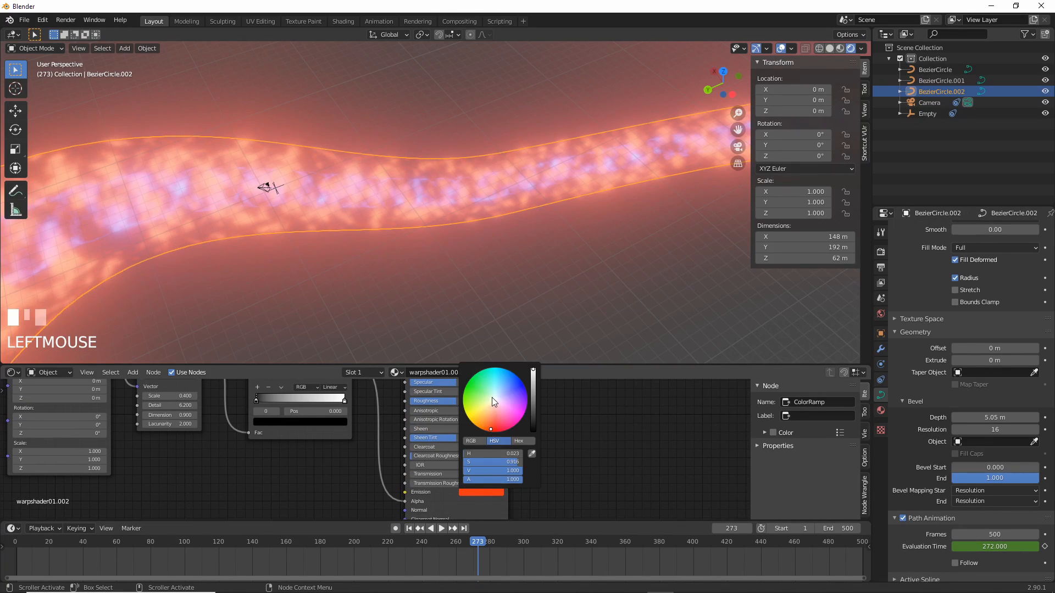
Step: Shift the third tunnel's emission toward red and drag the ColorRamp black stop to about 0.668 for sparse specks
left_click_drag(494, 403, 498, 406)
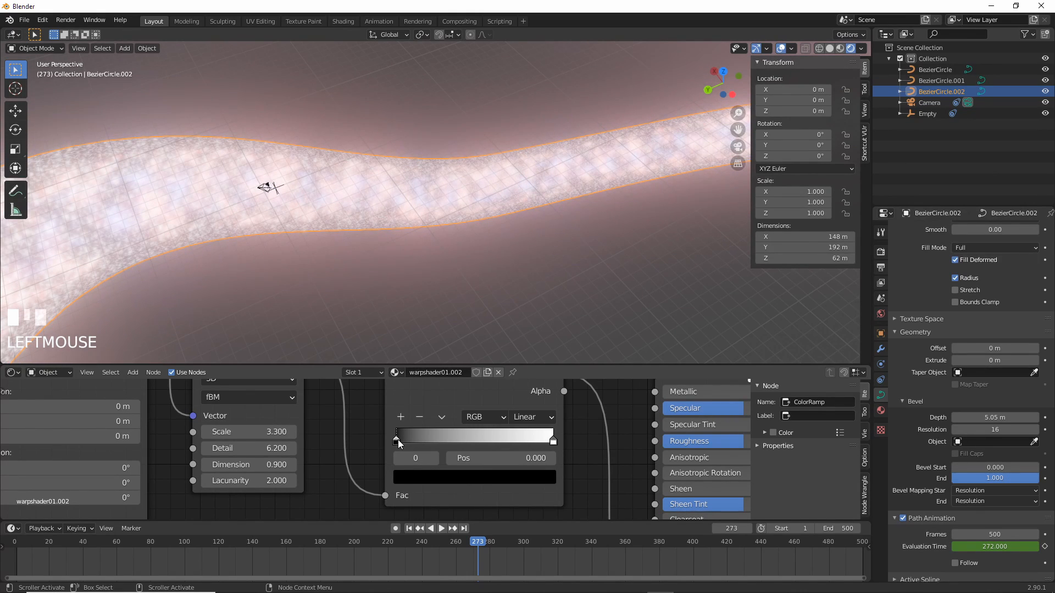
left_click_drag(397, 441, 443, 438)
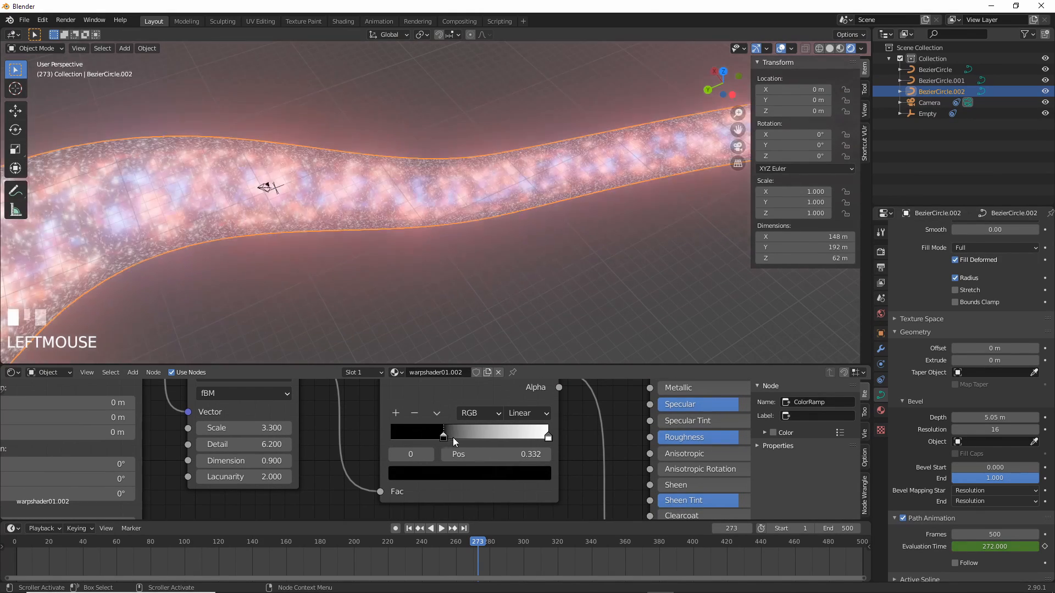
left_click_drag(442, 436, 495, 437)
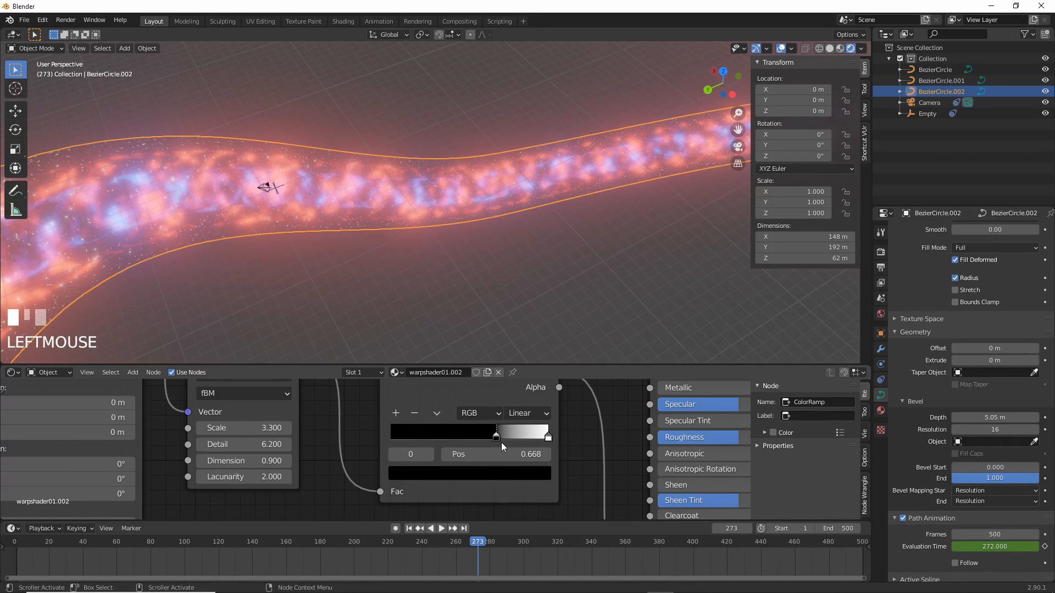
left_click_drag(501, 436, 484, 437)
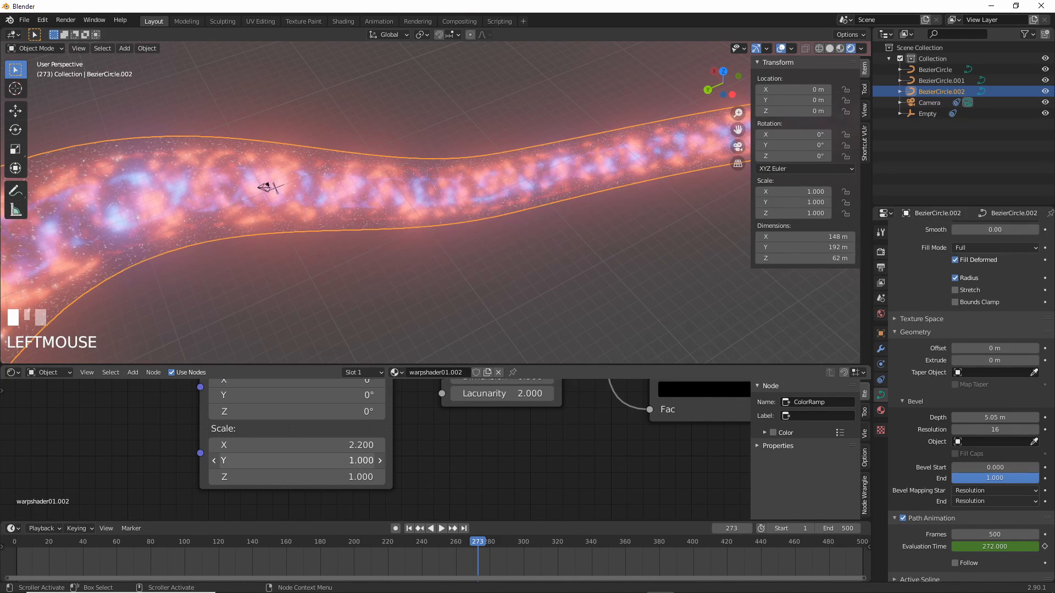
Step: Stretch the Mapping scale along X and play the swirling orange-blue warp tunnel flythrough
left_click_drag(296, 460, 337, 461)
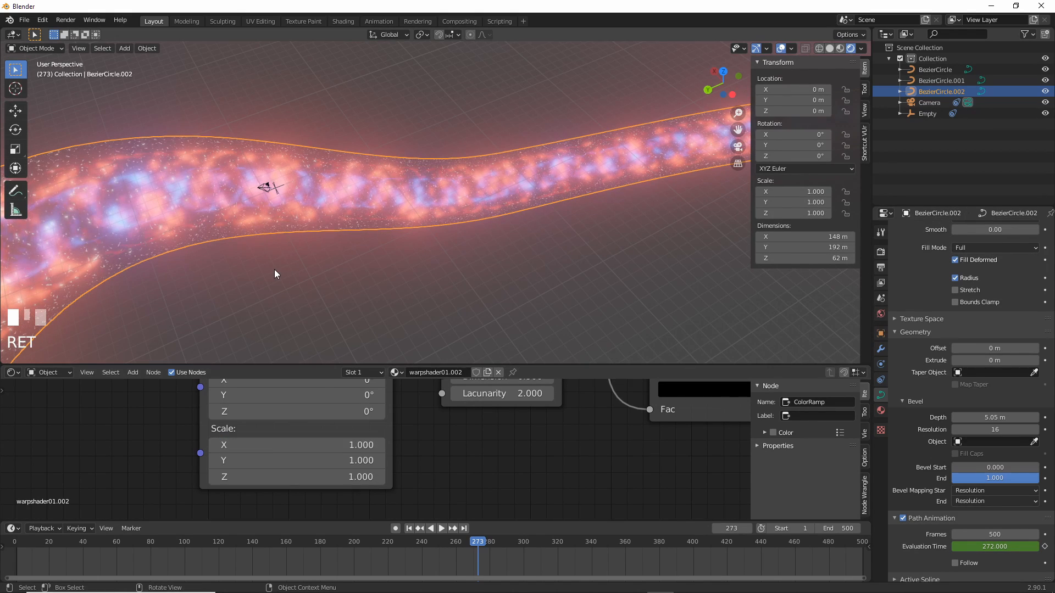
left_click(433, 528)
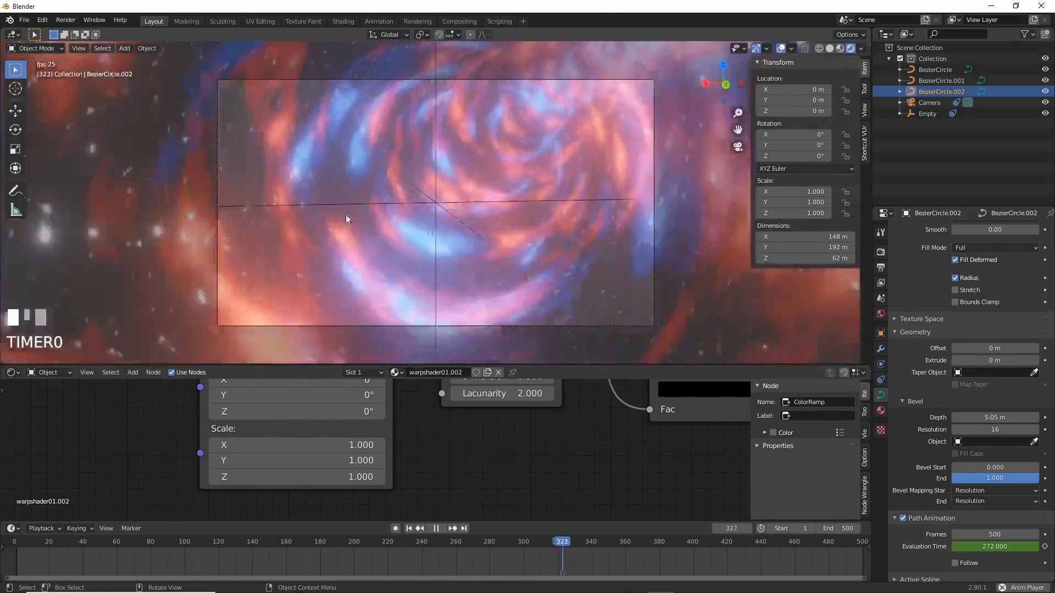
left_click(435, 528)
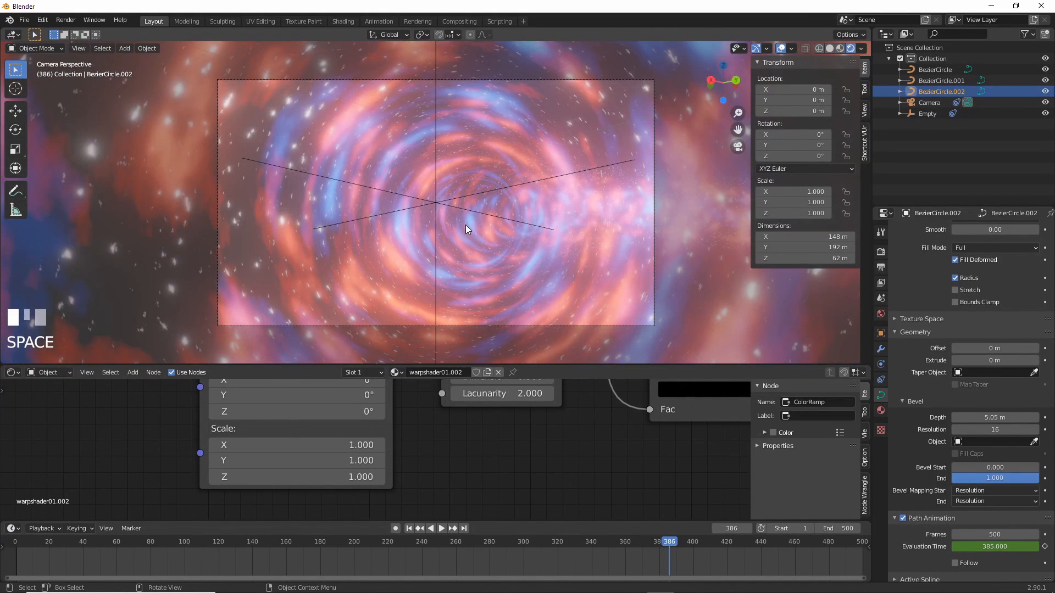
mouse_move(548, 262)
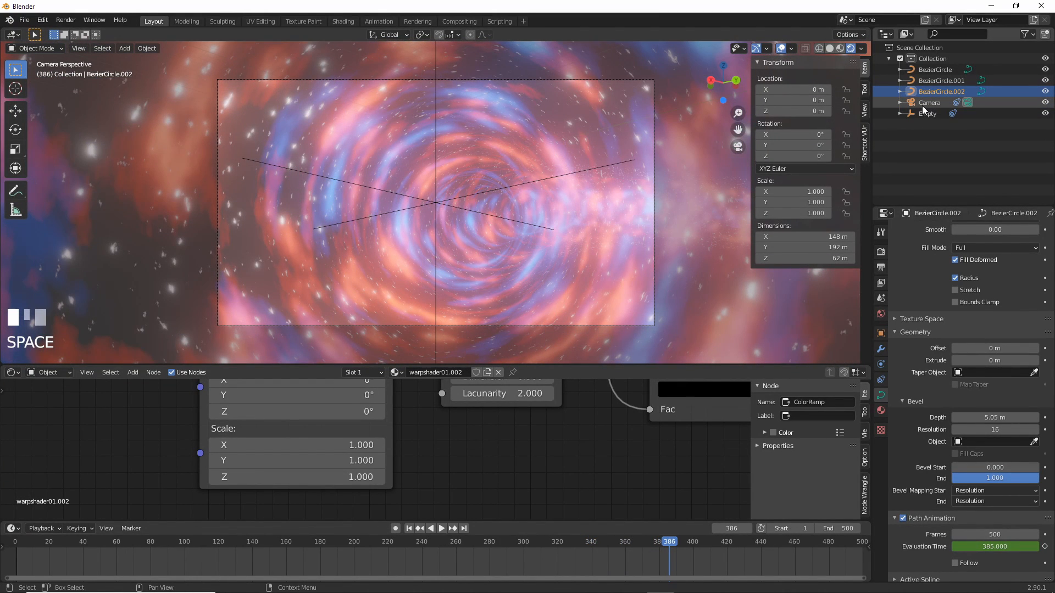
Step: Select the camera and set its focal length to 8 mm for a wide-angle warp view
left_click(930, 102)
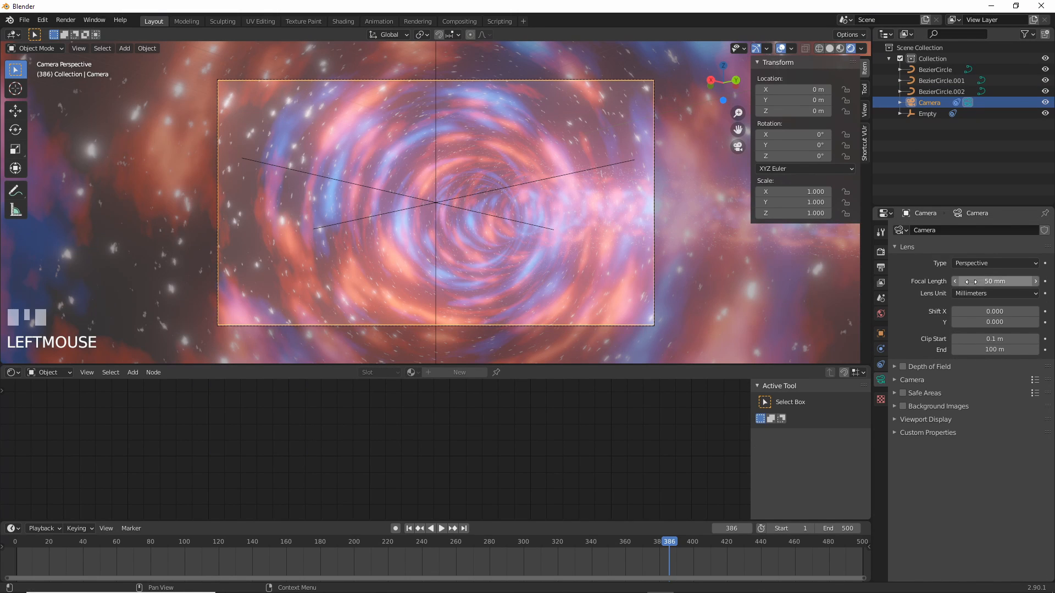
left_click_drag(996, 280, 969, 280)
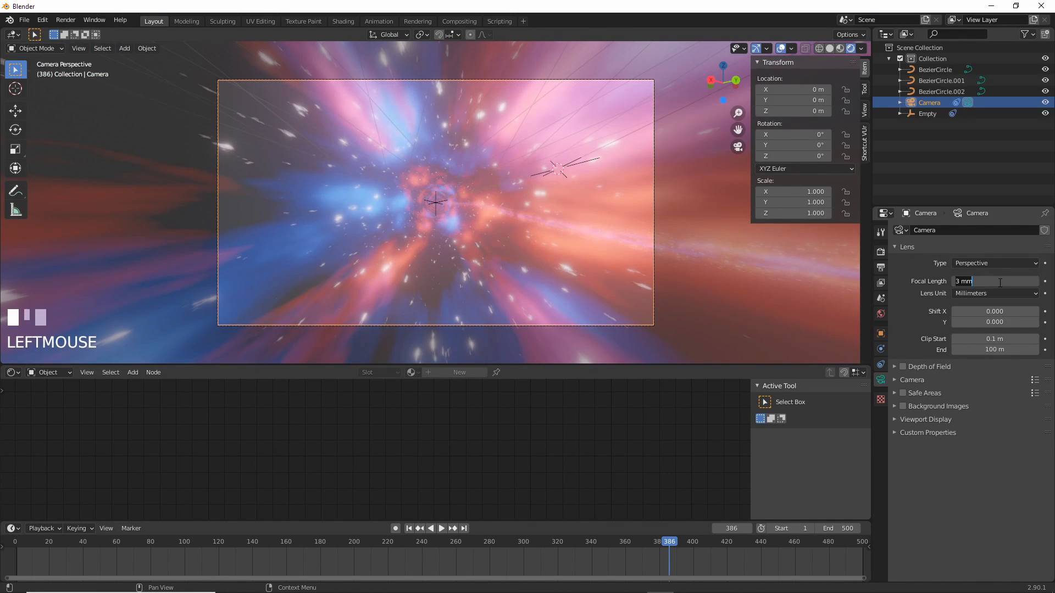
type("8")
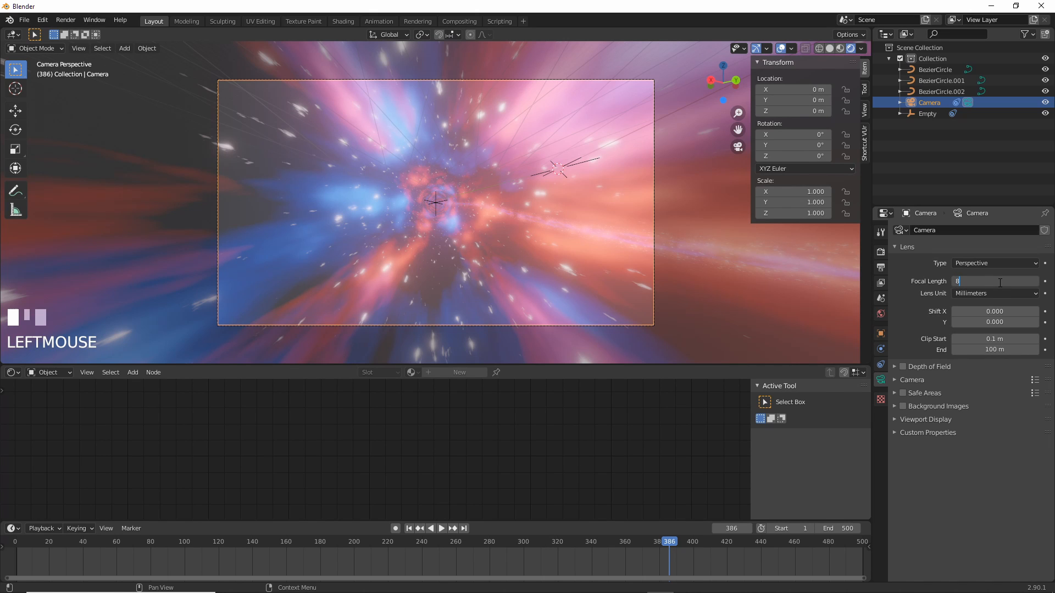
left_click(431, 529)
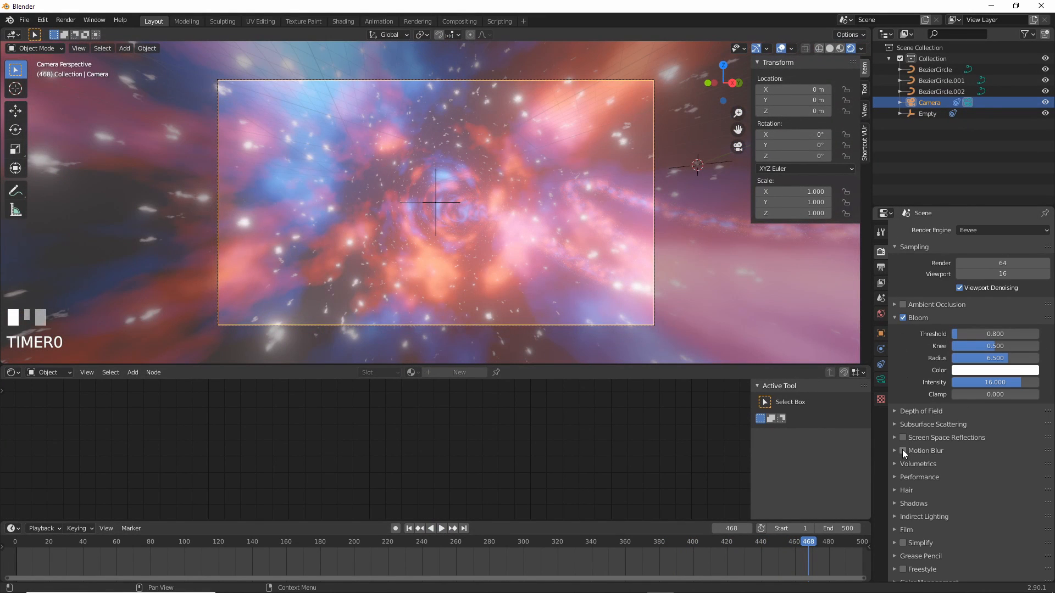
Step: Enable motion blur with shutter 1.00 and 128 steps, and render frame 468 to check the streaks
left_click(903, 451)
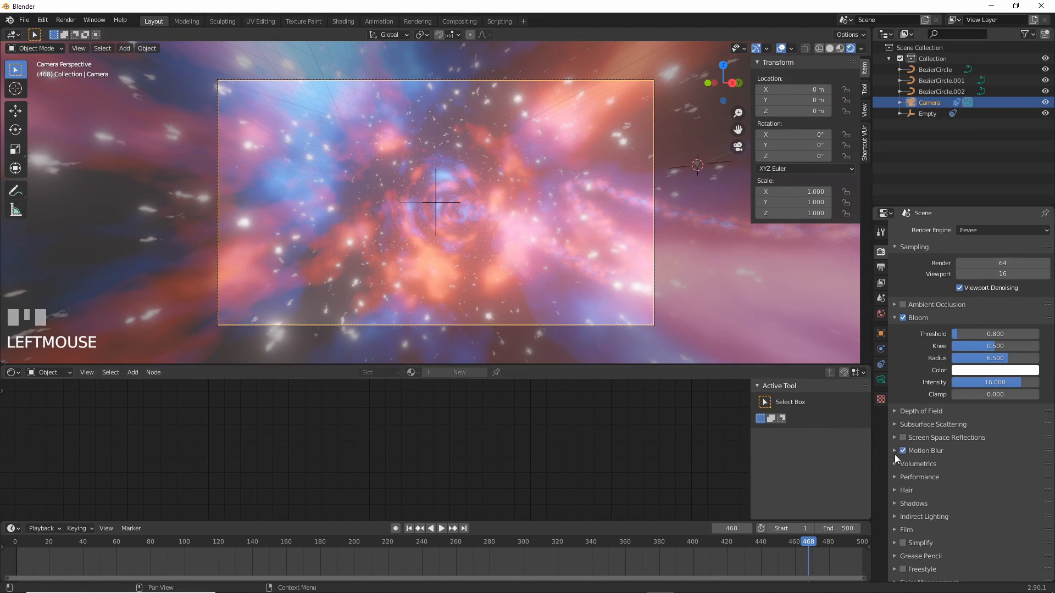
left_click(894, 451)
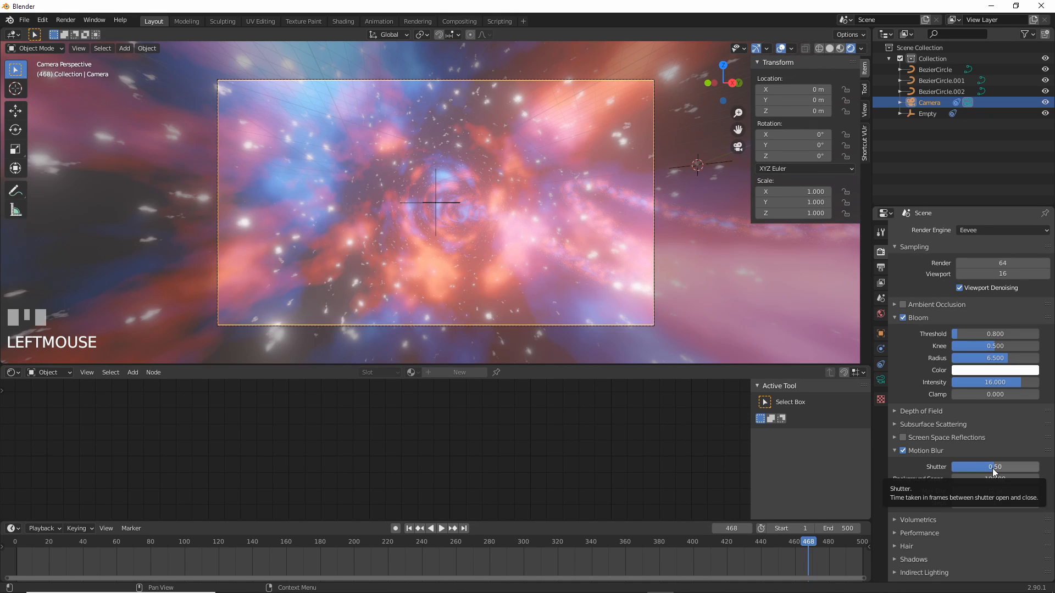
left_click(65, 19)
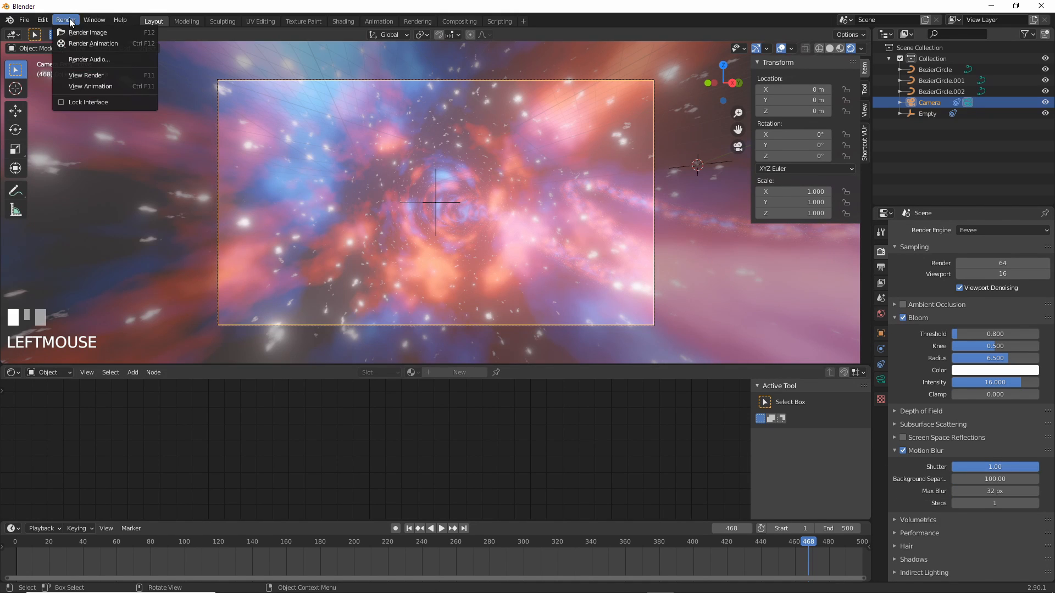
left_click(88, 32)
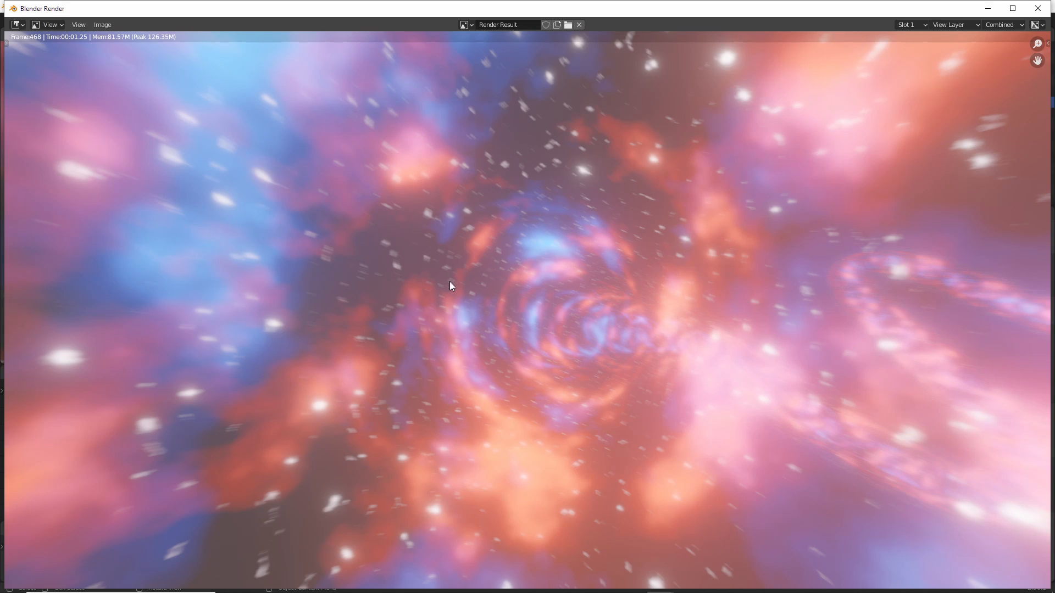
mouse_move(704, 207)
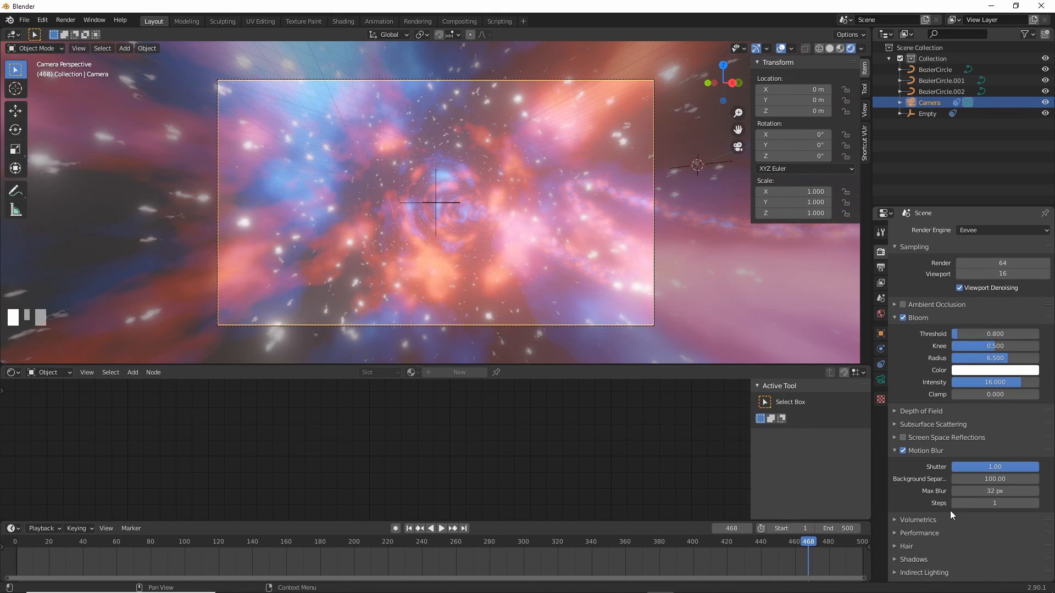
left_click(994, 502)
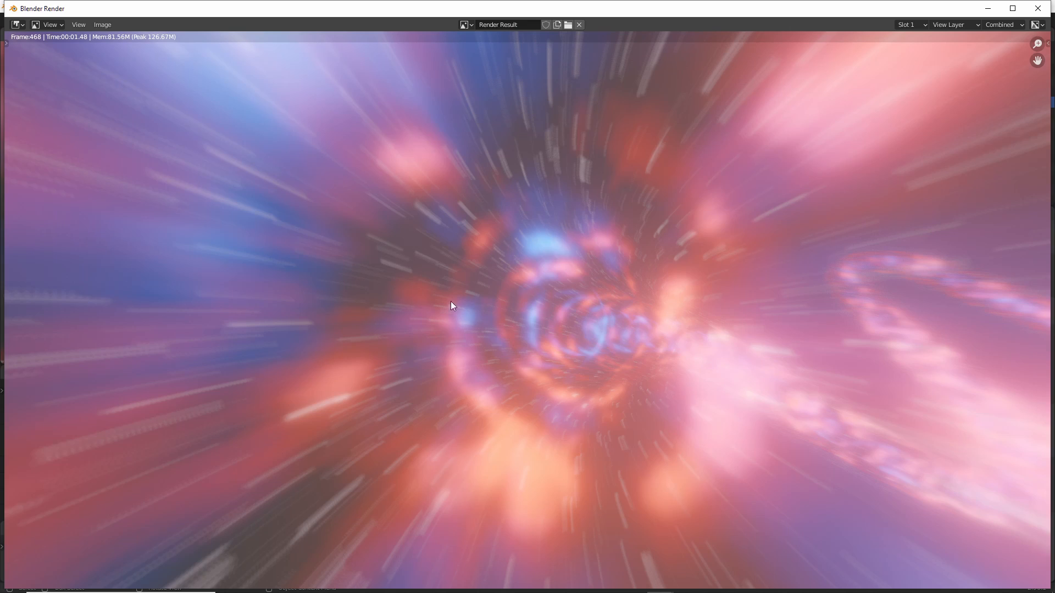
mouse_move(598, 182)
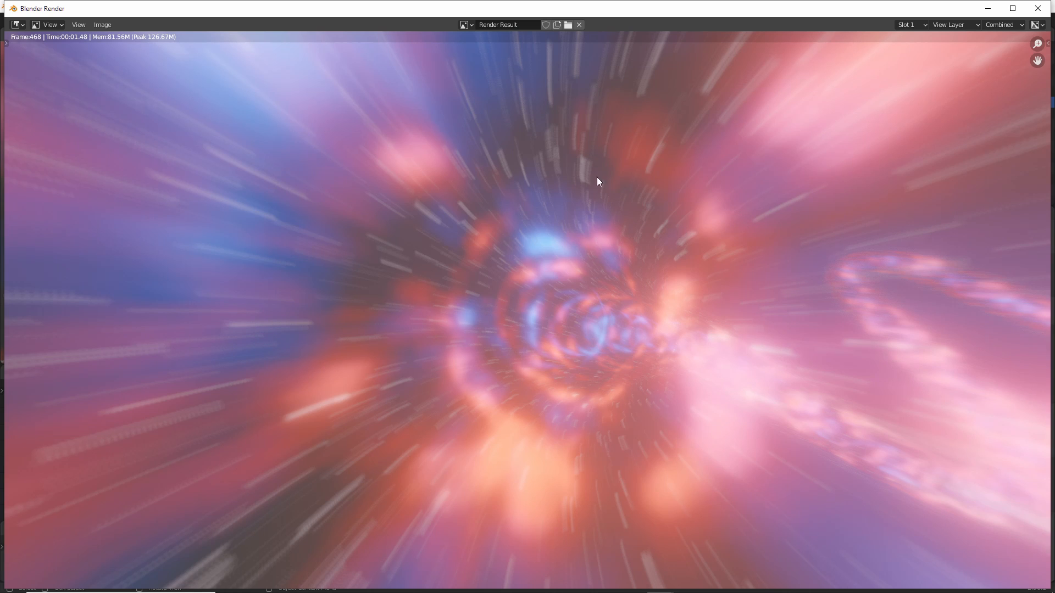
mouse_move(509, 165)
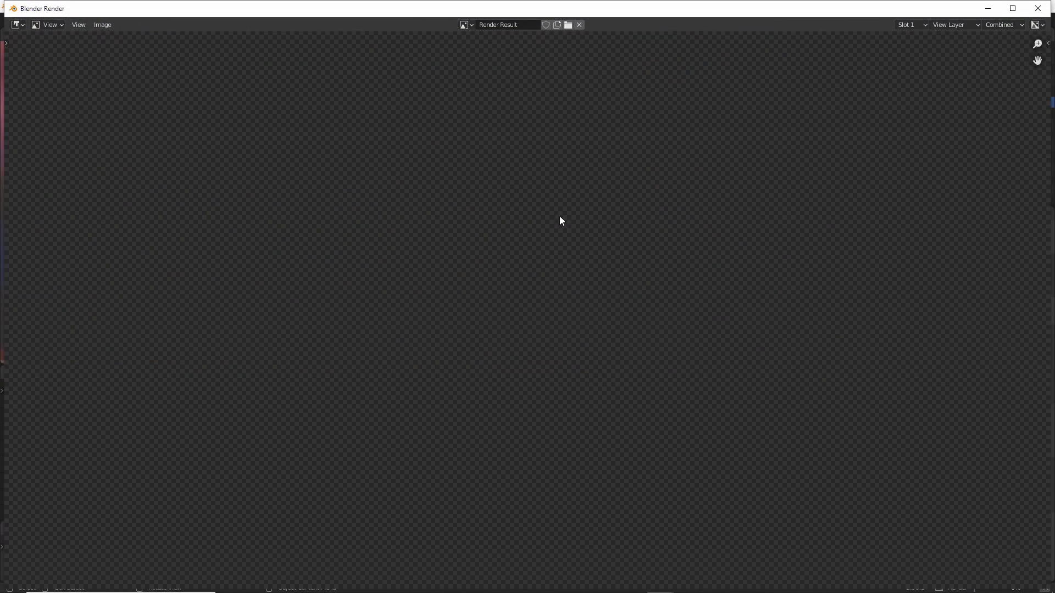
mouse_move(539, 119)
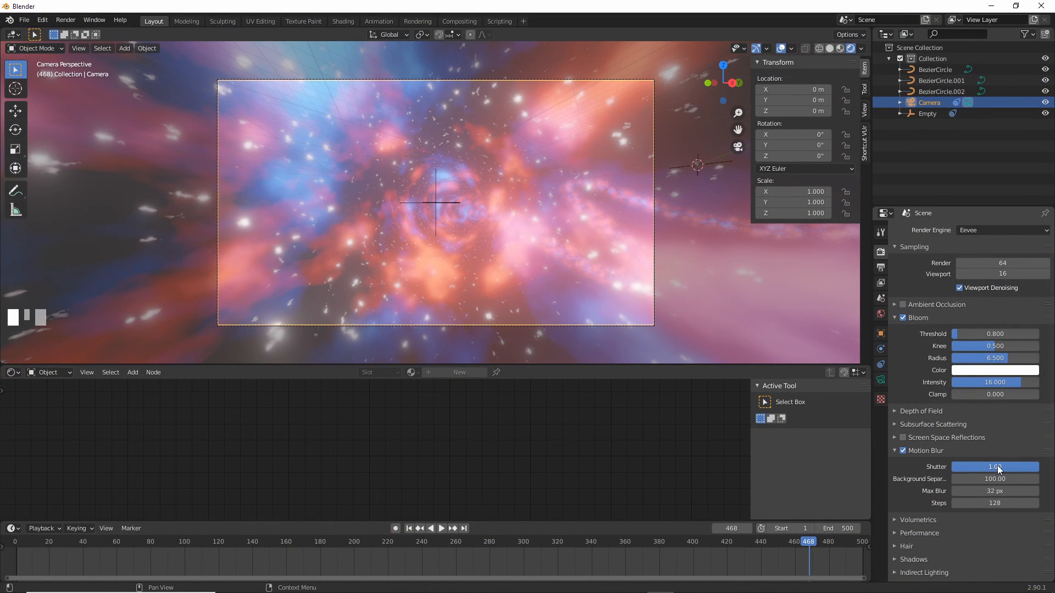
mouse_move(929, 467)
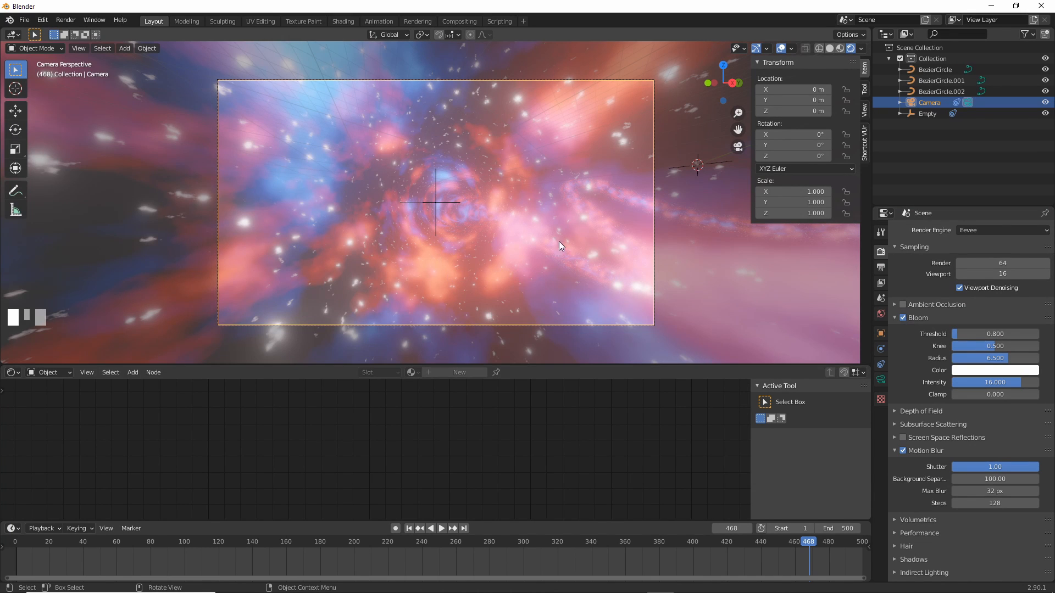
Step: Orbit out of the camera view and zoom to look around inside the nebula tunnel
left_click_drag(558, 245, 568, 193)
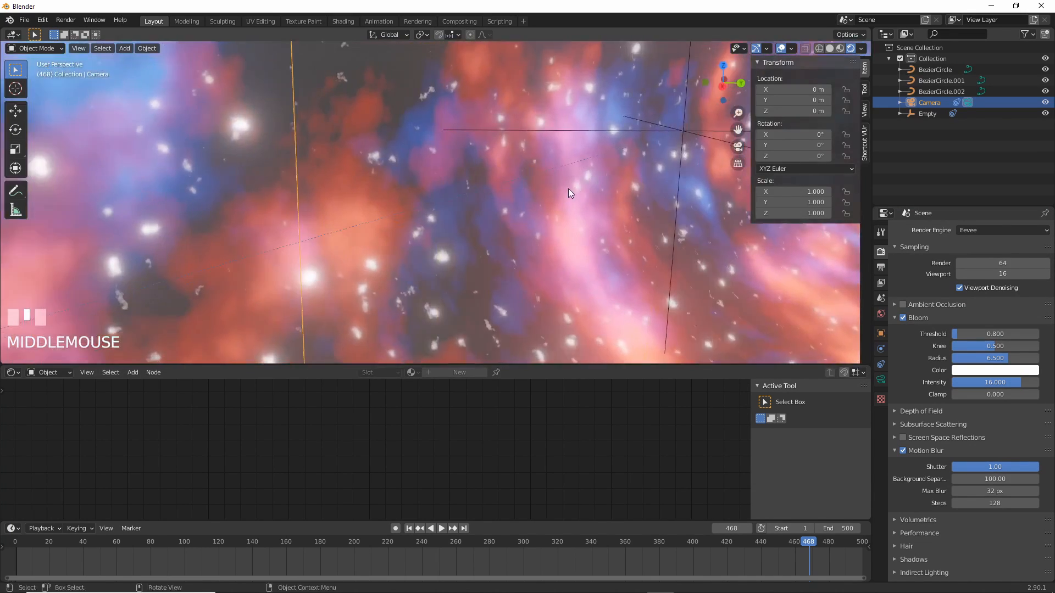
scroll("down", 3)
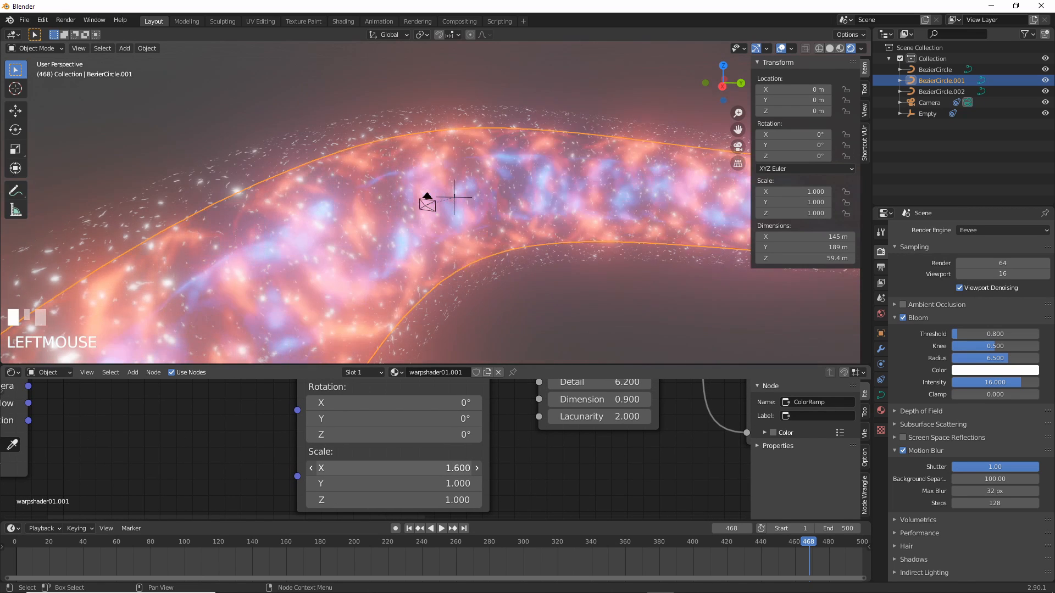
Step: From camera view, drop warpshader01.001's mapping X scale to -0.1, then select the original tunnel curve
key("KP_0")
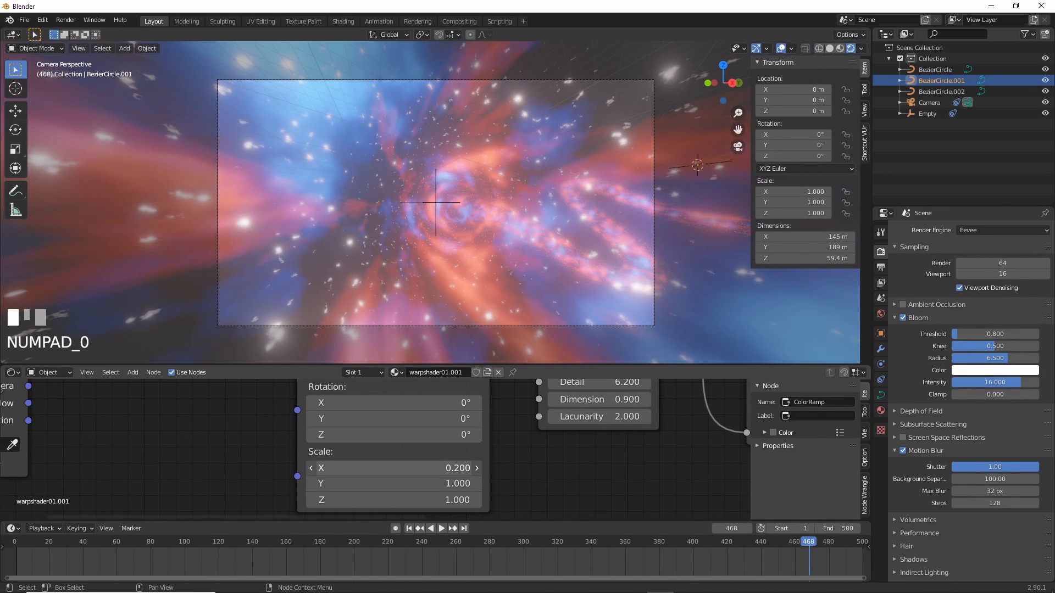
left_click_drag(397, 469, 310, 468)
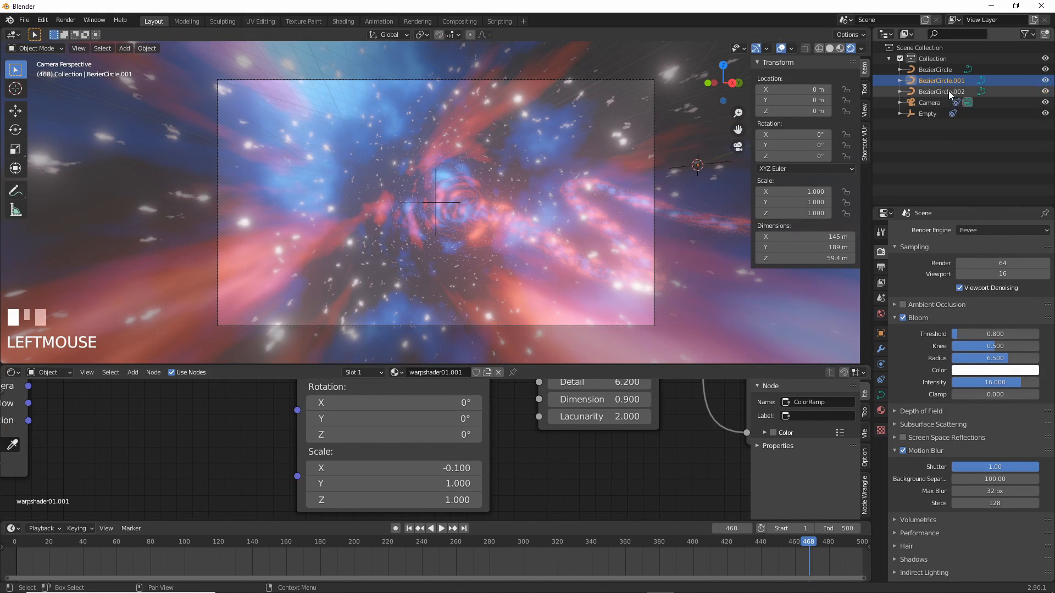
left_click(935, 70)
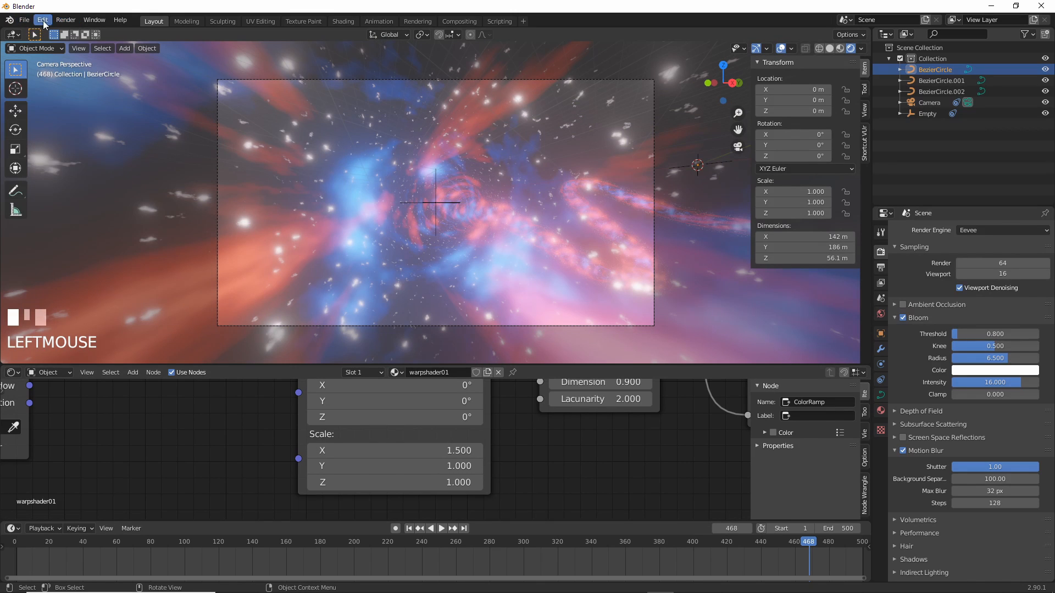
key("F12")
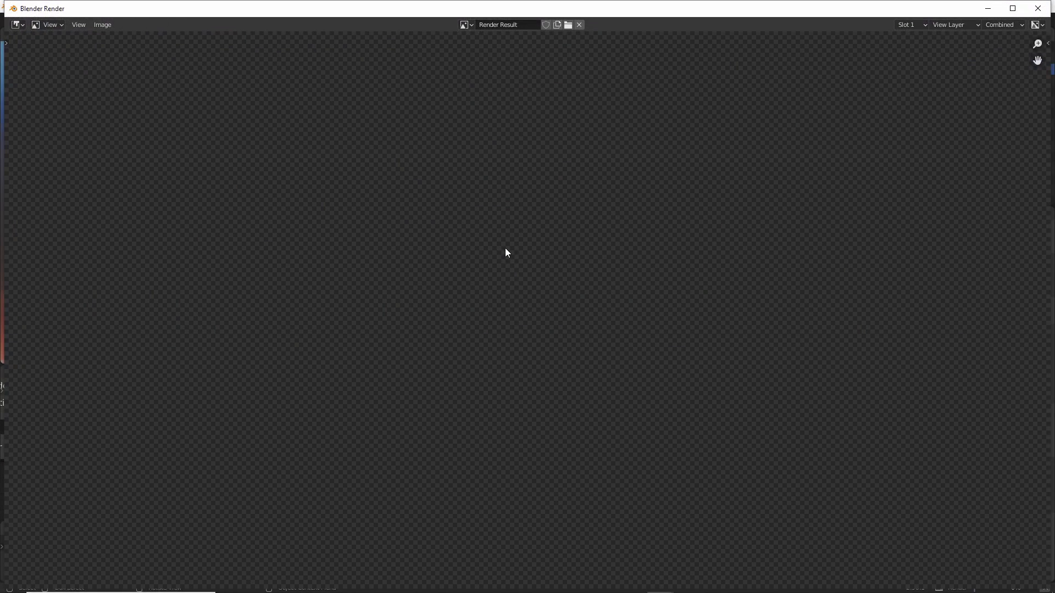
mouse_move(478, 283)
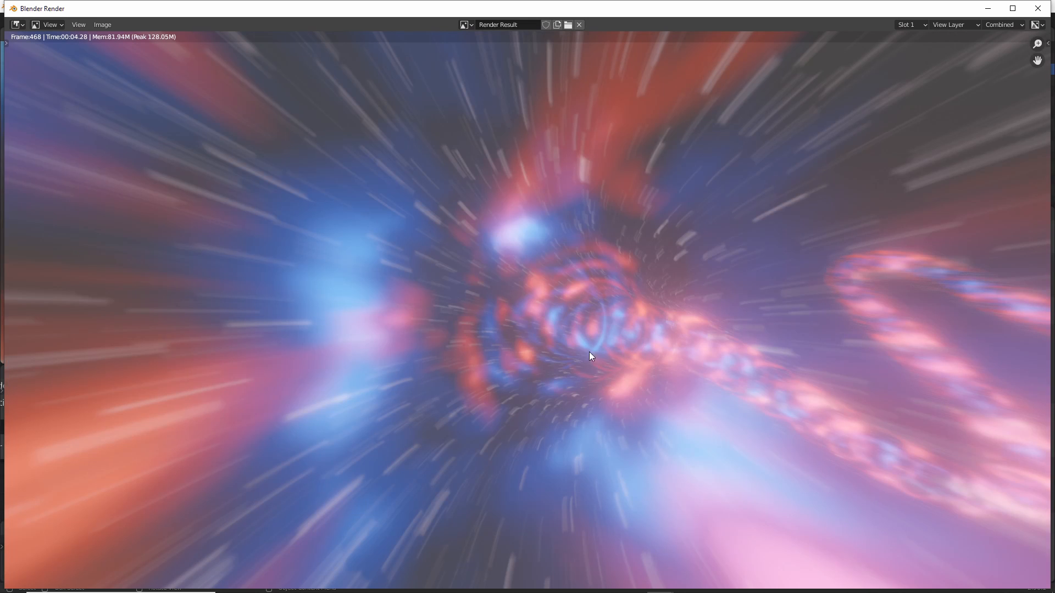
mouse_move(670, 320)
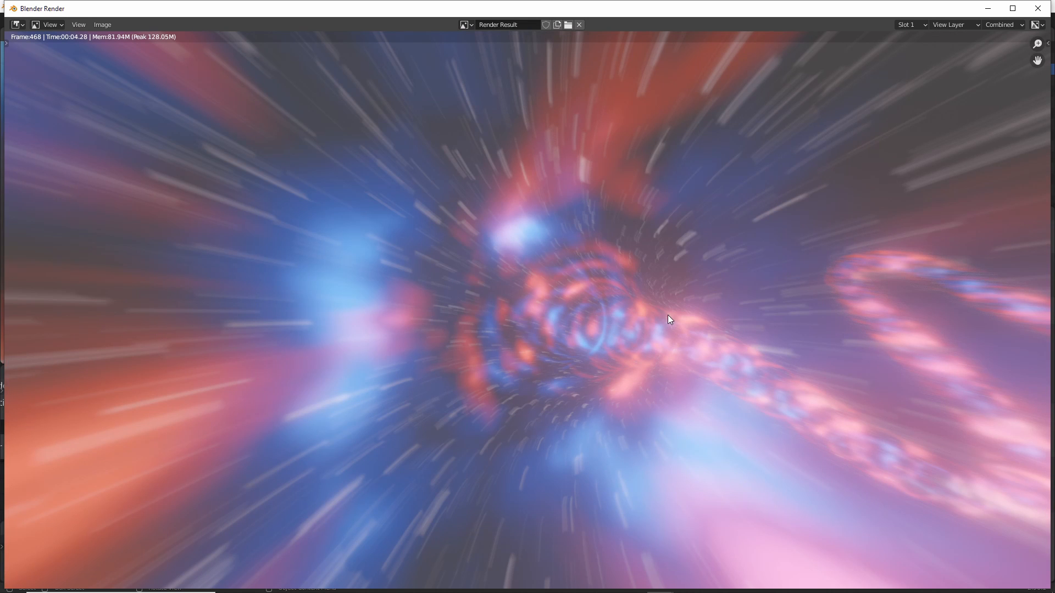
mouse_move(818, 133)
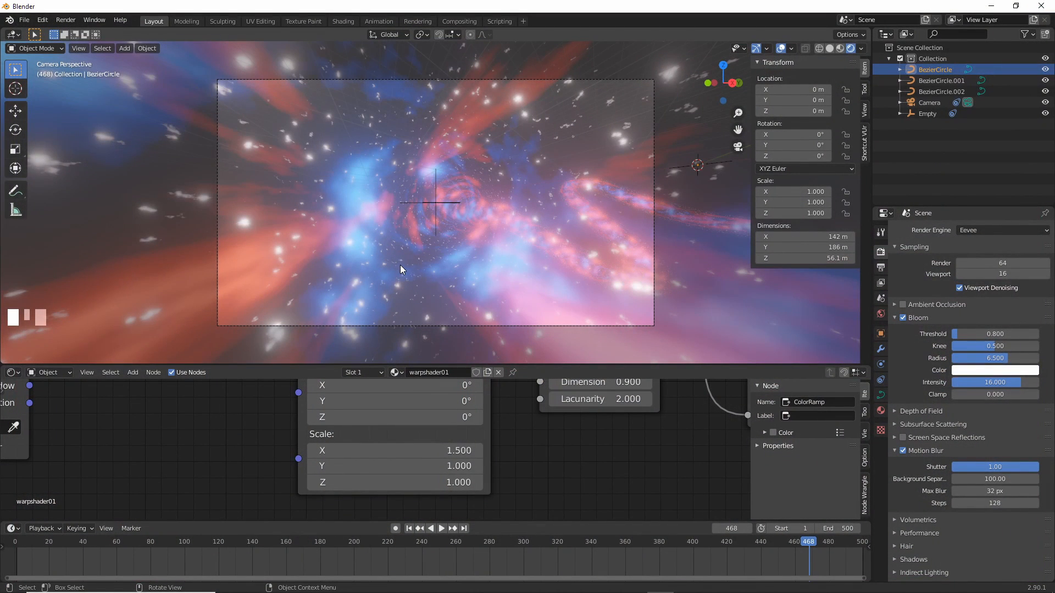
mouse_move(529, 239)
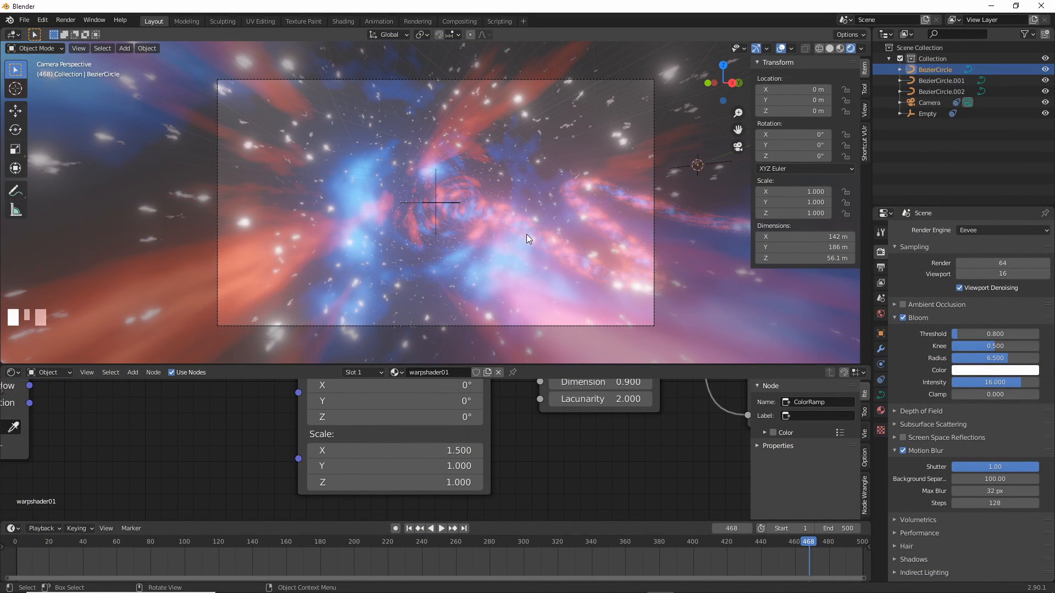
mouse_move(450, 214)
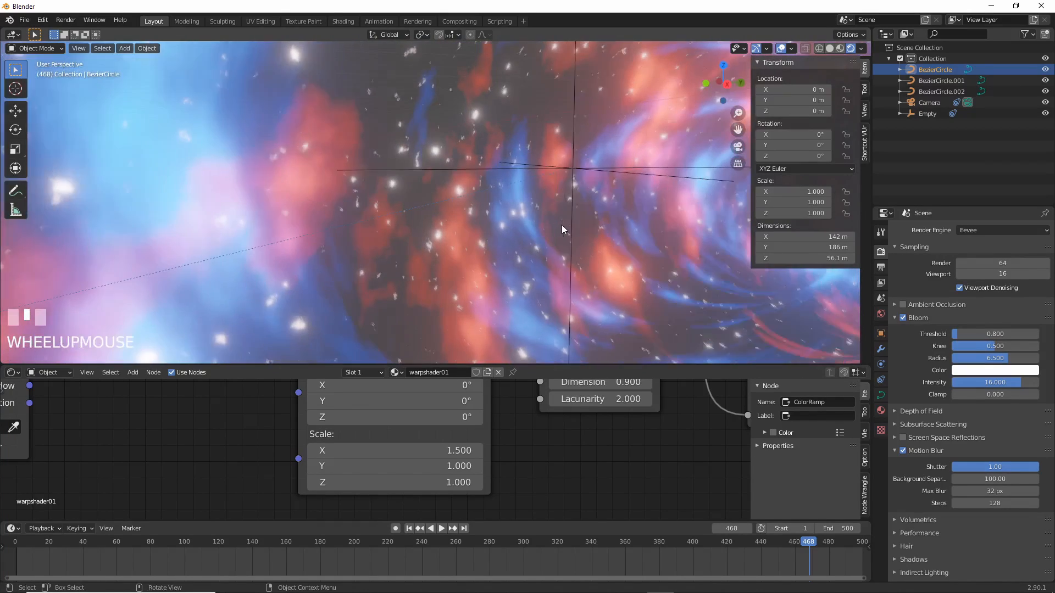
Step: Orbit and zoom to view the glowing tunnel curve from outside at frame 1
left_click_drag(562, 230, 510, 275)
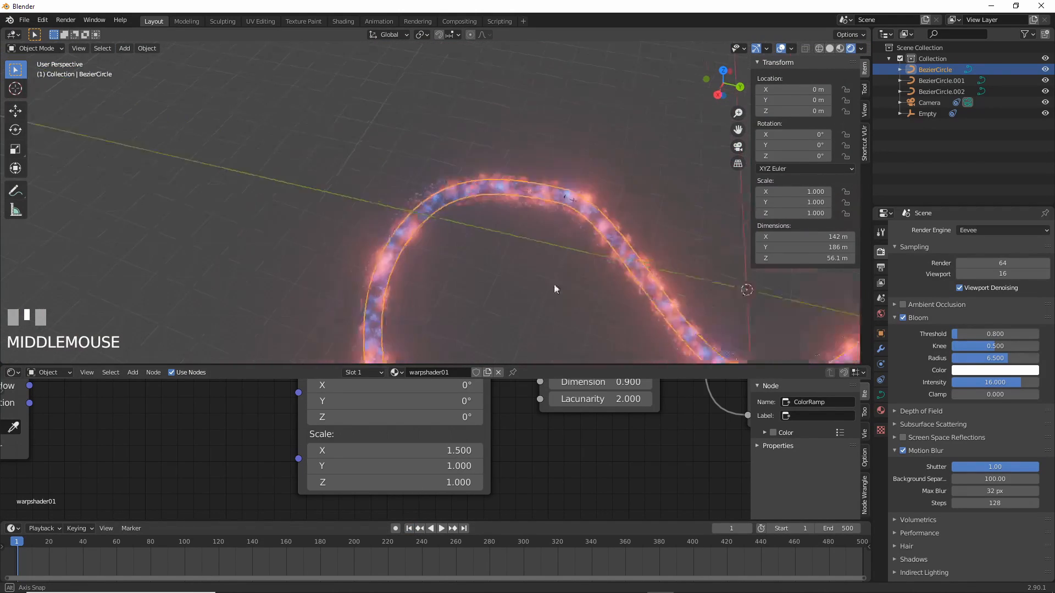
scroll("up", 3)
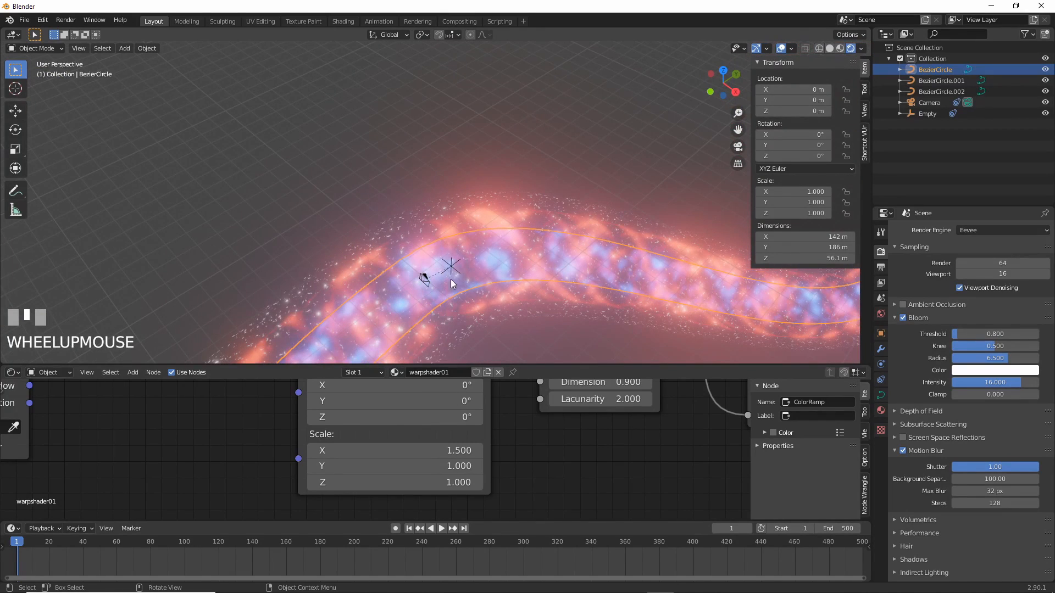
scroll("down", 3)
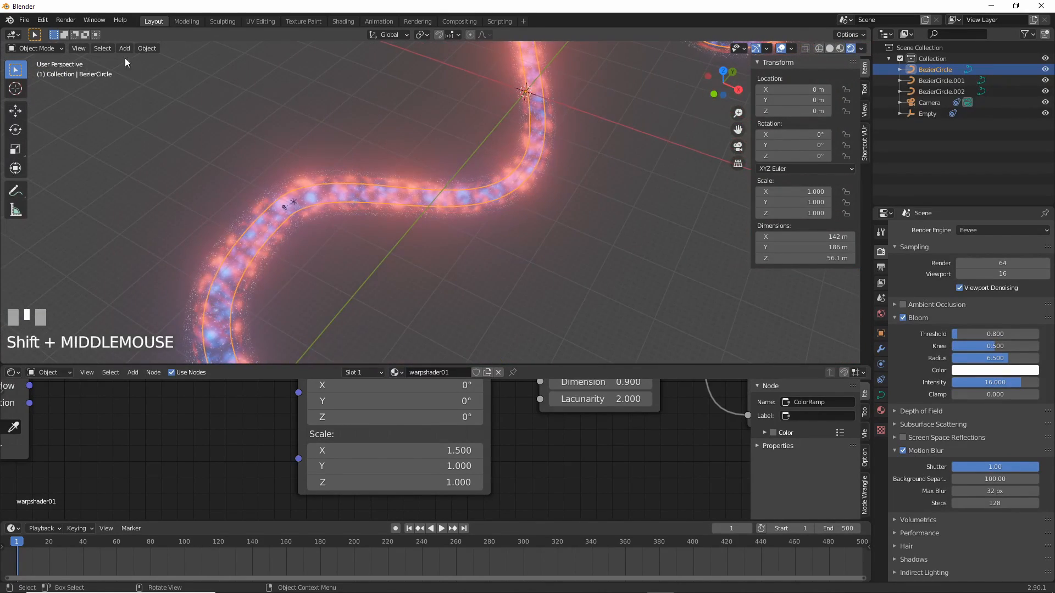
Step: Add a point light and give it a Follow Path constraint targeting the tunnel curve
left_click(124, 47)
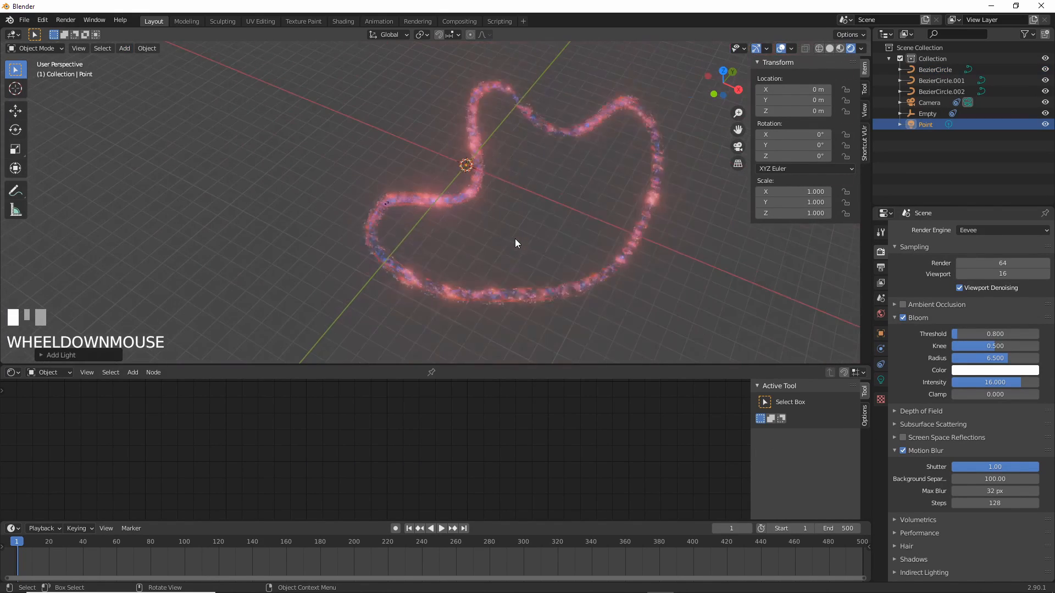
scroll("up", 3)
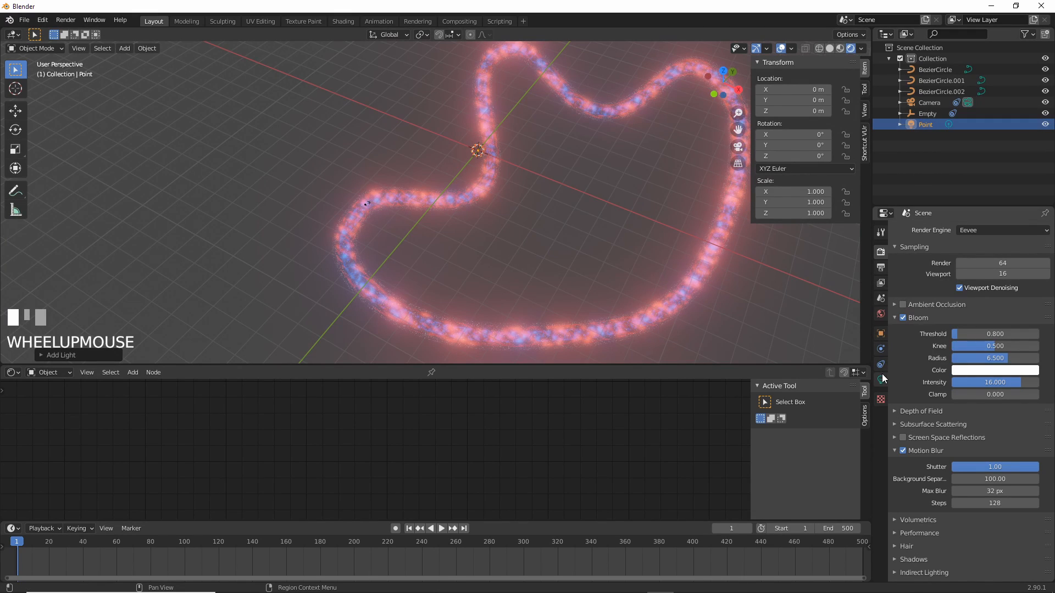
left_click(880, 348)
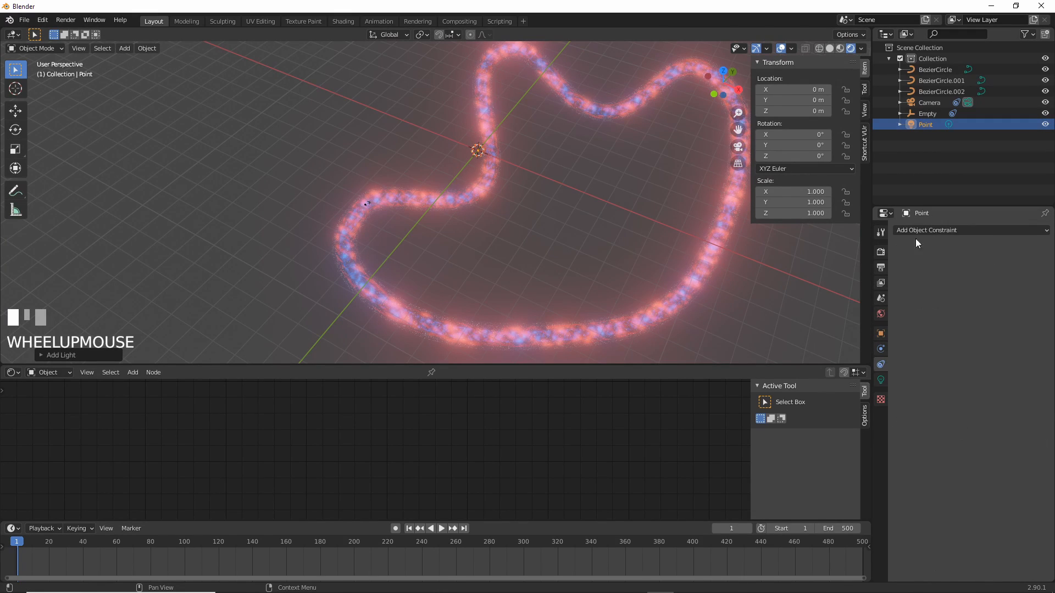
left_click(969, 230)
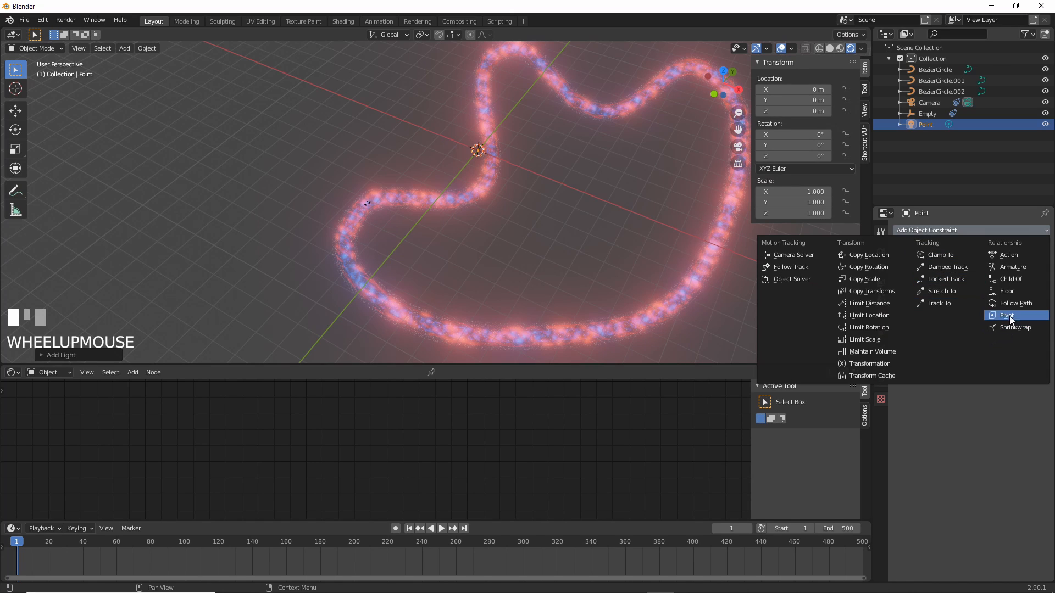
left_click(1013, 303)
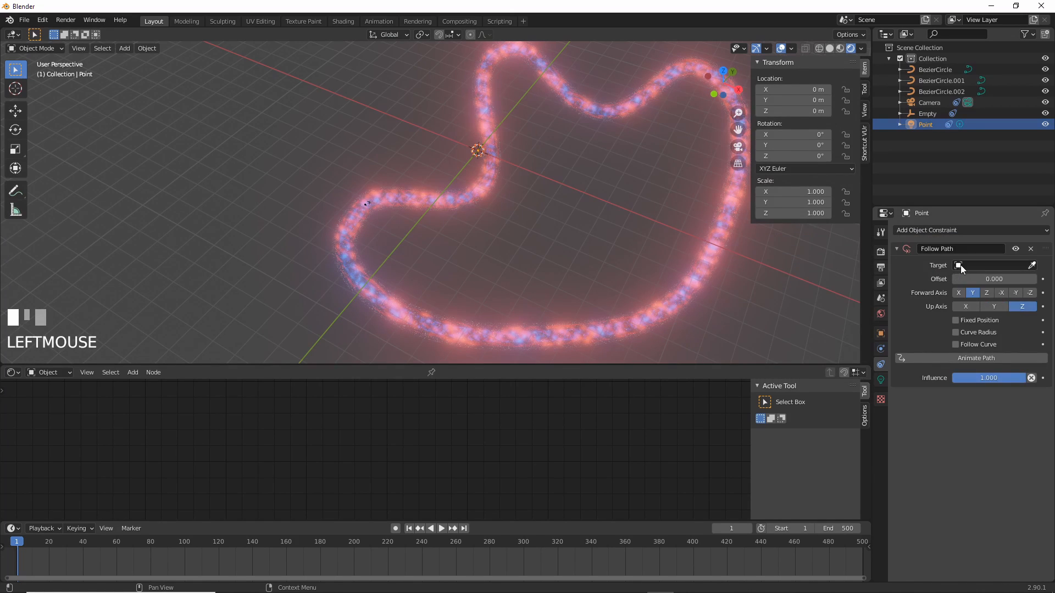
left_click(990, 264)
type("1500")
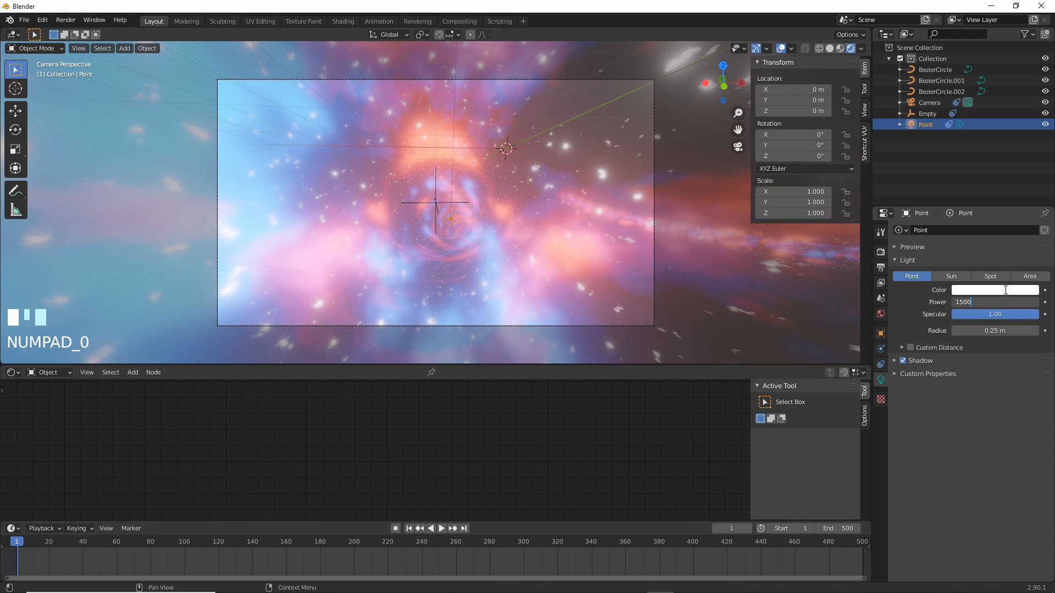
Step: Confirm the 1500 W power, preview the moving light, and make its colour magenta
key("Return")
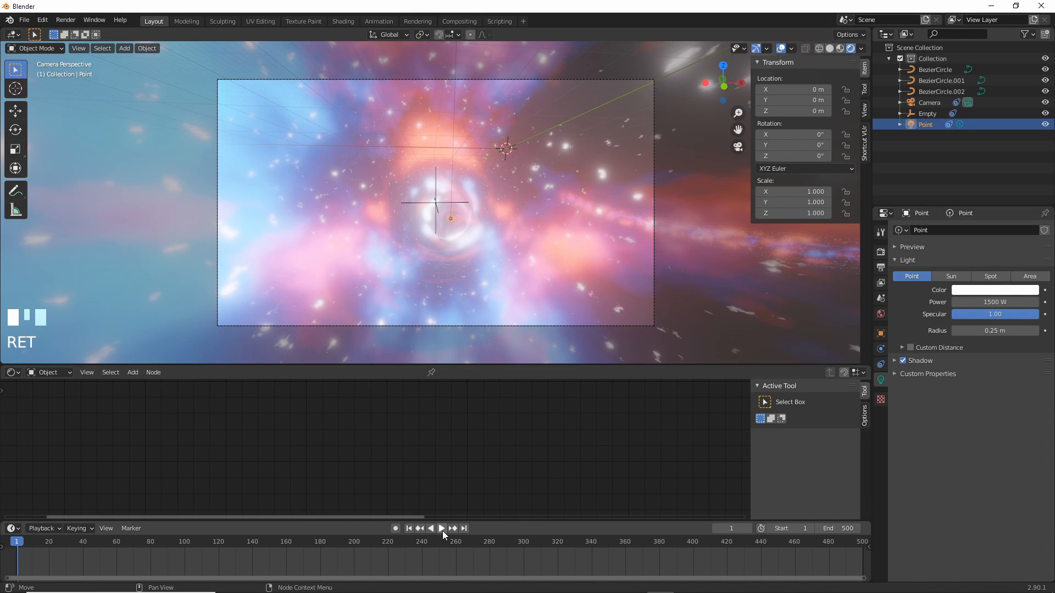
left_click(442, 528)
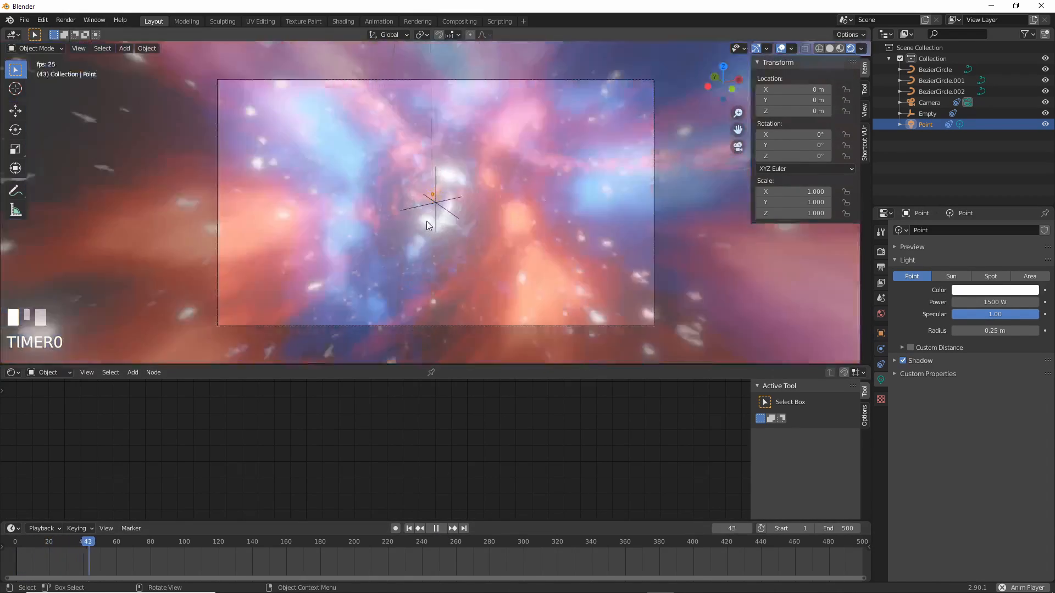
left_click(436, 528)
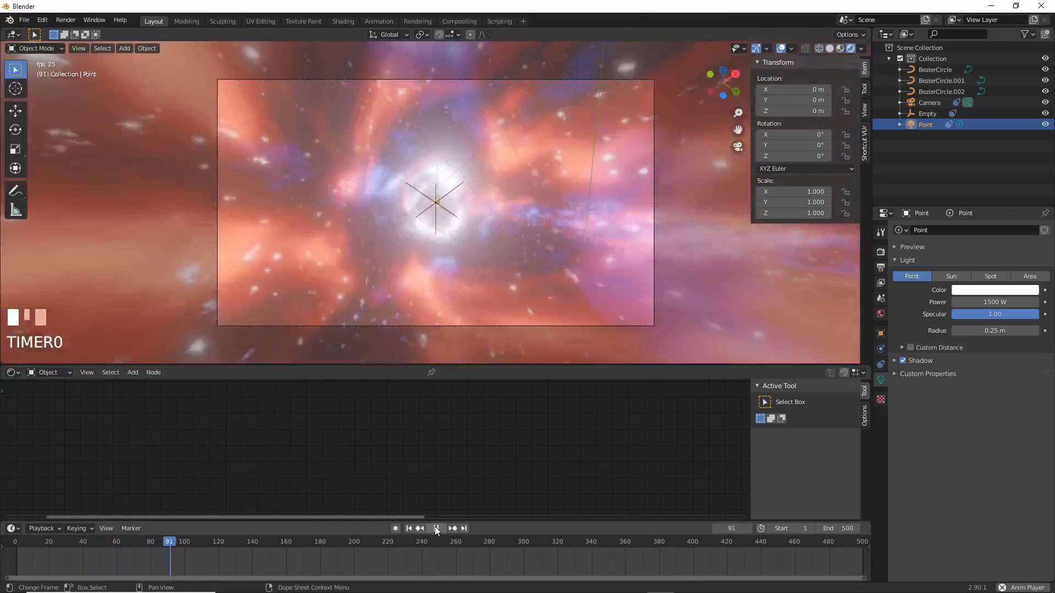
left_click(435, 529)
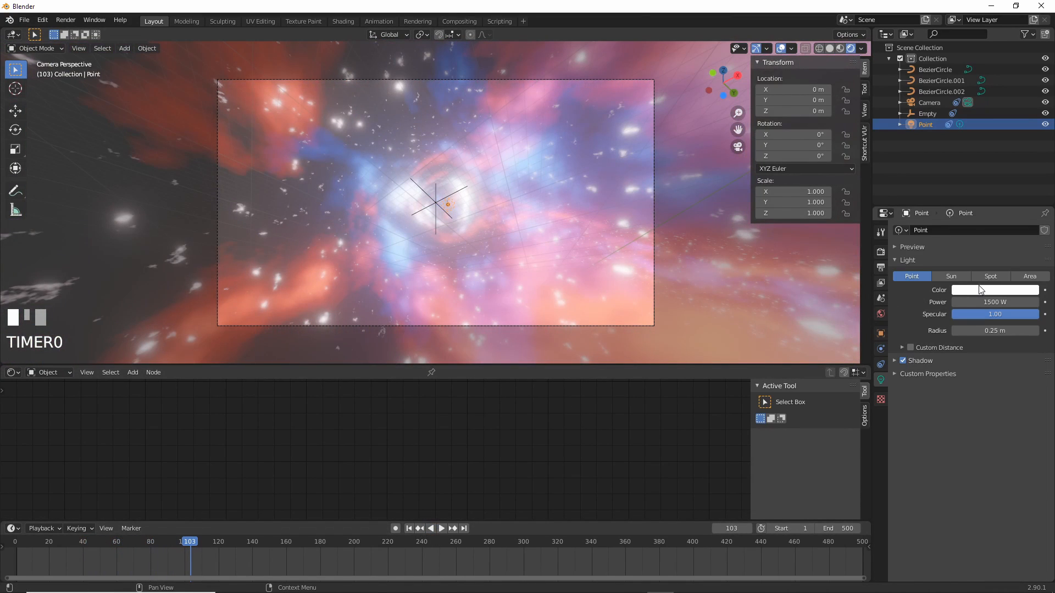
left_click(996, 290)
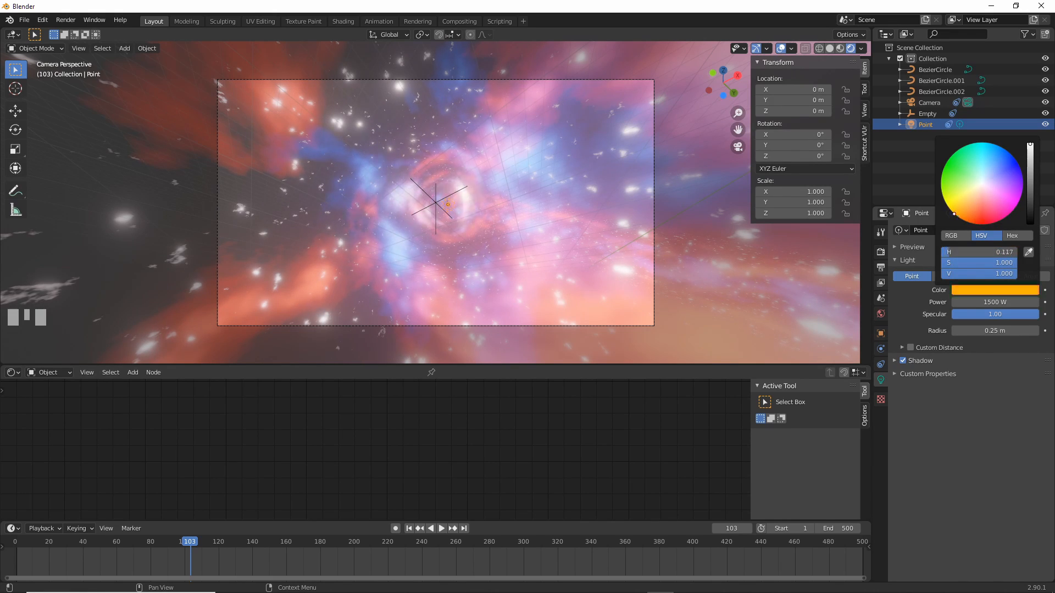
left_click(1028, 213)
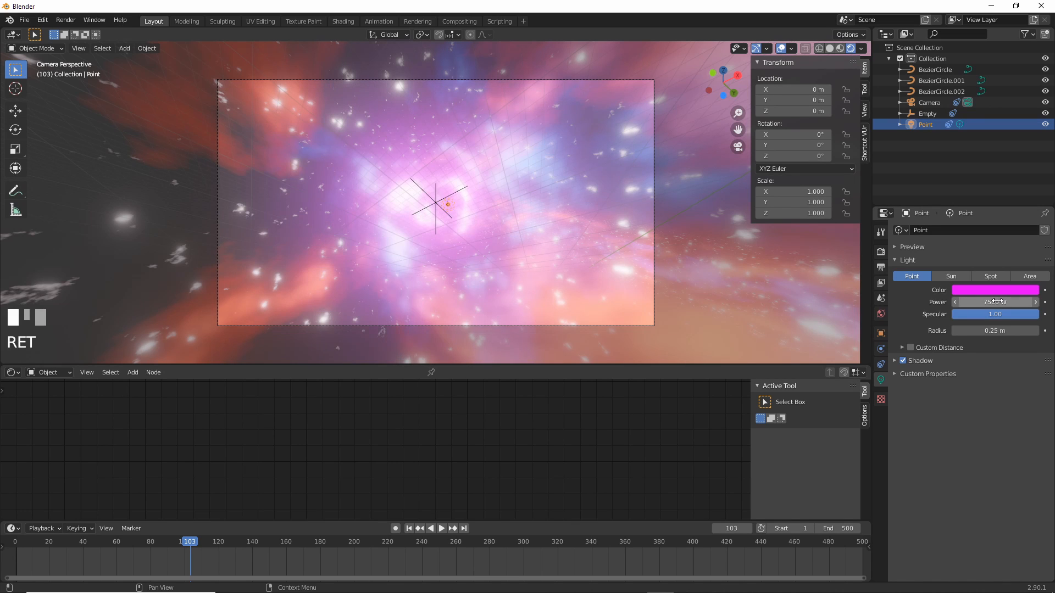
Step: Play the animation and scrub to around frame 426 to preview the magenta light
left_click(440, 528)
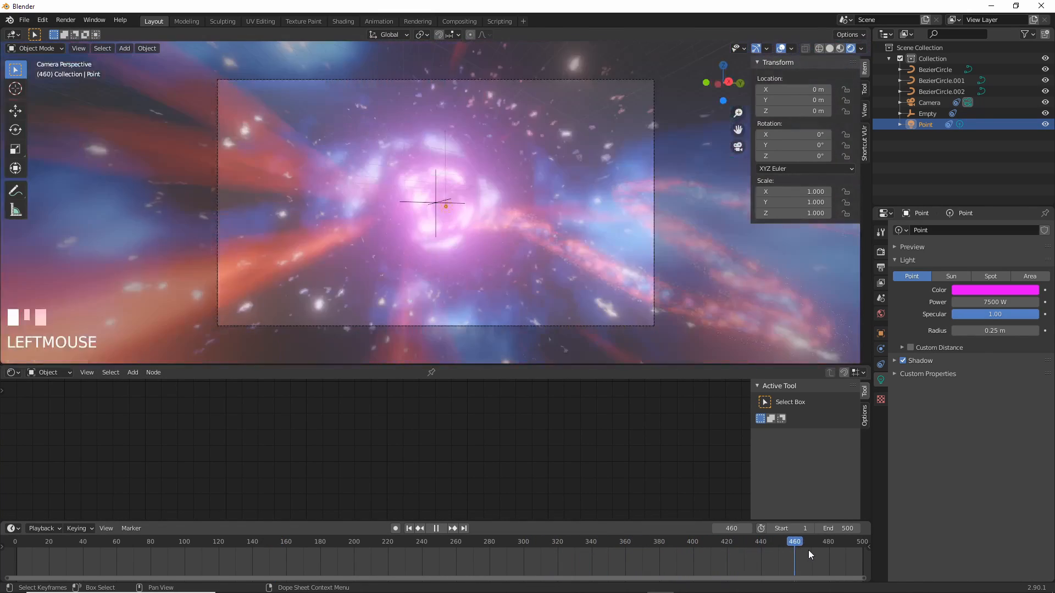
left_click_drag(795, 541, 738, 541)
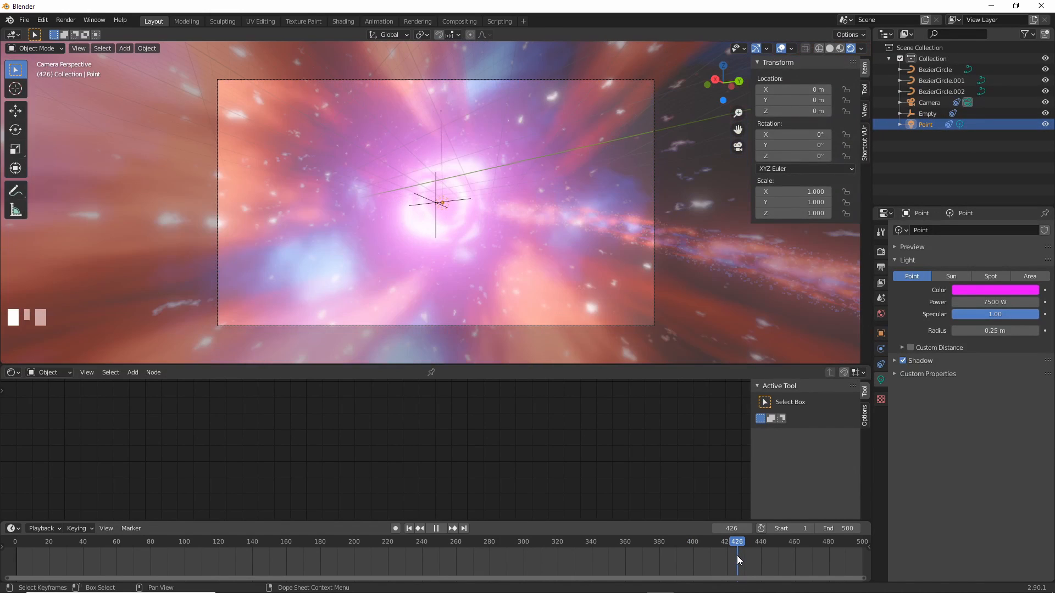
left_click(65, 19)
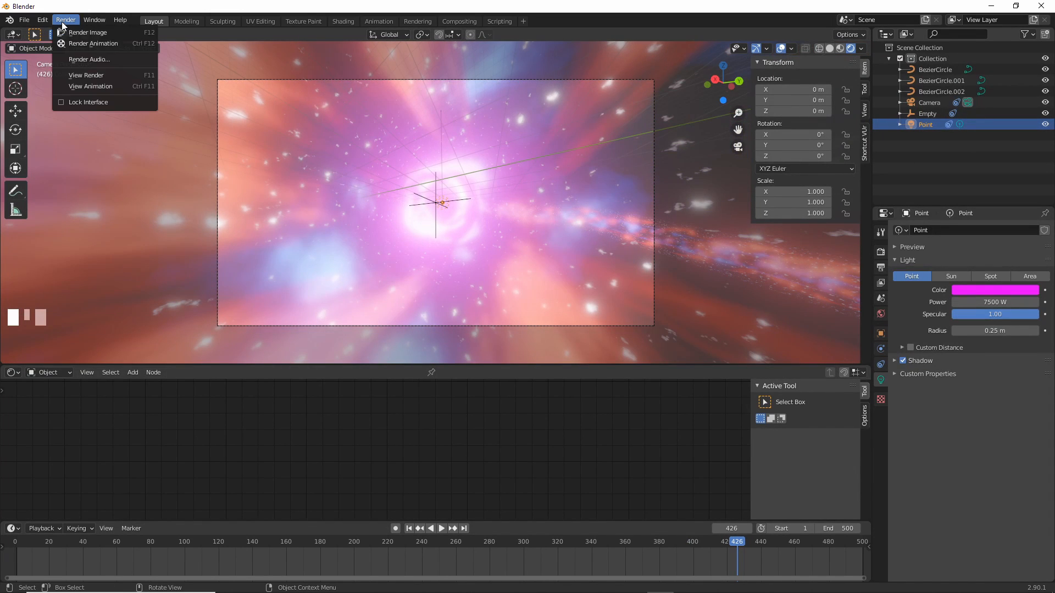
left_click(169, 163)
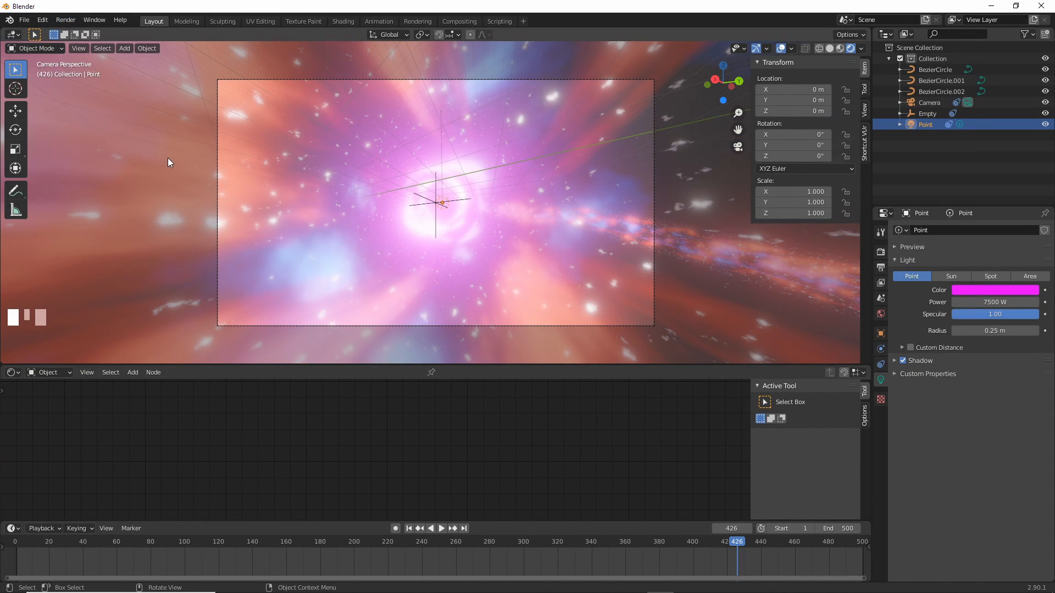
Step: Render a test frame with F12, then lower the magenta light's power to 2500 W
key("F12")
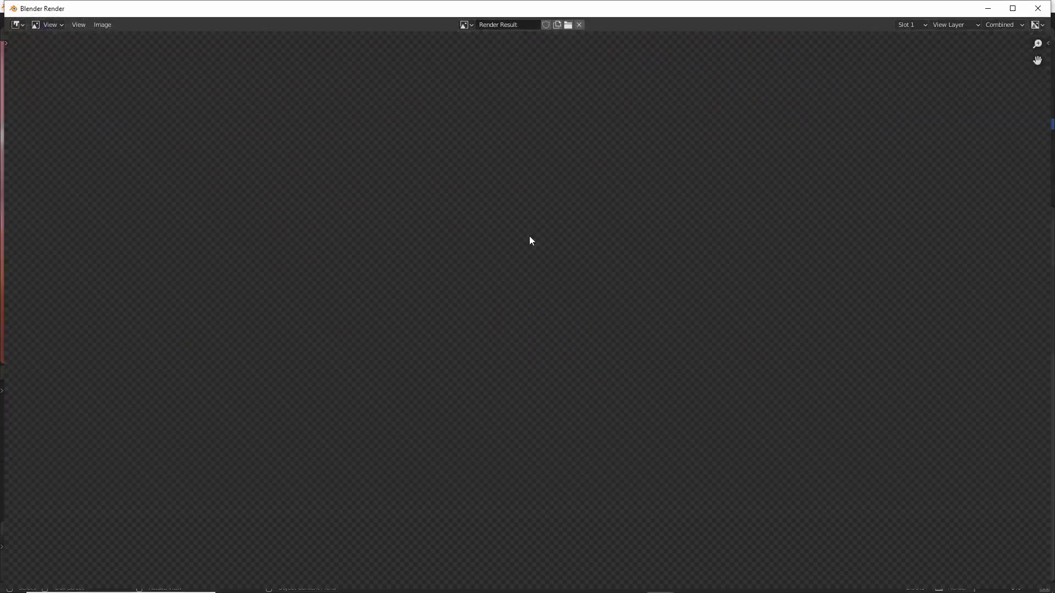
mouse_move(473, 241)
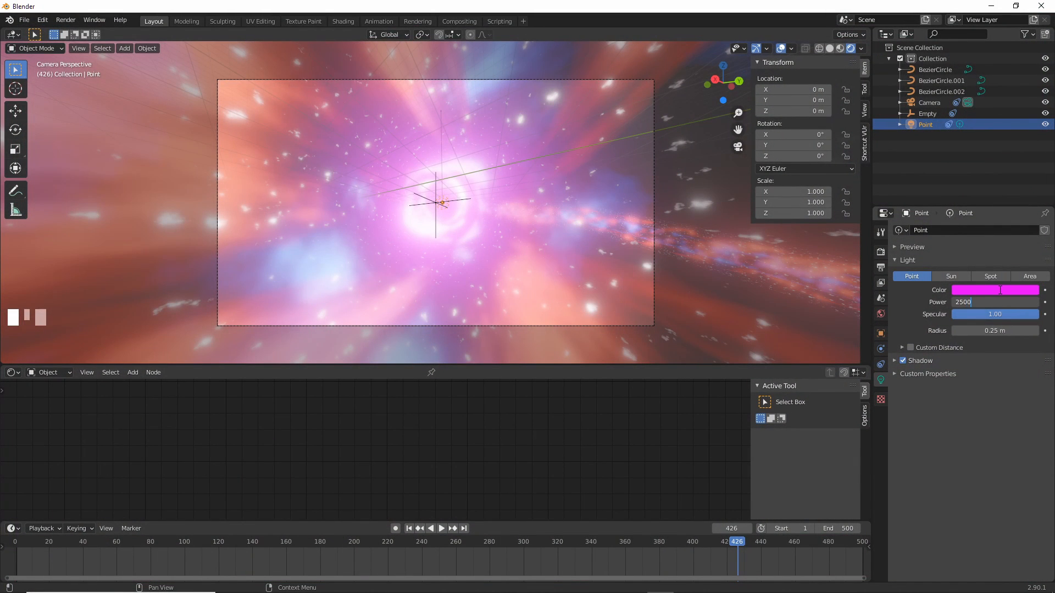
key("Return")
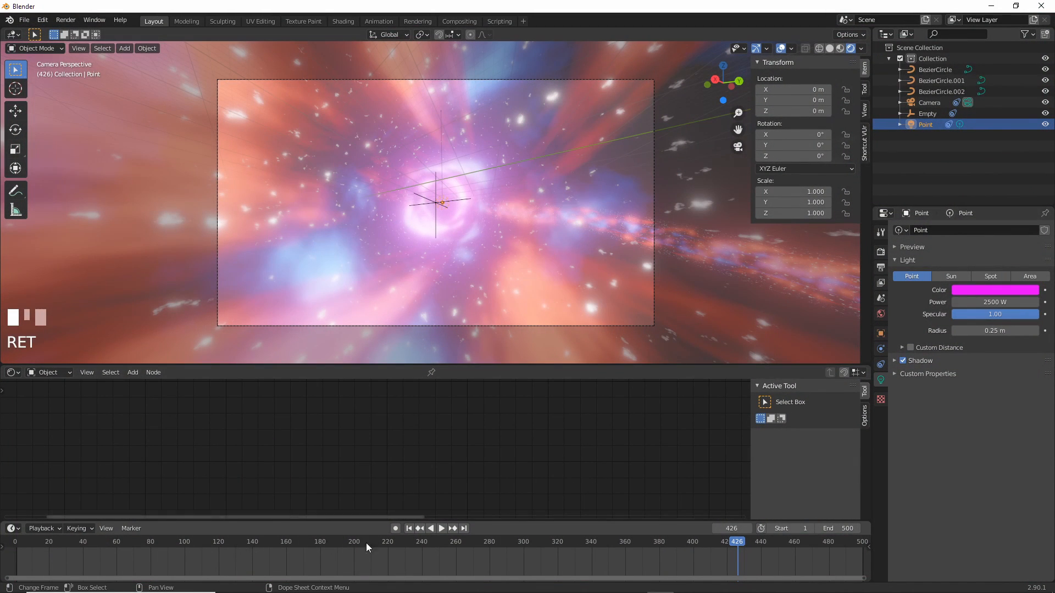
left_click(431, 529)
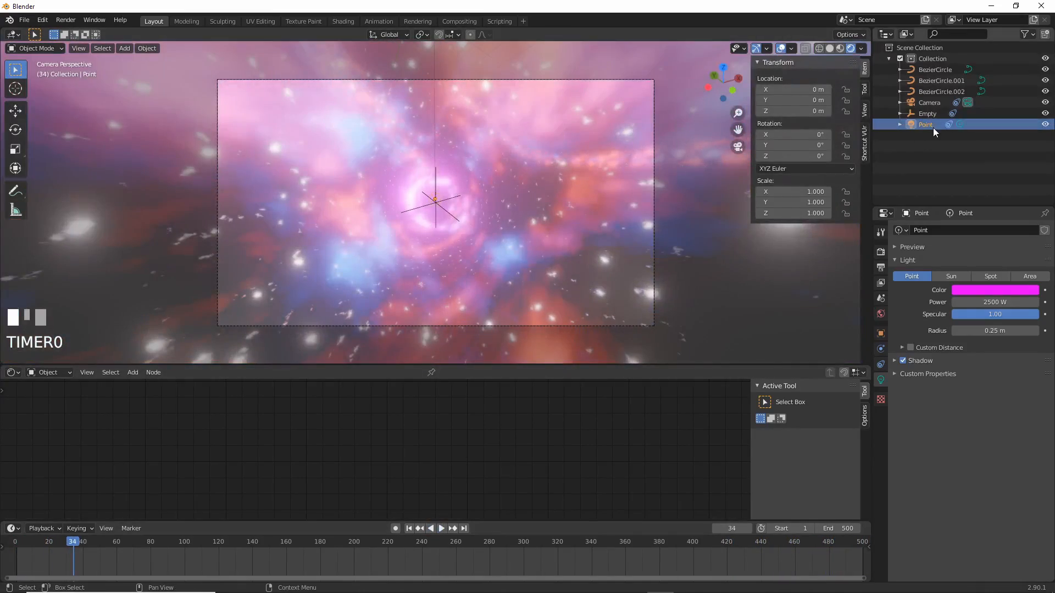
Step: Select BezierCircle.002 and move its colour ramp's dark stop to 0.673, previewing the thinner nebula
left_click(941, 80)
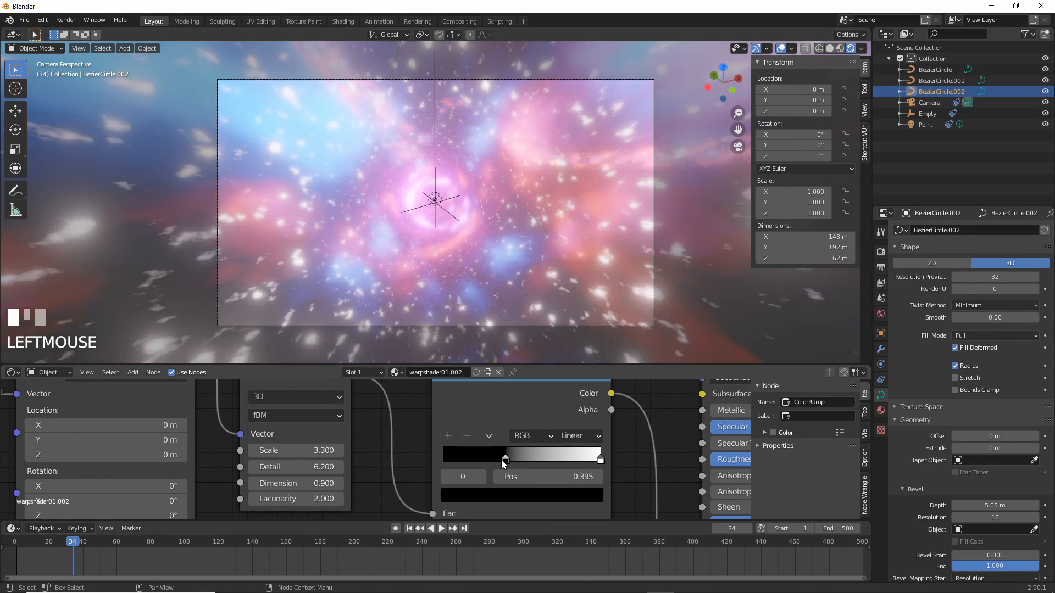
left_click_drag(503, 460, 520, 460)
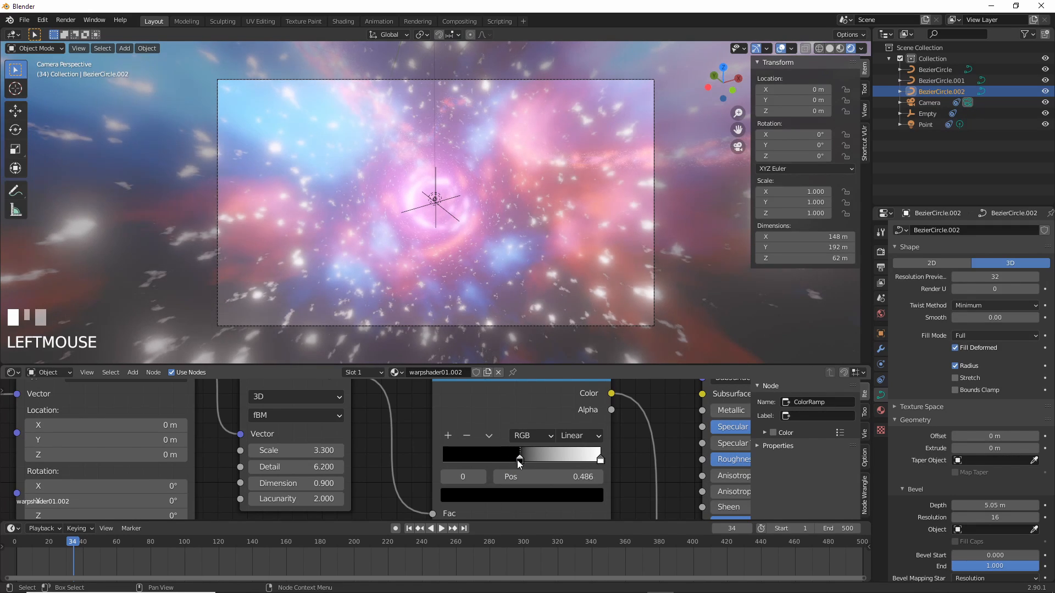
left_click_drag(518, 460, 556, 459)
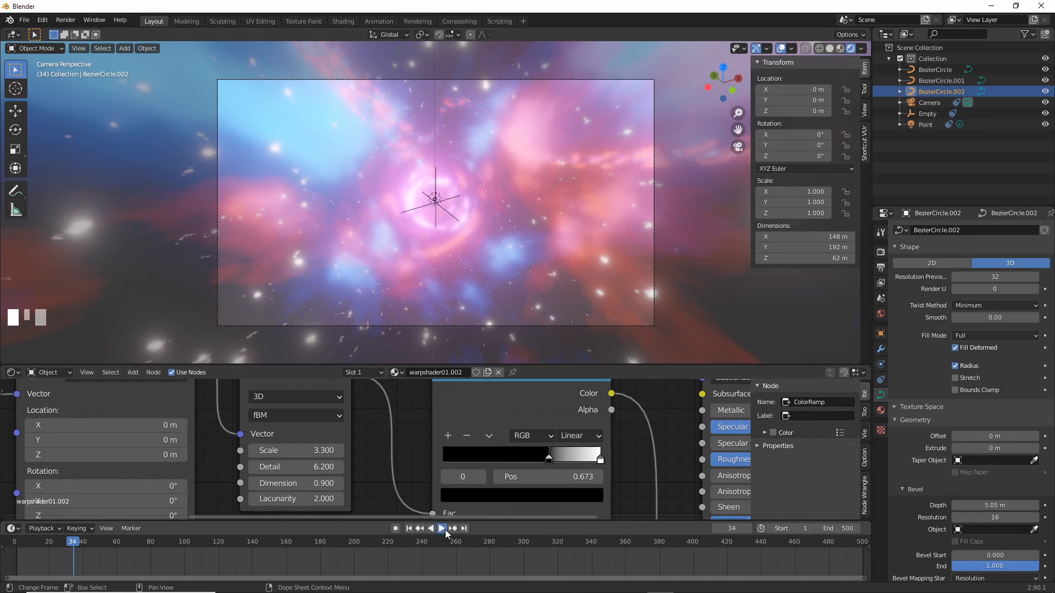
left_click(442, 528)
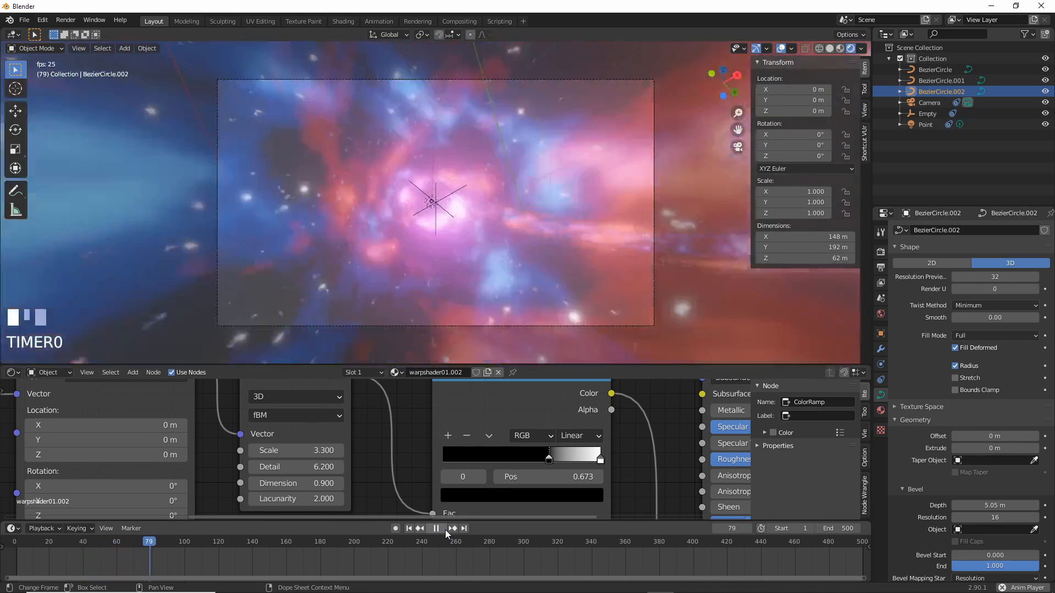
left_click(435, 529)
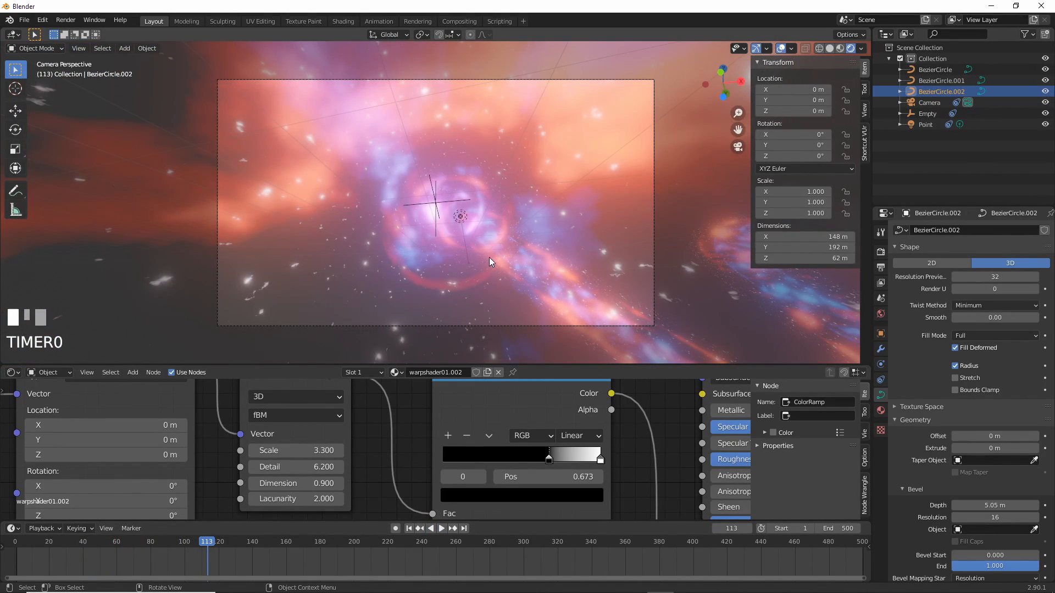
mouse_move(537, 276)
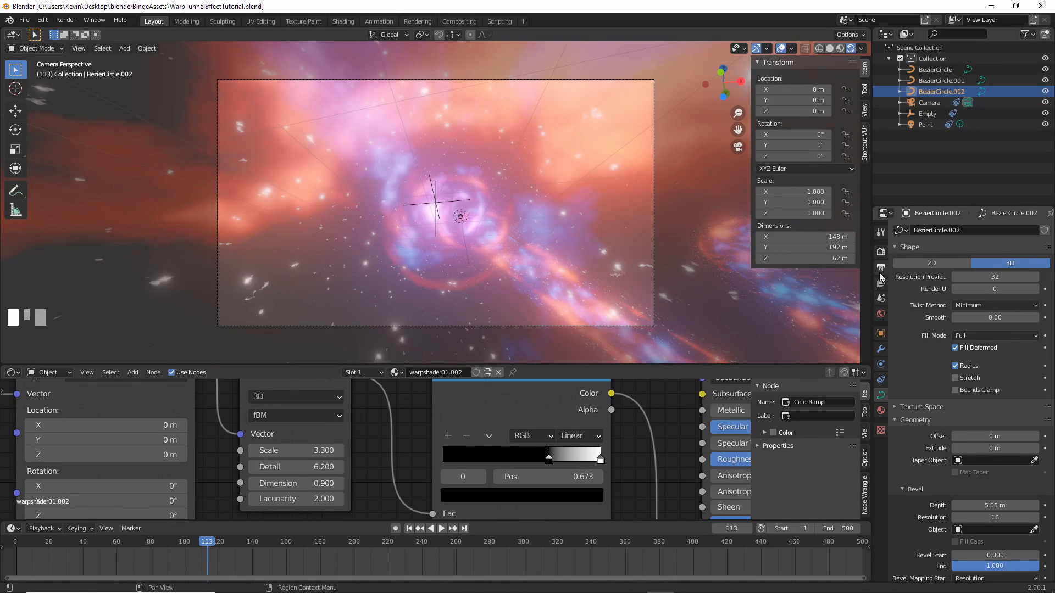
Step: Set the render output file to C:\tmp\tunnel\warptunnel.mp4
left_click(880, 251)
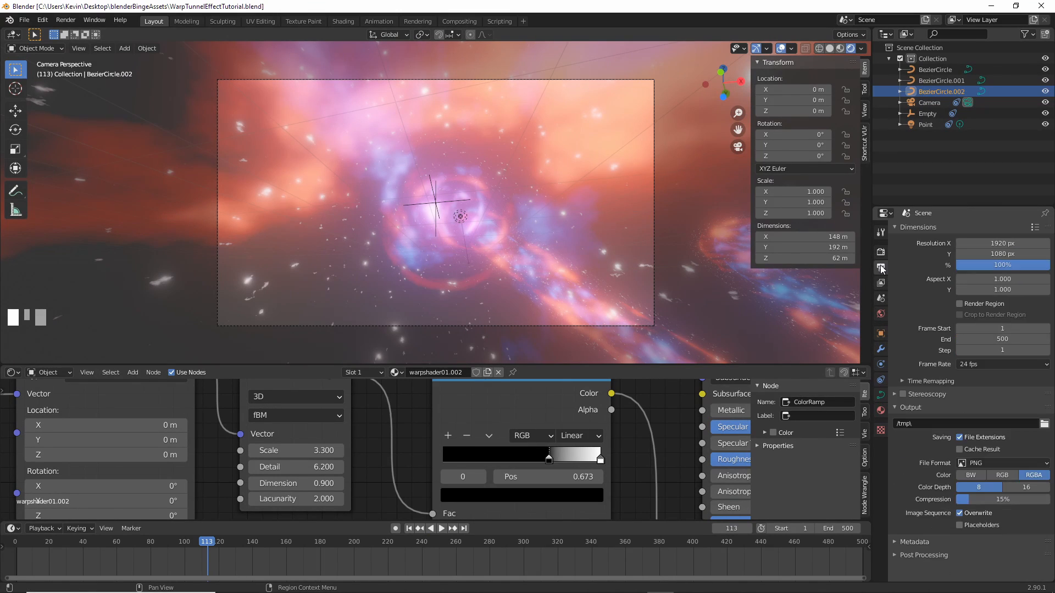
mouse_move(880, 268)
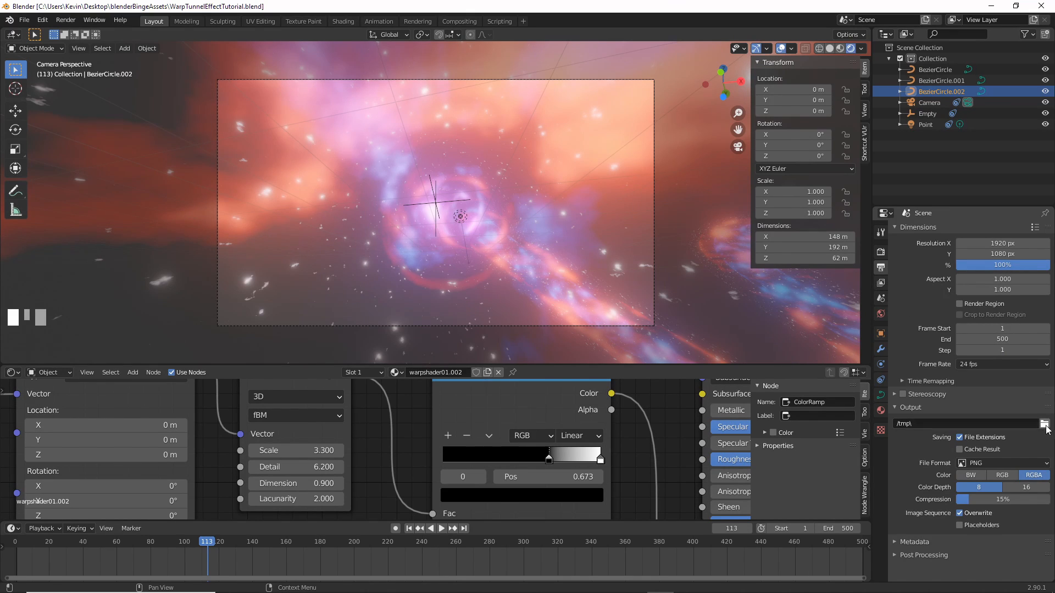
left_click(1046, 423)
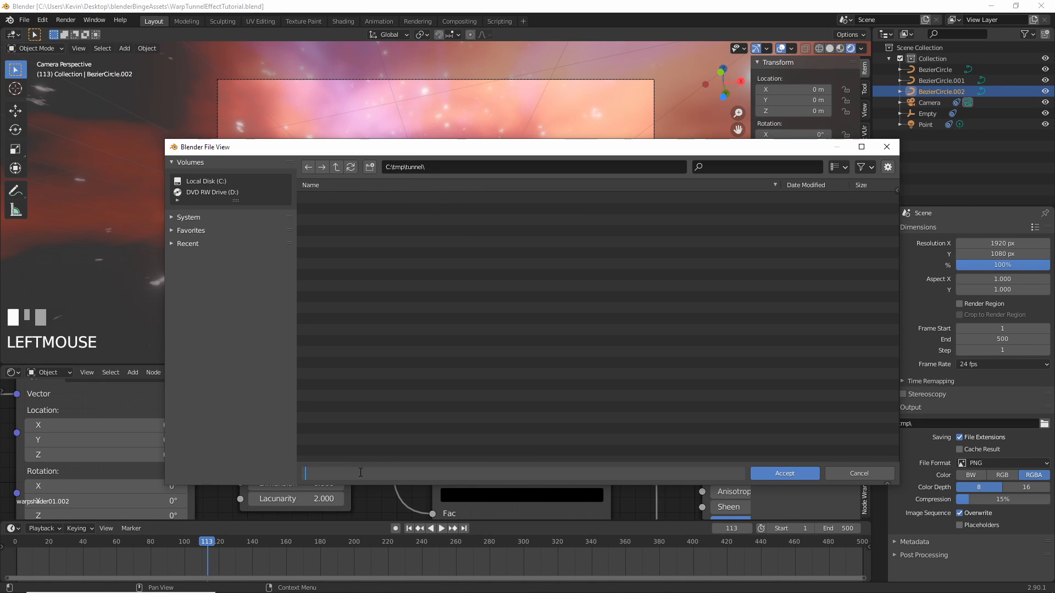
type("warp")
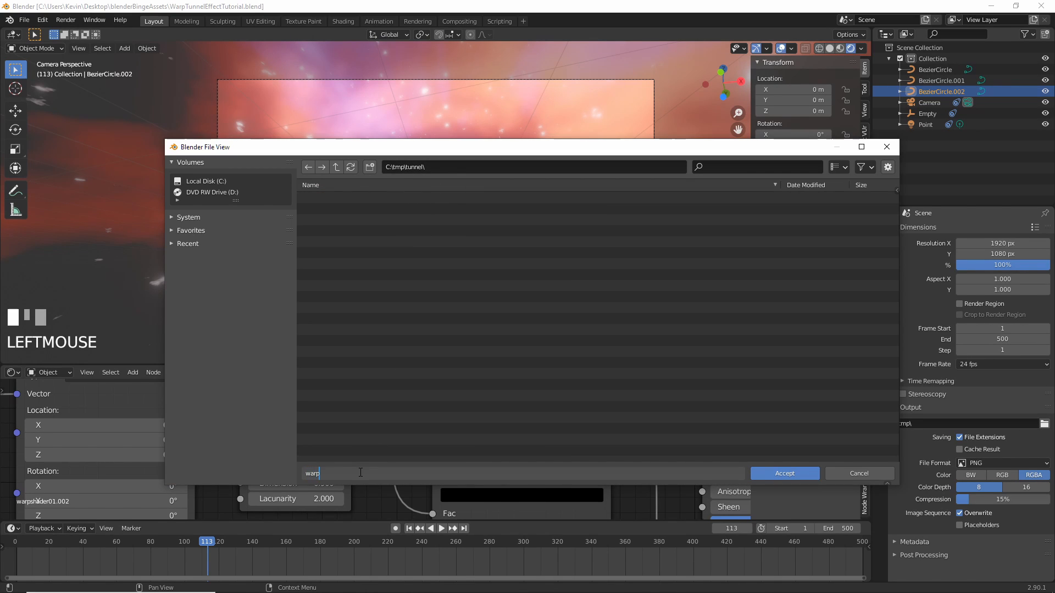
type("tunnel.mp4")
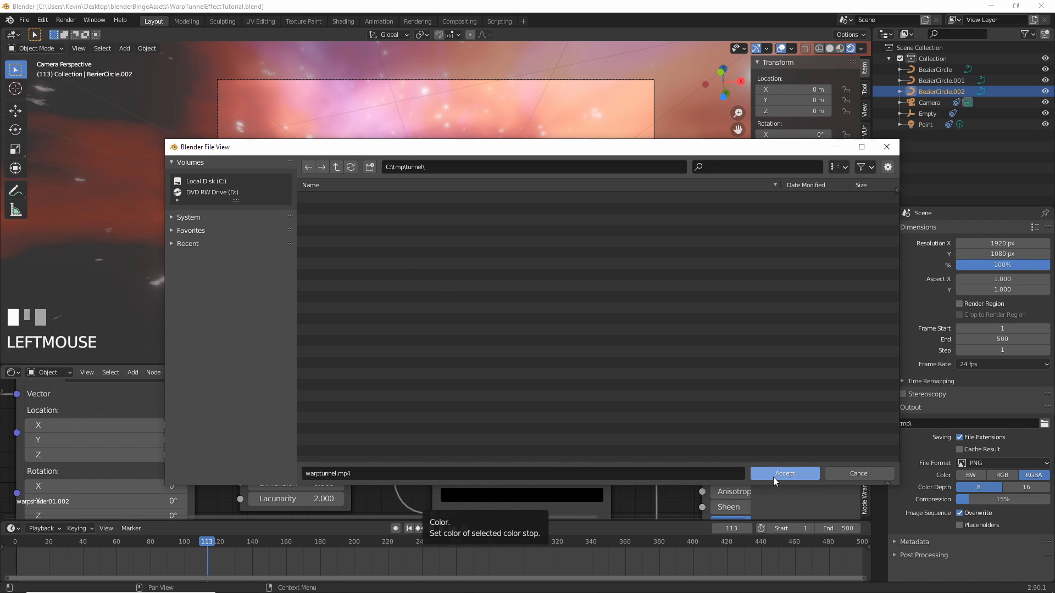
left_click(784, 472)
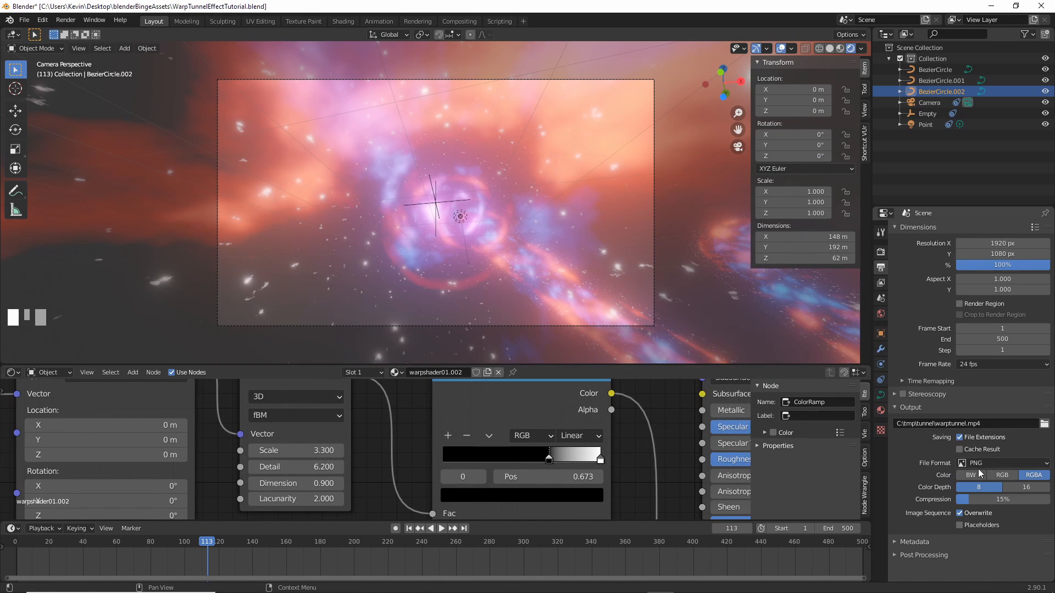
Step: Choose FFmpeg video format with the h264 in MP4 encoding preset
left_click(1002, 463)
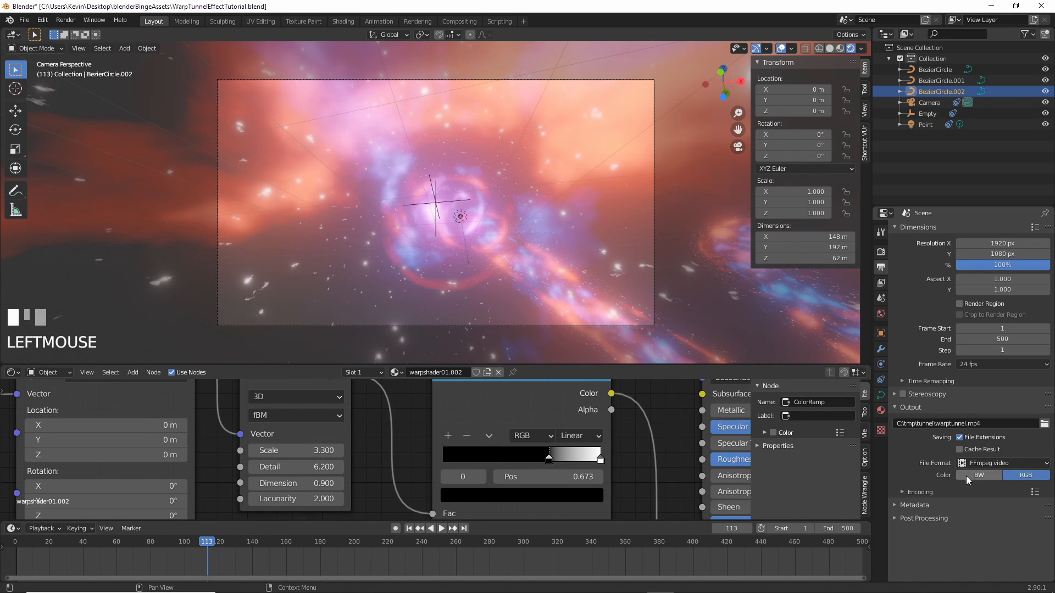
left_click(1003, 463)
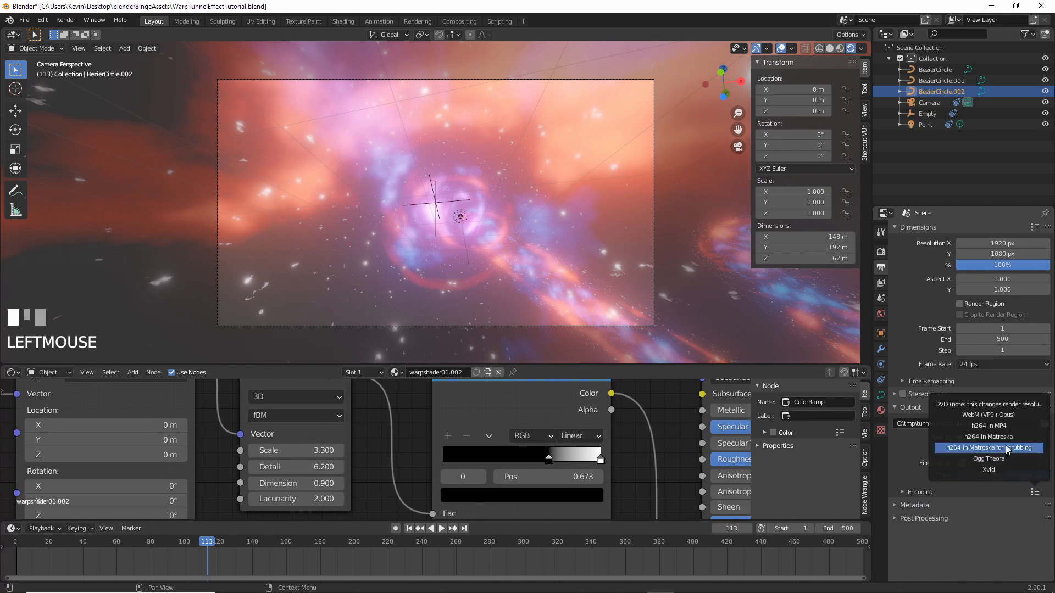
mouse_move(987, 426)
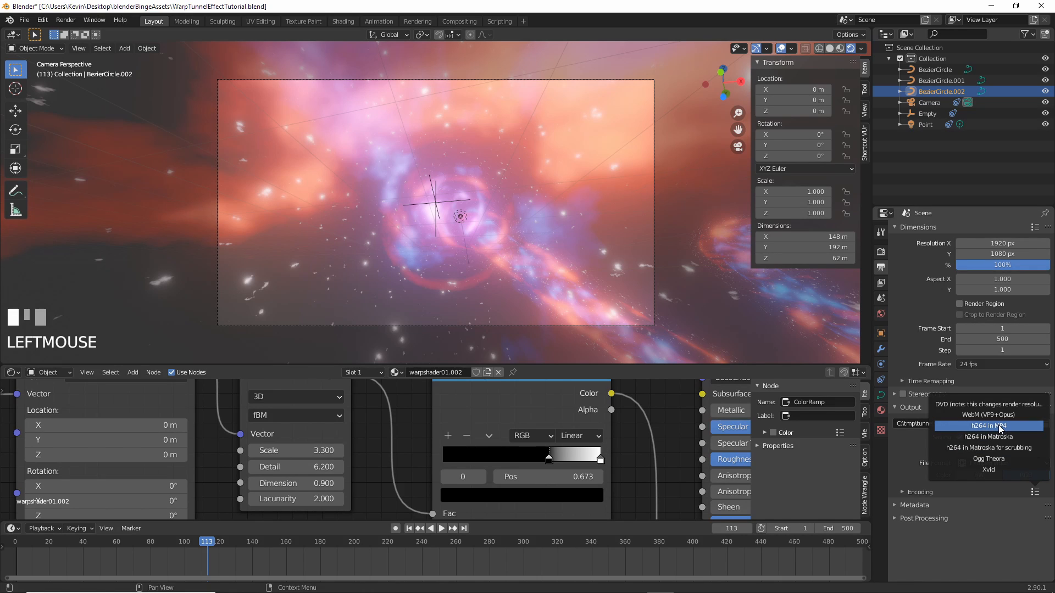
left_click(988, 425)
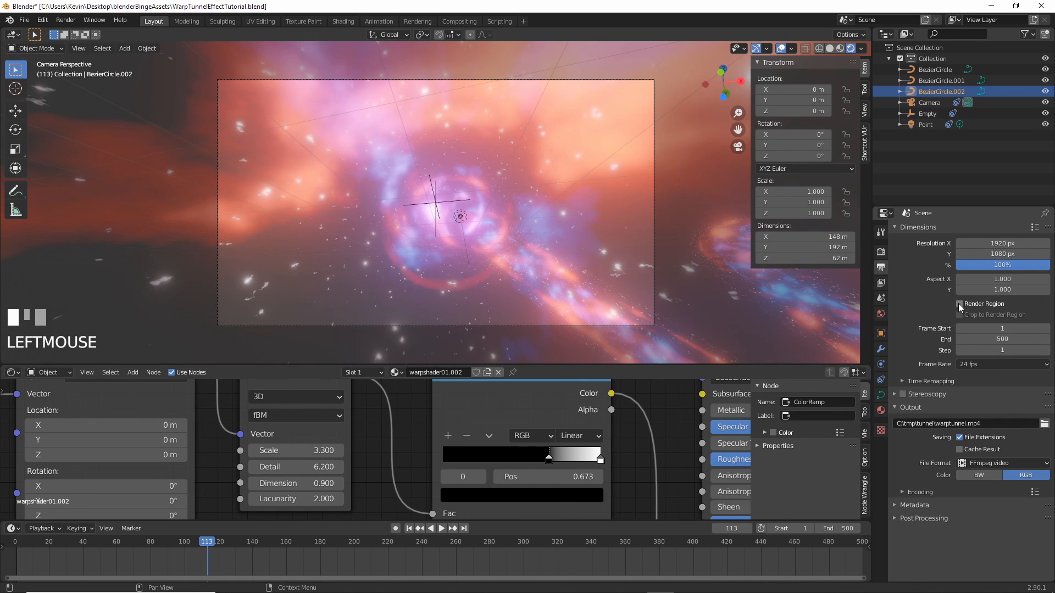
left_click(65, 20)
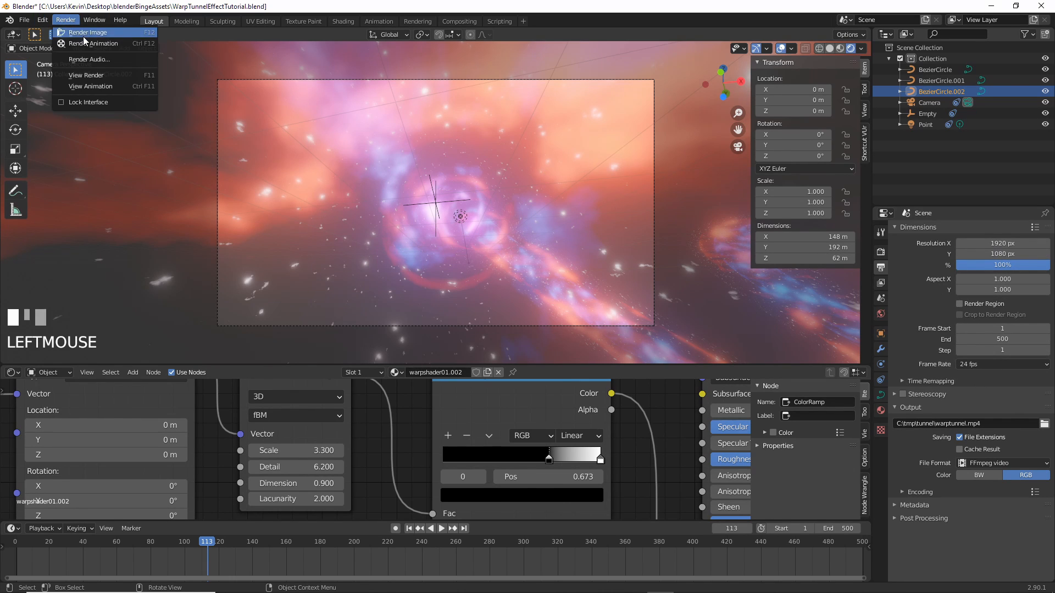